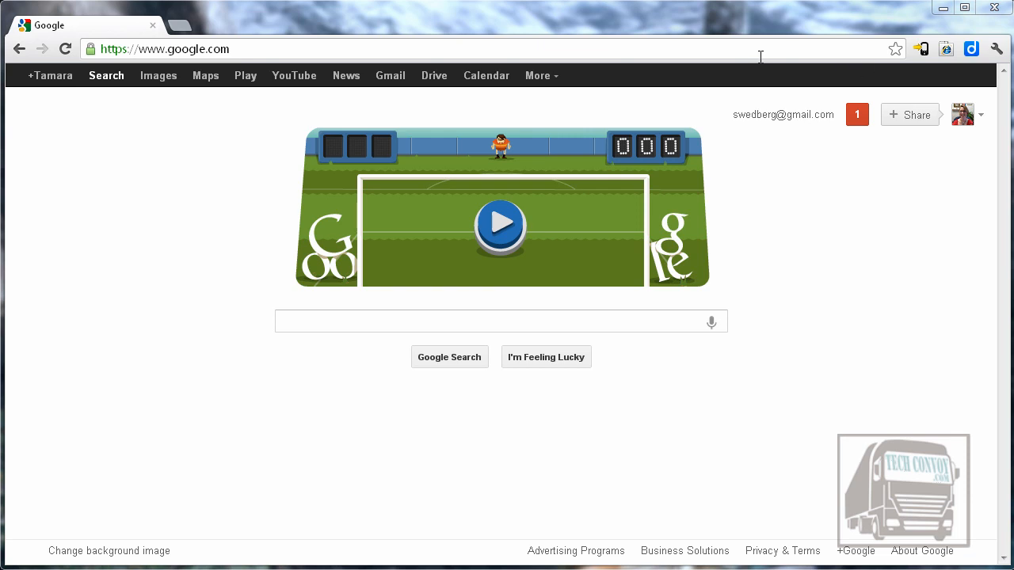
Go to sakai.rutgers.edu and sign in through NetID Login to reach My Workspace.
{"action": "left_click", "coordinate": [165, 47]}
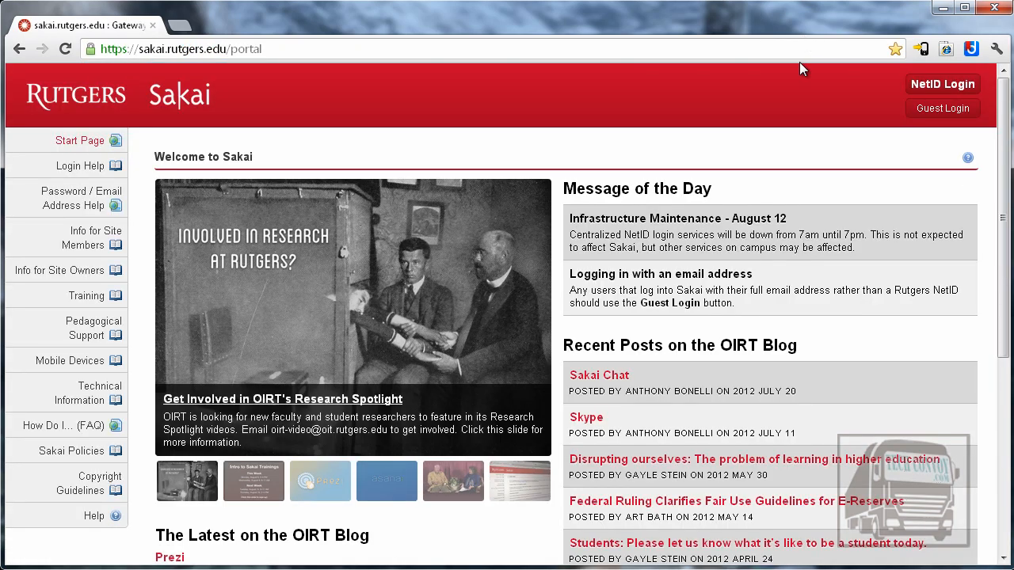
{"action": "mouse_move", "coordinate": [943, 84]}
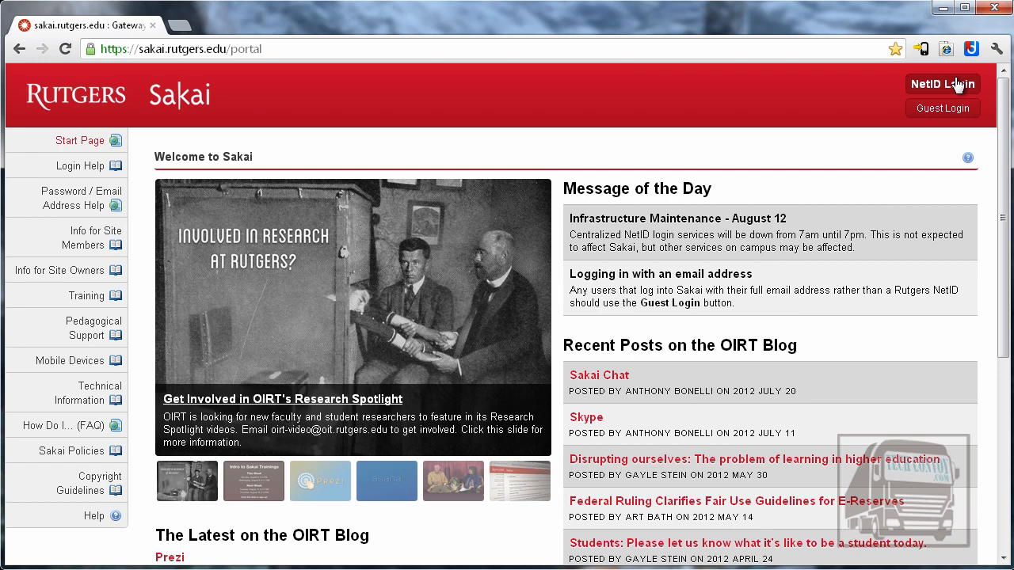
{"action": "mouse_move", "coordinate": [931, 159]}
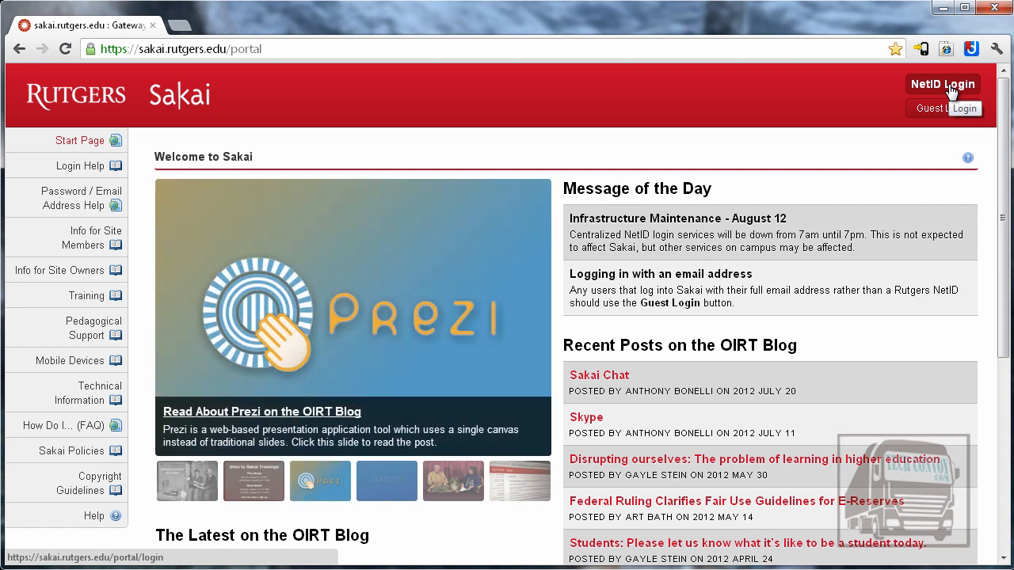
{"action": "mouse_move", "coordinate": [943, 108]}
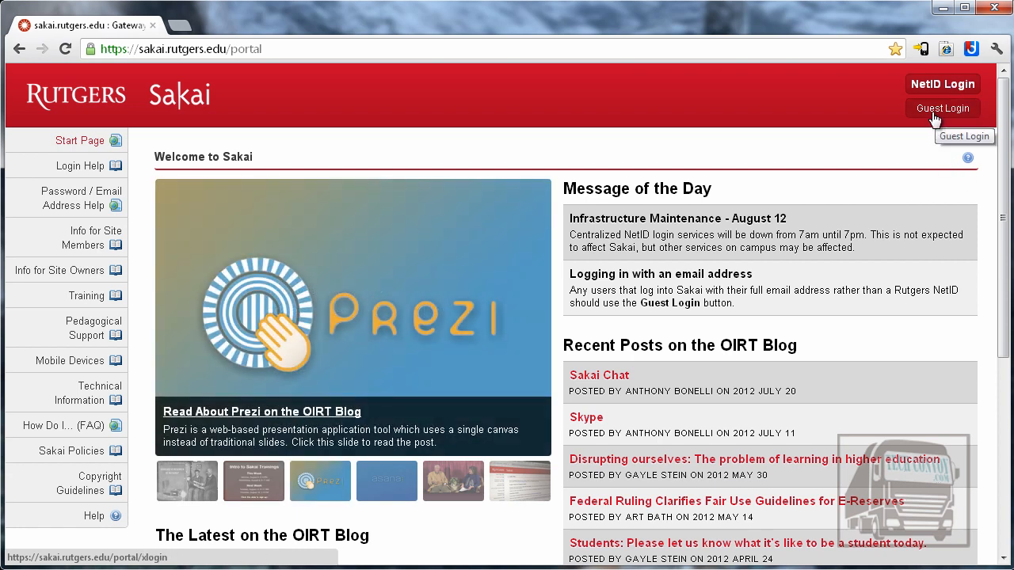
{"action": "mouse_move", "coordinate": [893, 151]}
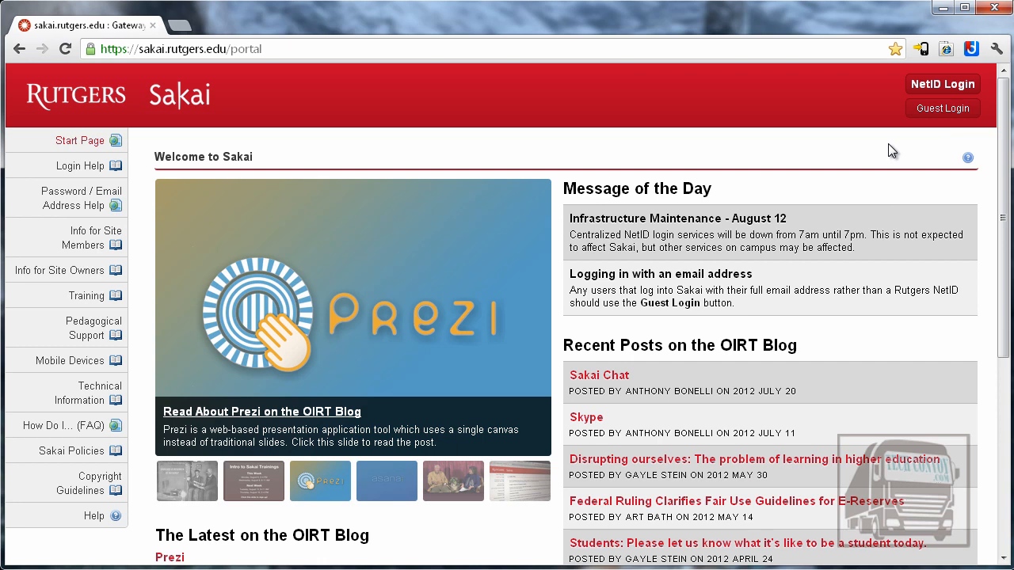
{"action": "left_click", "coordinate": [387, 482]}
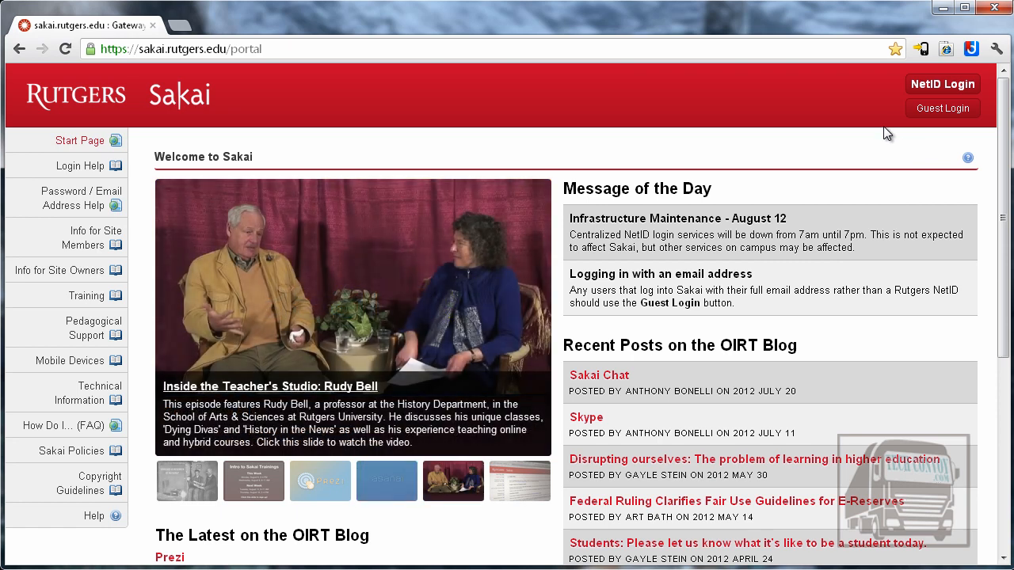
{"action": "mouse_move", "coordinate": [969, 94]}
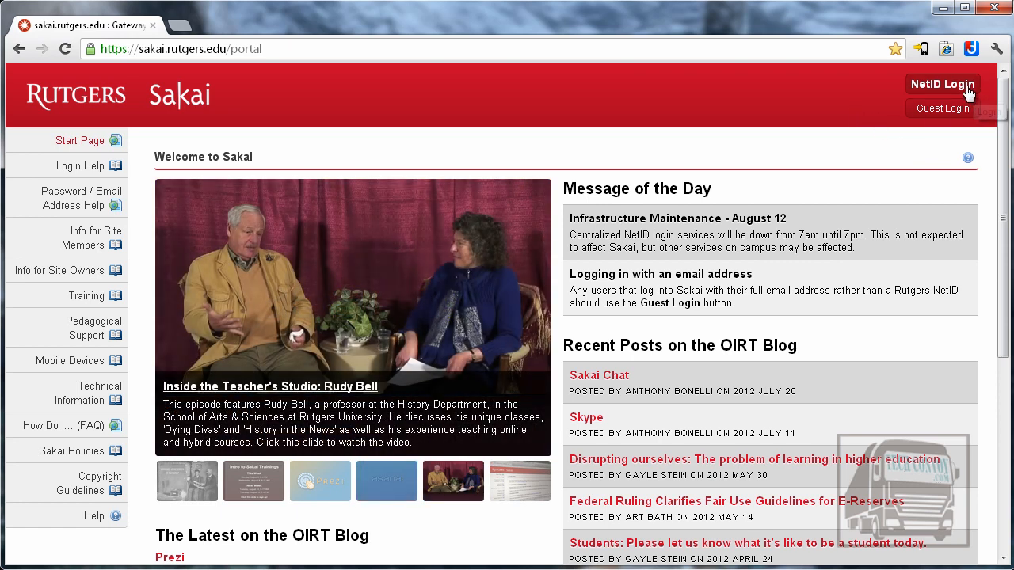
{"action": "left_click", "coordinate": [941, 84]}
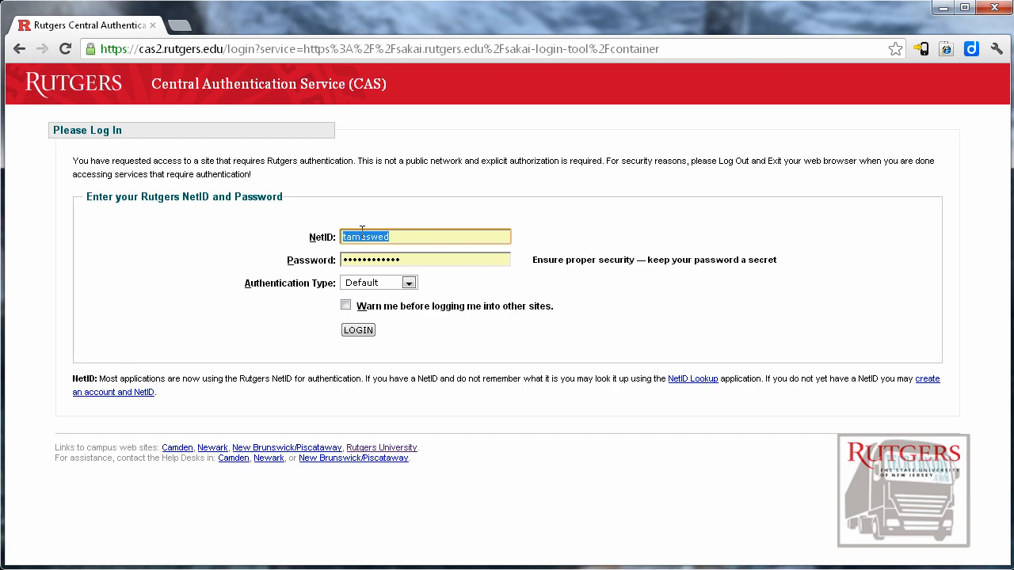
{"action": "left_click", "coordinate": [358, 330]}
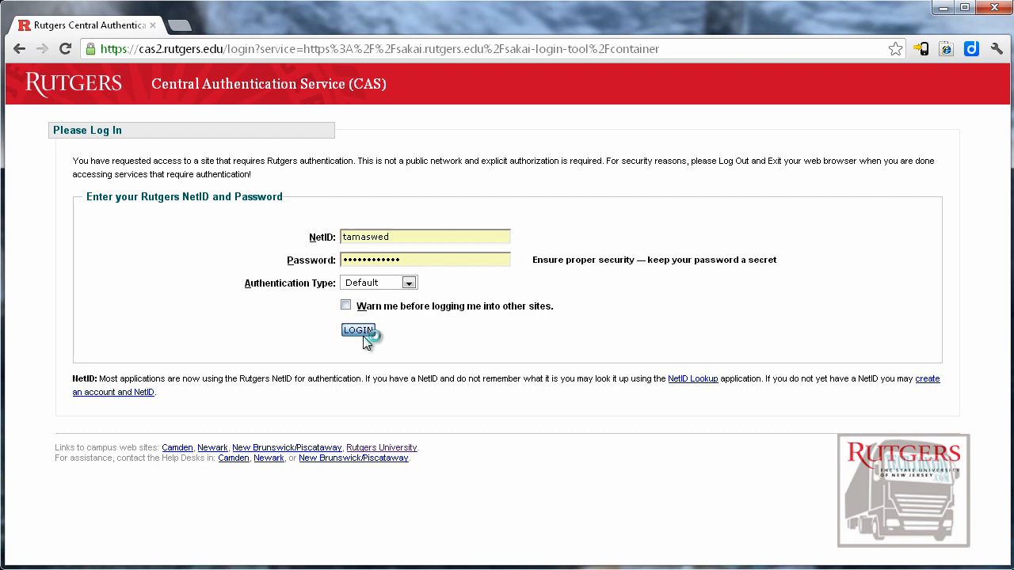
{"action": "left_click", "coordinate": [358, 330]}
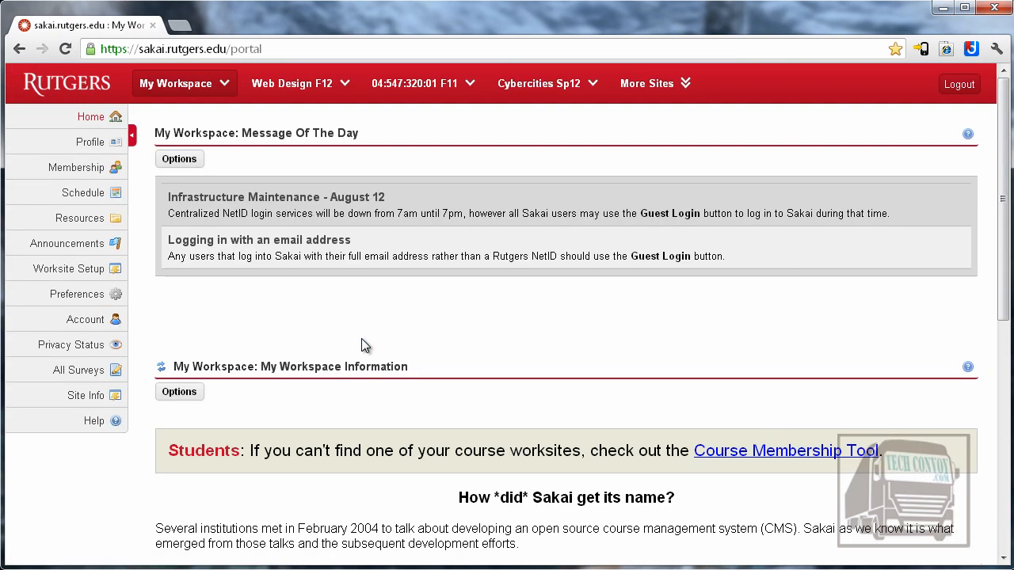
{"action": "mouse_move", "coordinate": [378, 333]}
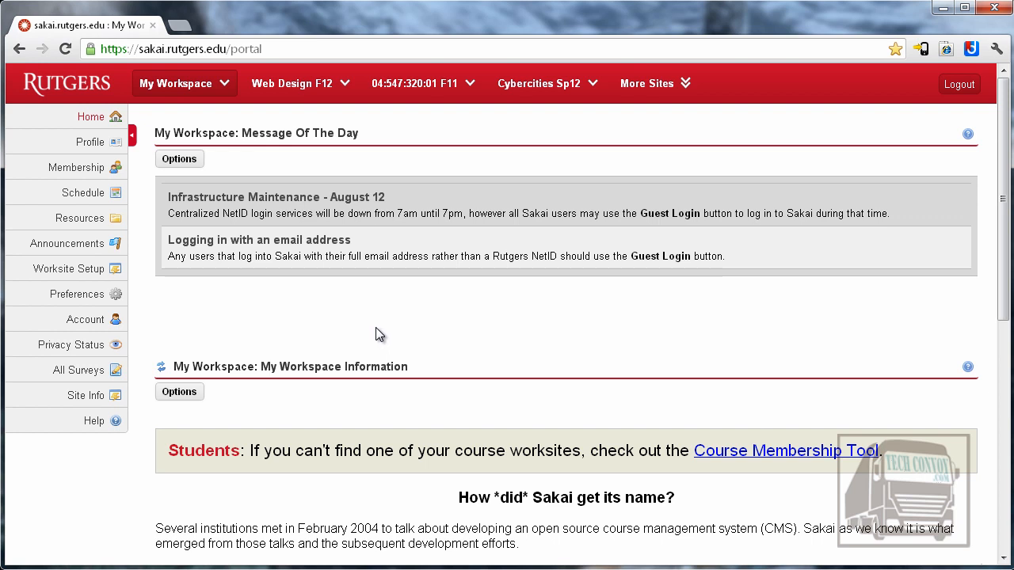
{"action": "mouse_move", "coordinate": [190, 82]}
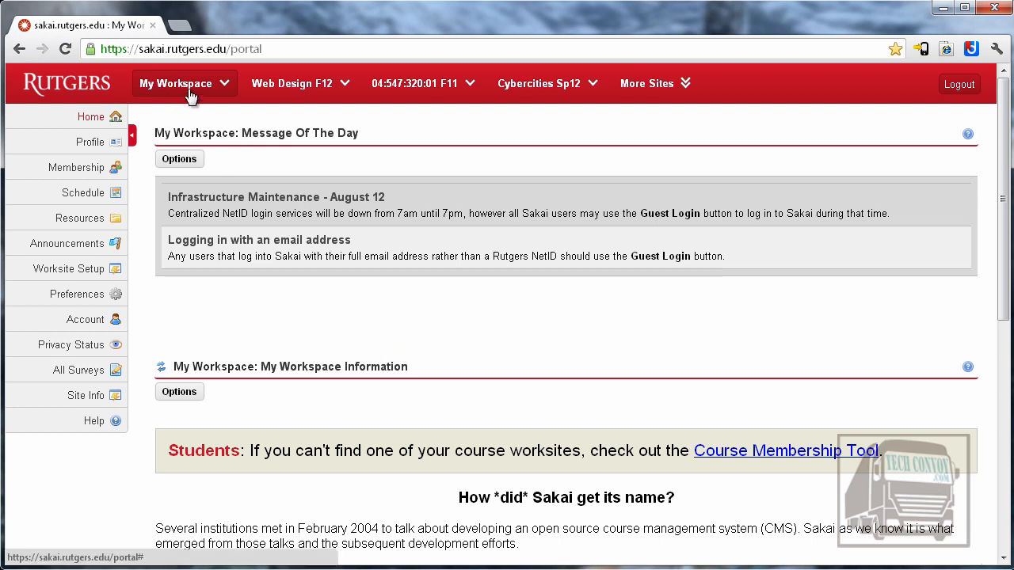
{"action": "mouse_move", "coordinate": [419, 300]}
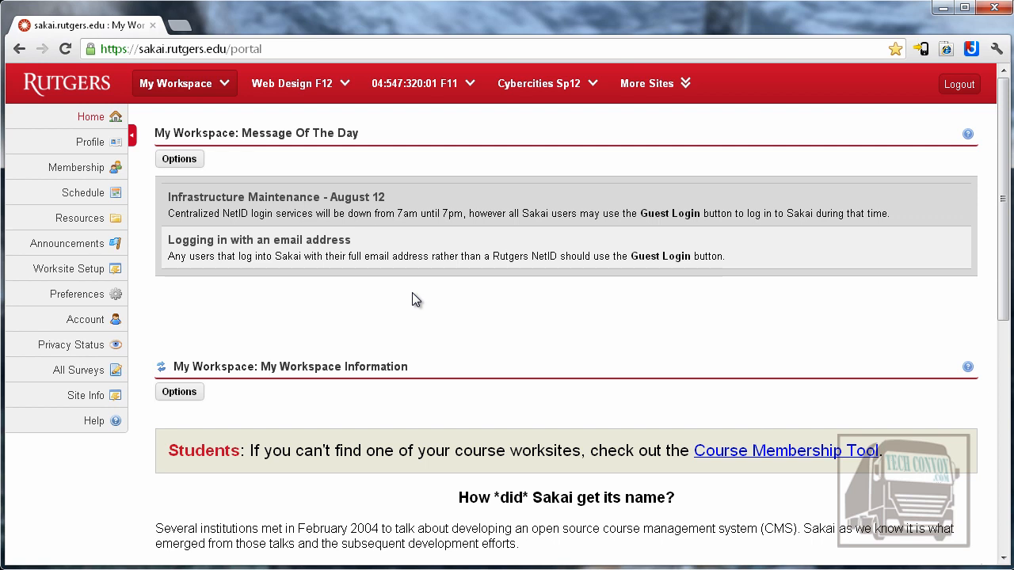
{"action": "mouse_move", "coordinate": [68, 270]}
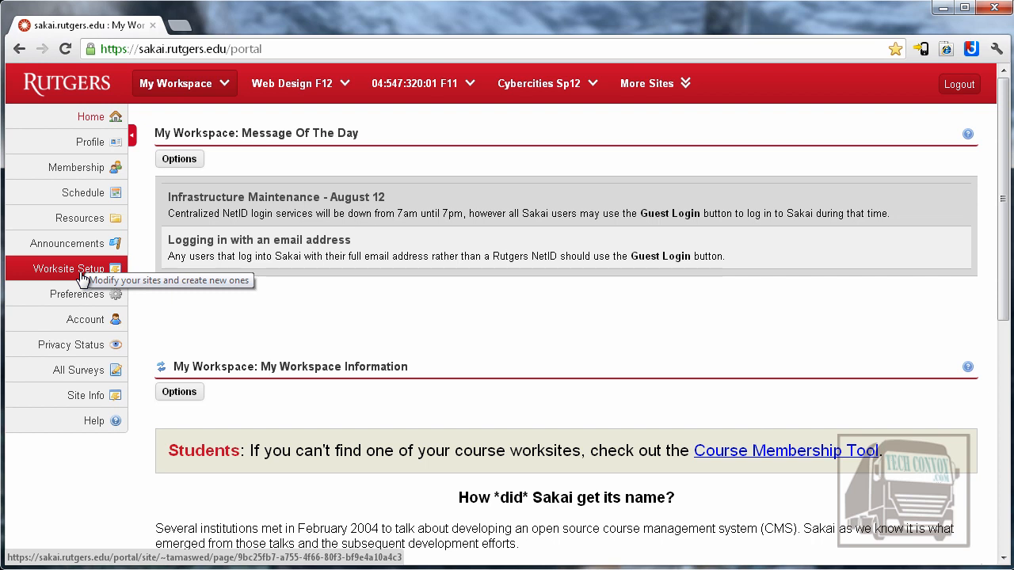
{"action": "mouse_move", "coordinate": [184, 83]}
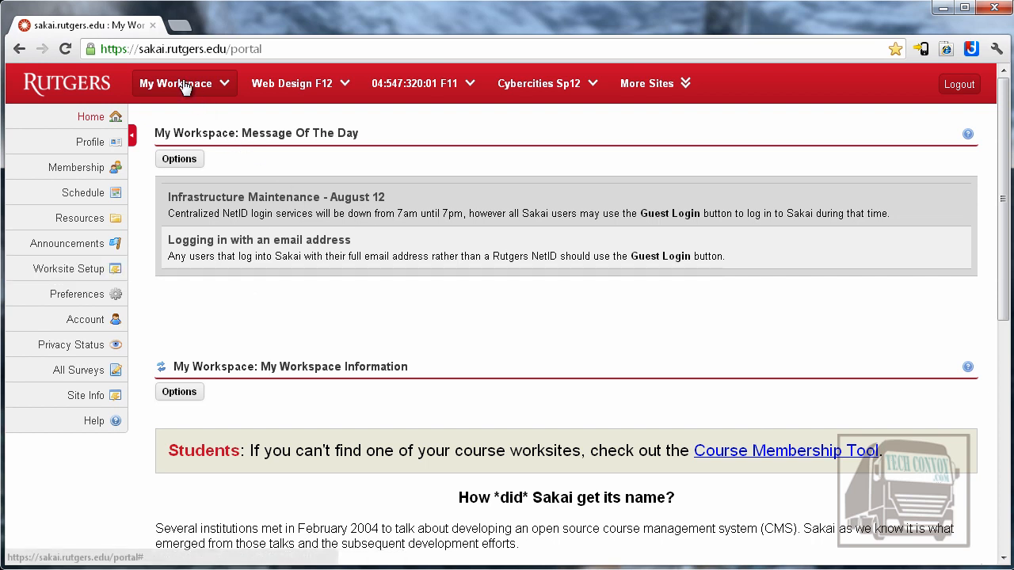
{"action": "mouse_move", "coordinate": [66, 269]}
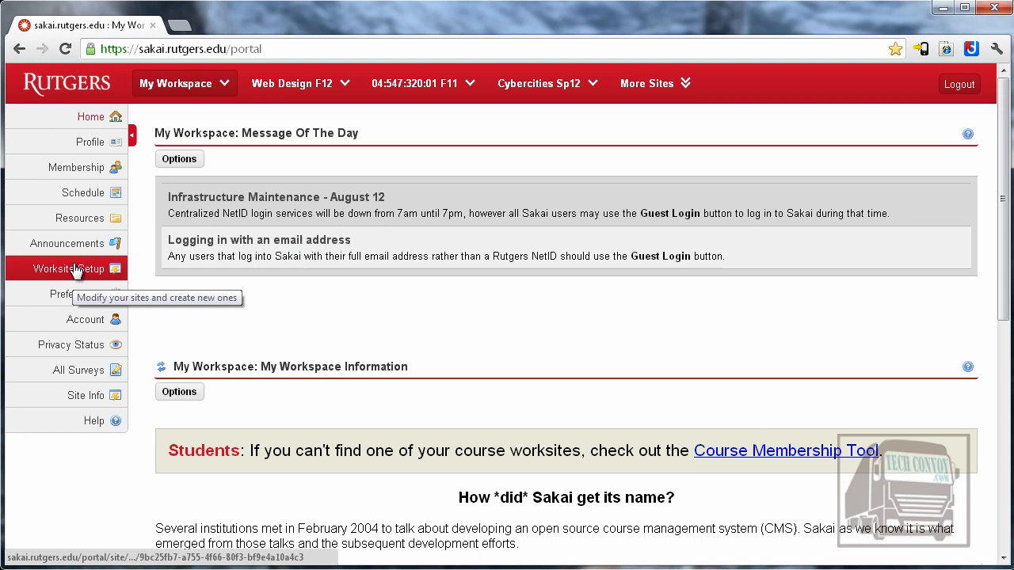
{"action": "left_click", "coordinate": [70, 269]}
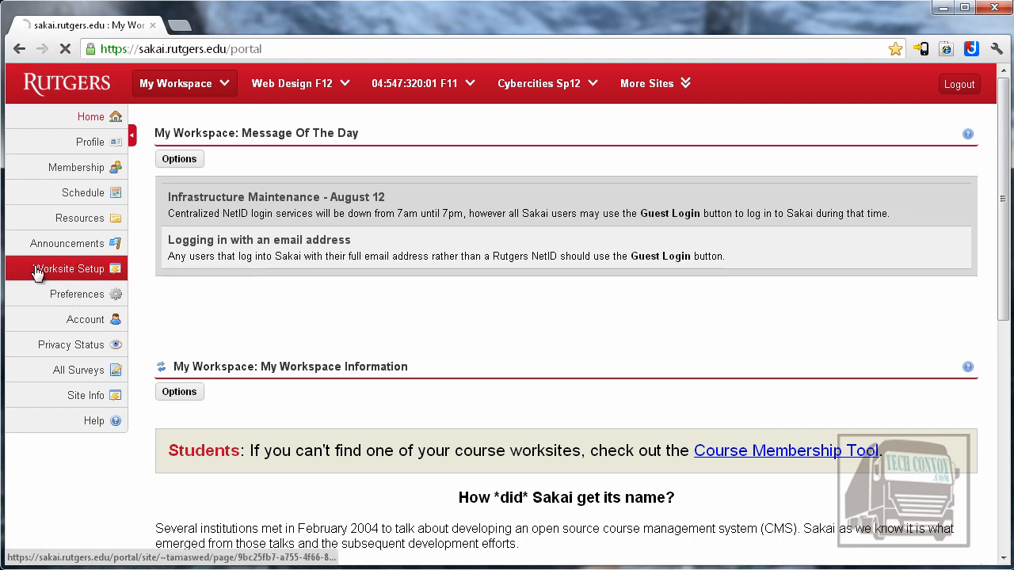
Start a new build-your-own worksite in Worksite Setup and make it a course site.
{"action": "left_click", "coordinate": [68, 270]}
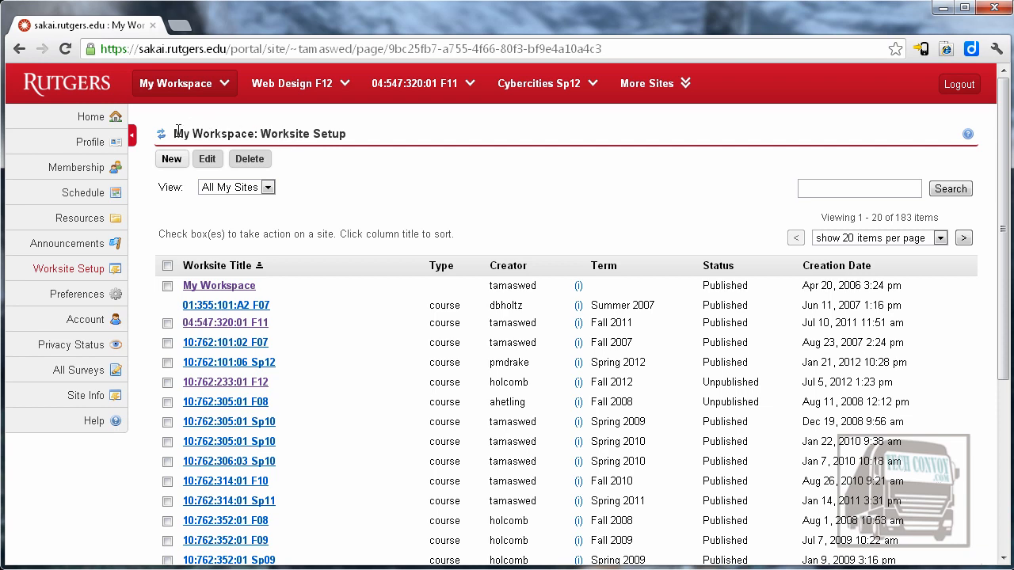
{"action": "left_click", "coordinate": [171, 158]}
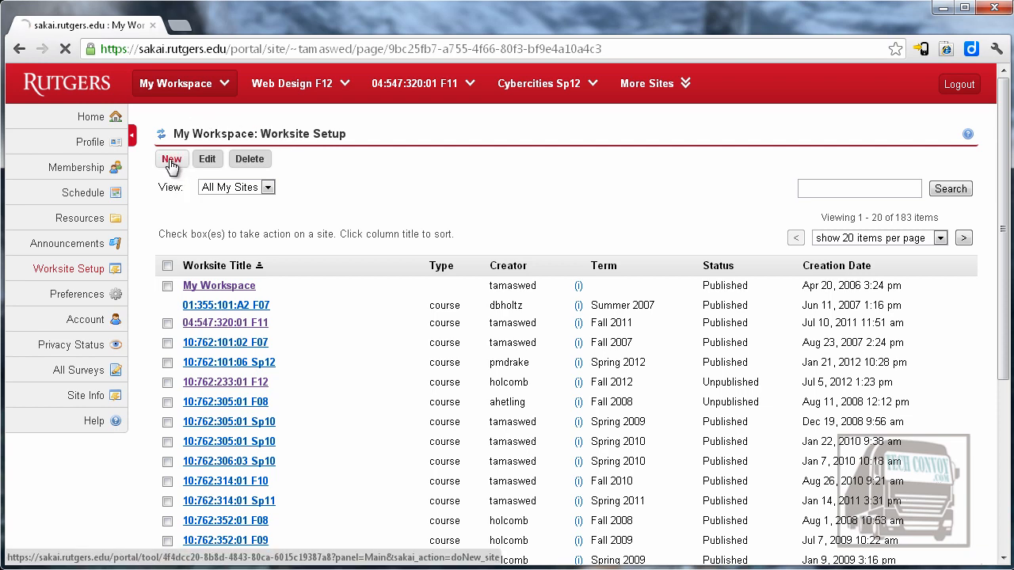
{"action": "left_click", "coordinate": [171, 159]}
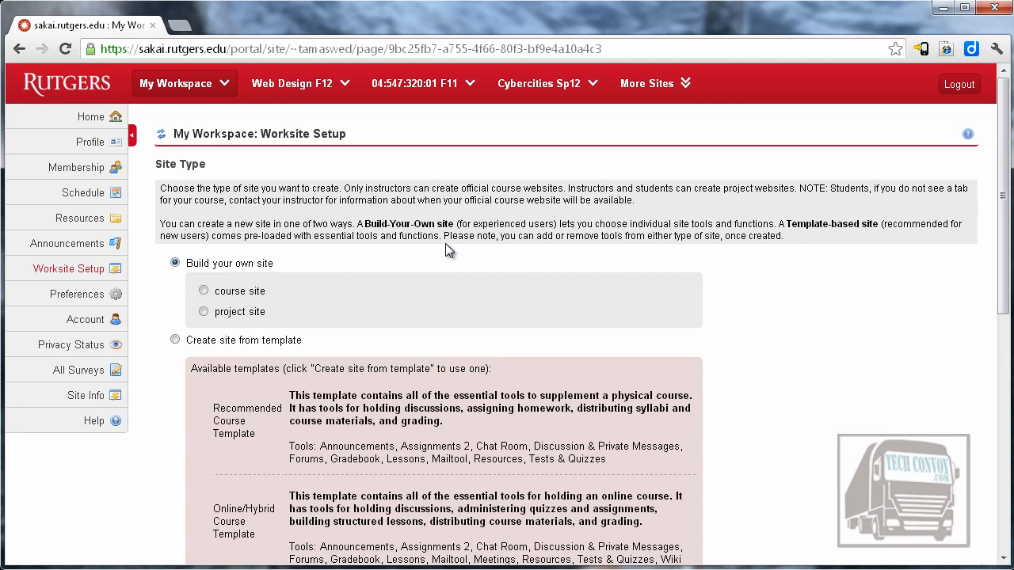
{"action": "scroll", "scroll_direction": "down", "scroll_amount": 3}
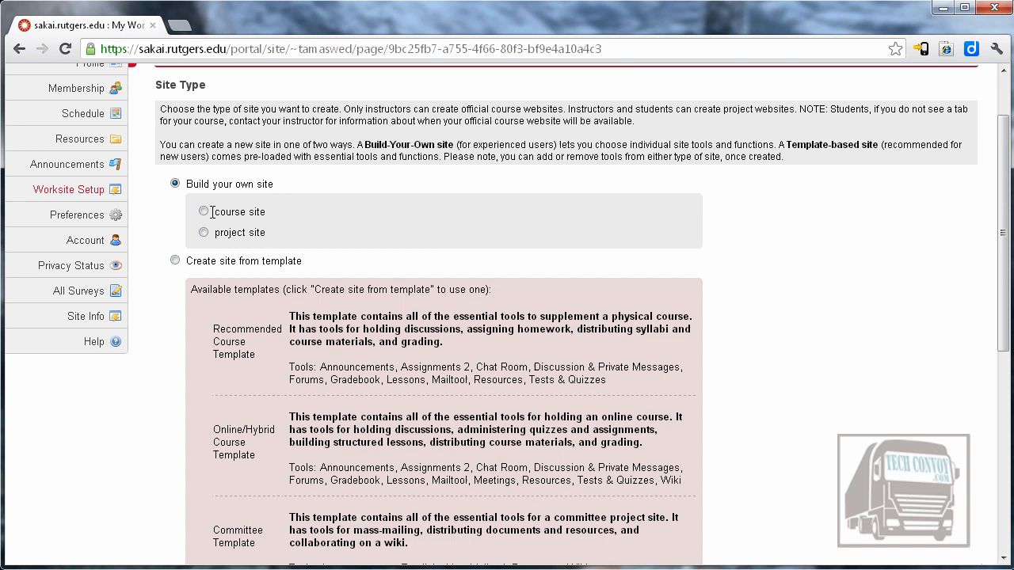
{"action": "left_click", "coordinate": [203, 212]}
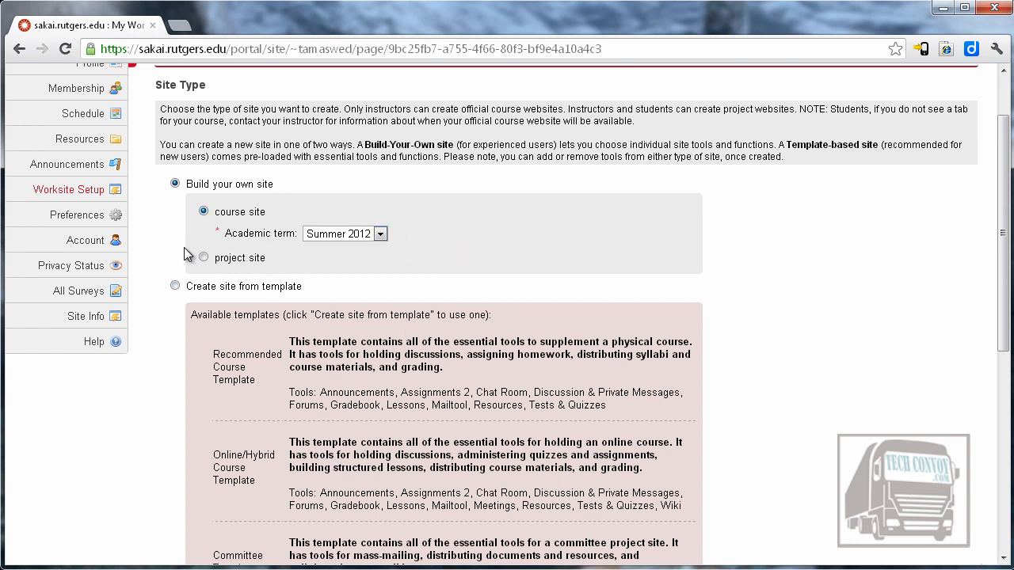
{"action": "mouse_move", "coordinate": [282, 282]}
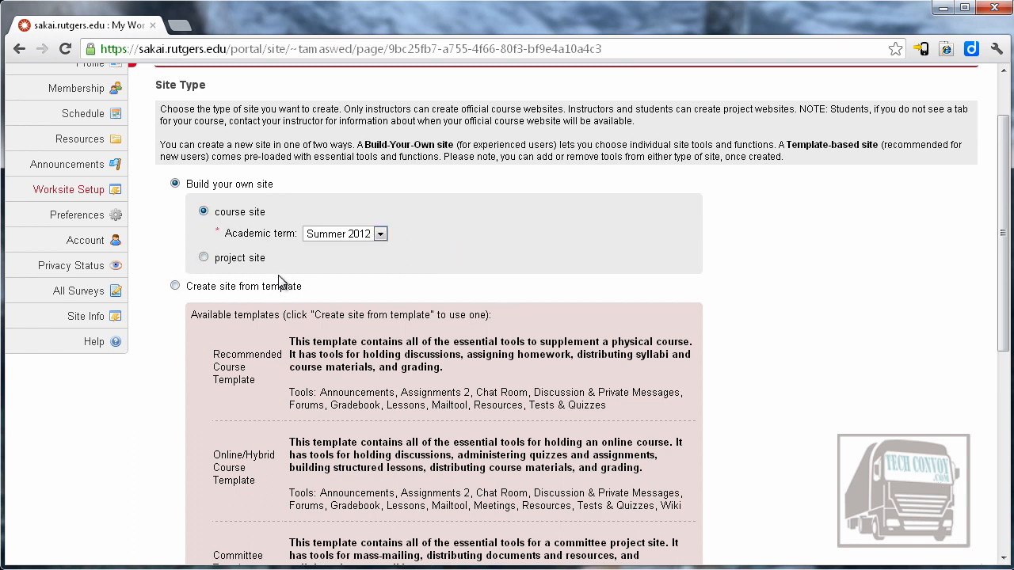
{"action": "mouse_move", "coordinate": [295, 277]}
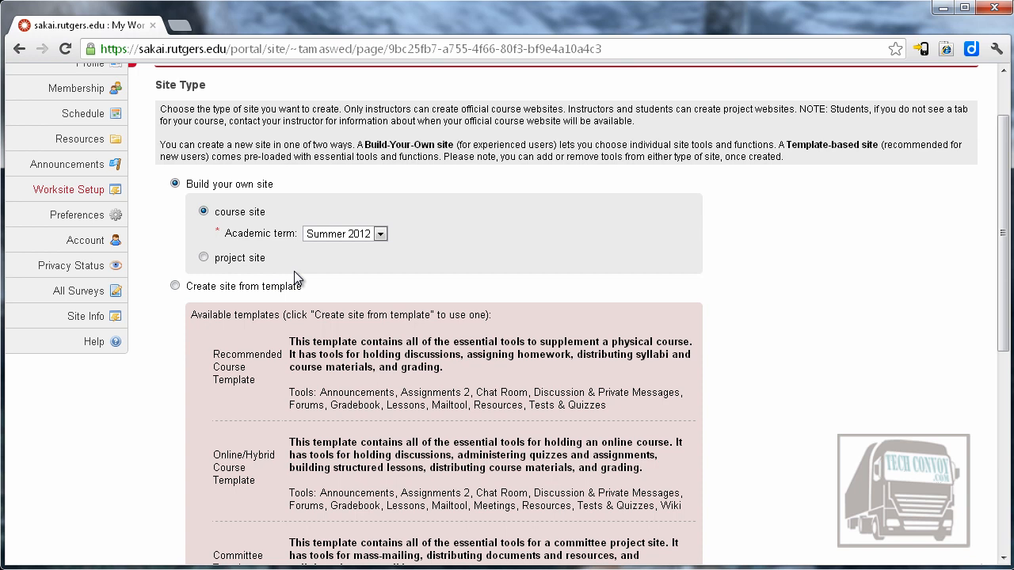
{"action": "mouse_move", "coordinate": [252, 247]}
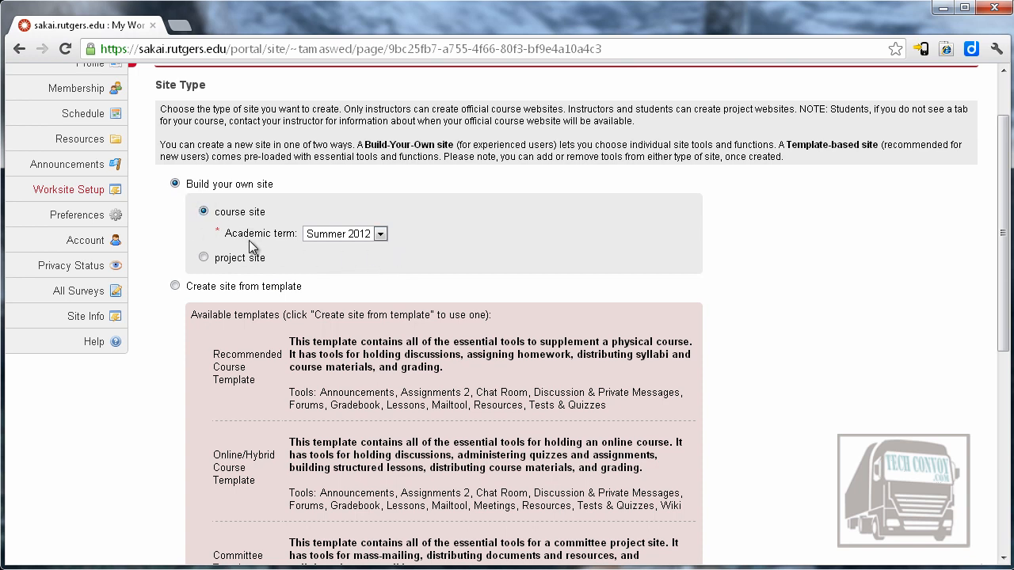
Set the academic term to Fall 2012 and move down toward Continue.
{"action": "left_click", "coordinate": [380, 234]}
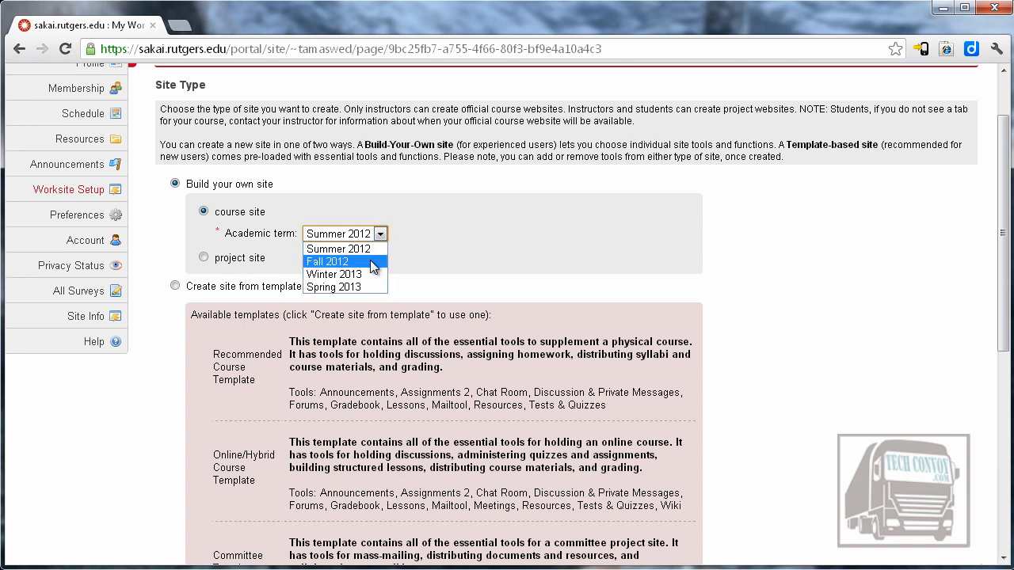
{"action": "left_click", "coordinate": [326, 262]}
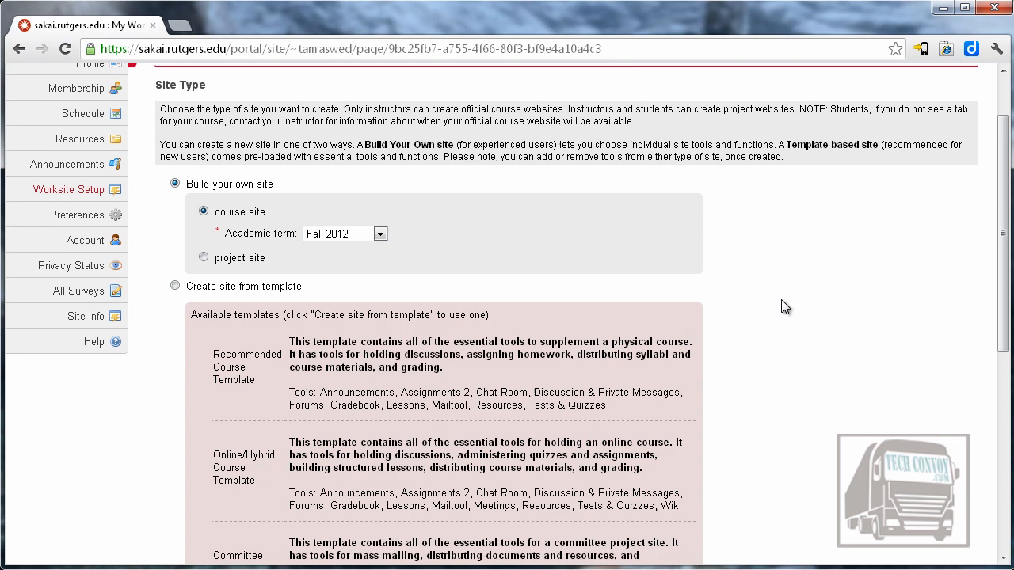
{"action": "mouse_move", "coordinate": [832, 355]}
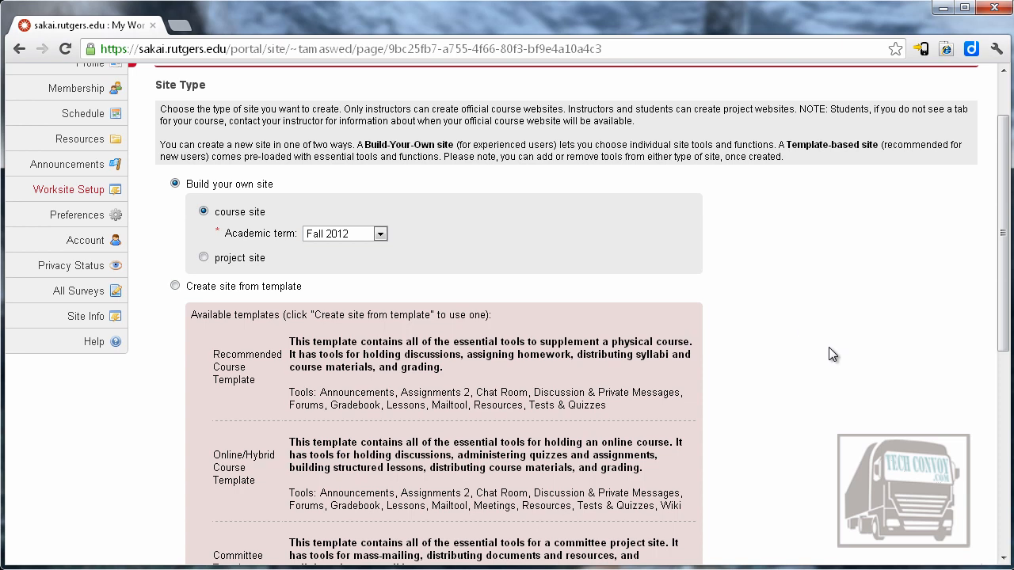
{"action": "scroll", "scroll_direction": "down", "scroll_amount": 3}
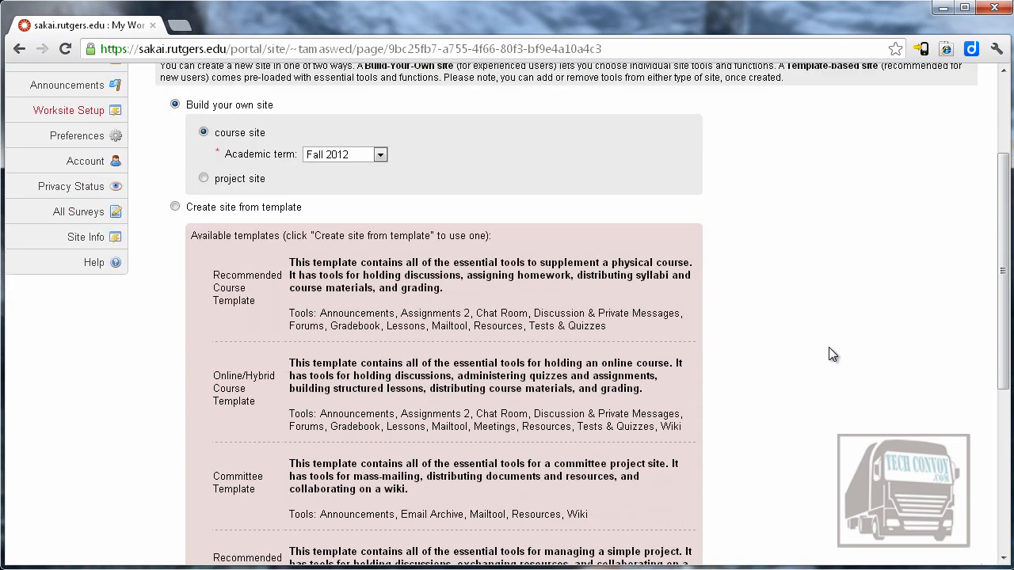
{"action": "scroll", "scroll_direction": "down", "scroll_amount": 3}
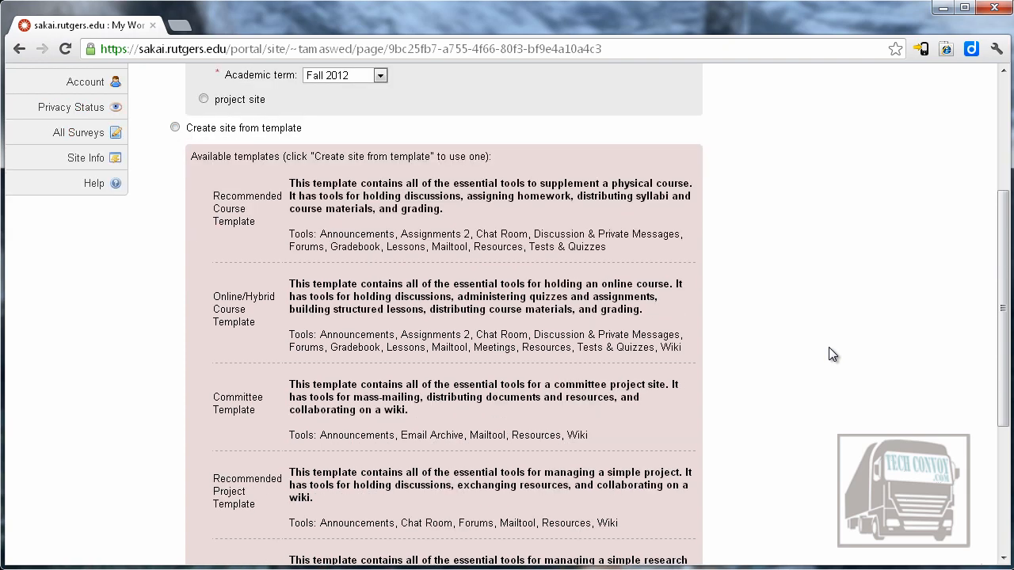
{"action": "scroll", "scroll_direction": "down", "scroll_amount": 3}
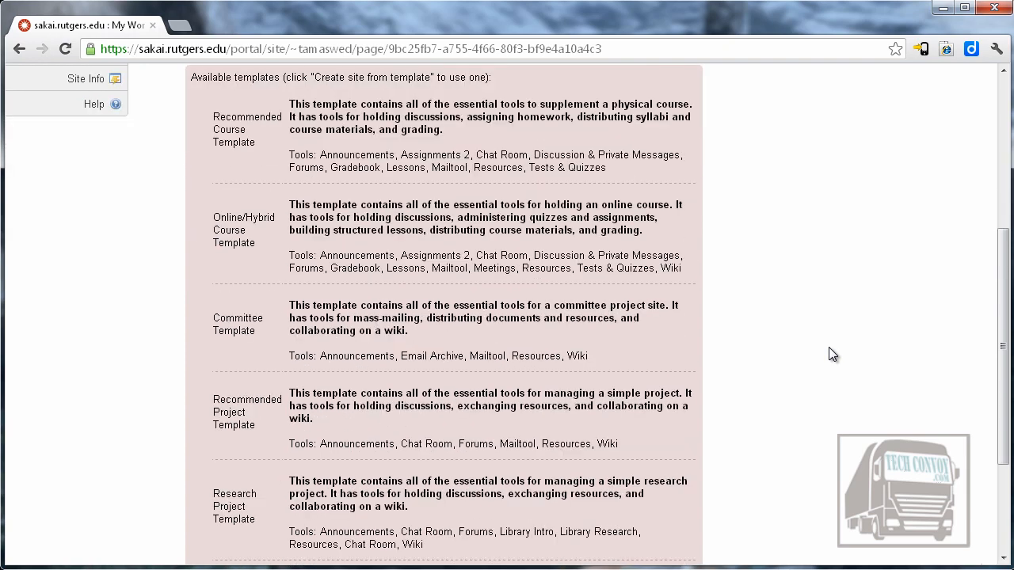
{"action": "scroll", "scroll_direction": "down", "scroll_amount": 3}
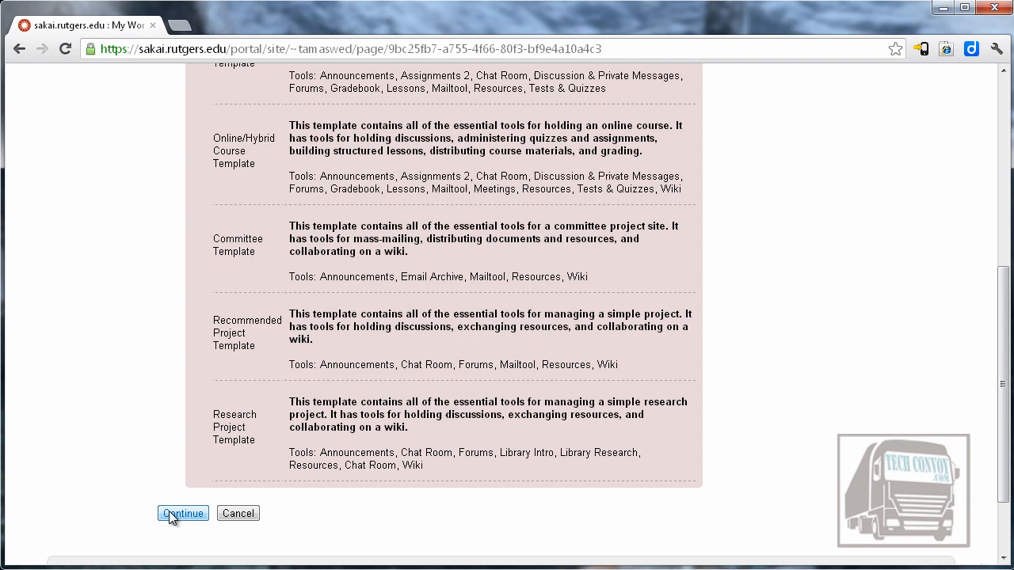
Continue to the roster list and tick section 10:762:101:04 F12 for the site.
{"action": "left_click", "coordinate": [183, 513]}
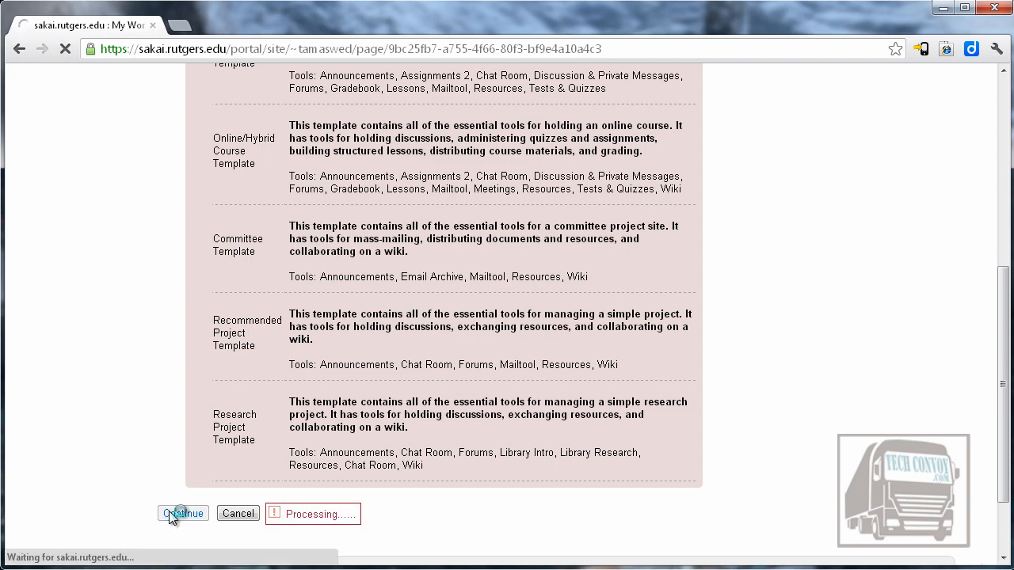
{"action": "left_click", "coordinate": [184, 513]}
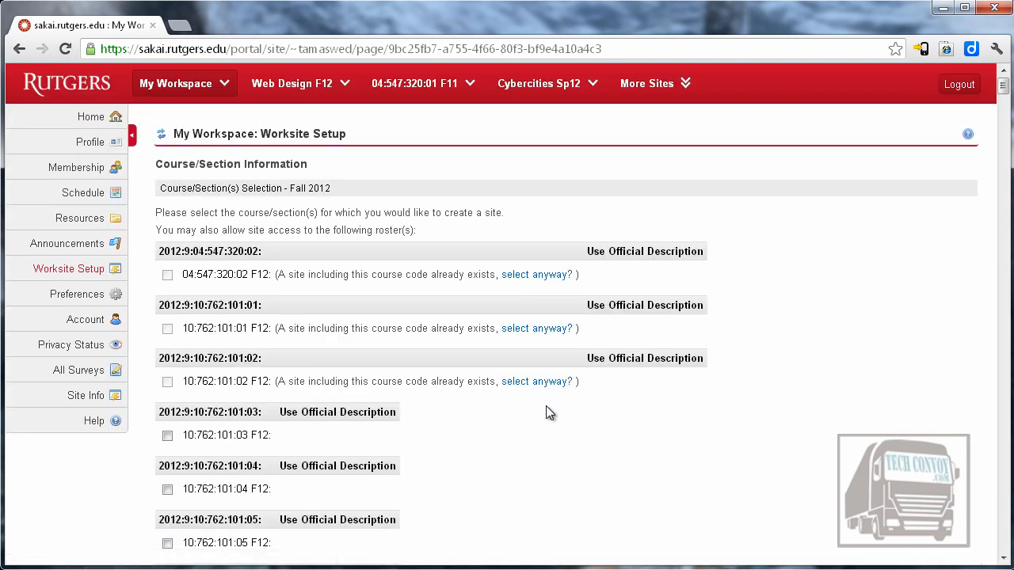
{"action": "mouse_move", "coordinate": [526, 431]}
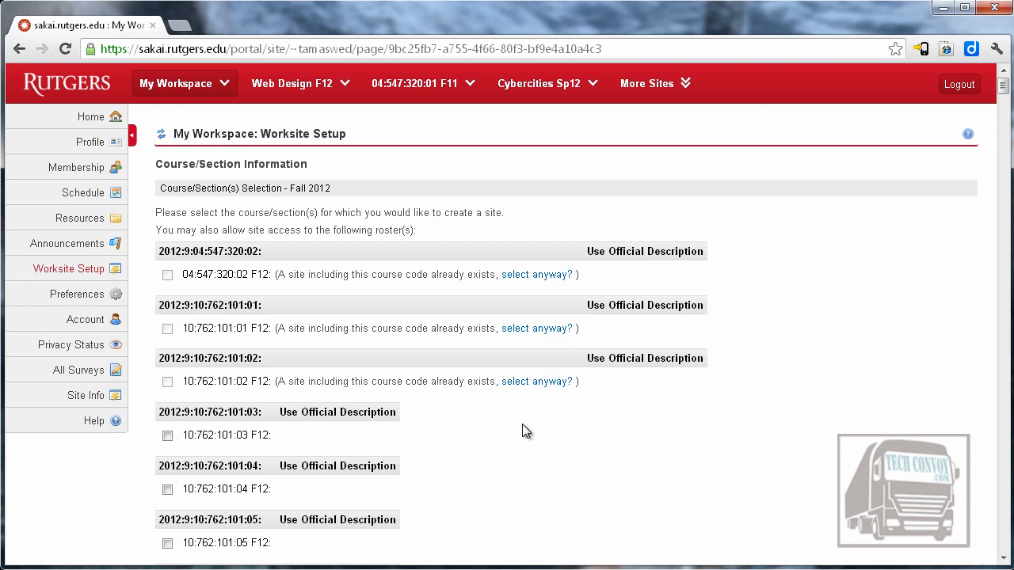
{"action": "mouse_move", "coordinate": [513, 438]}
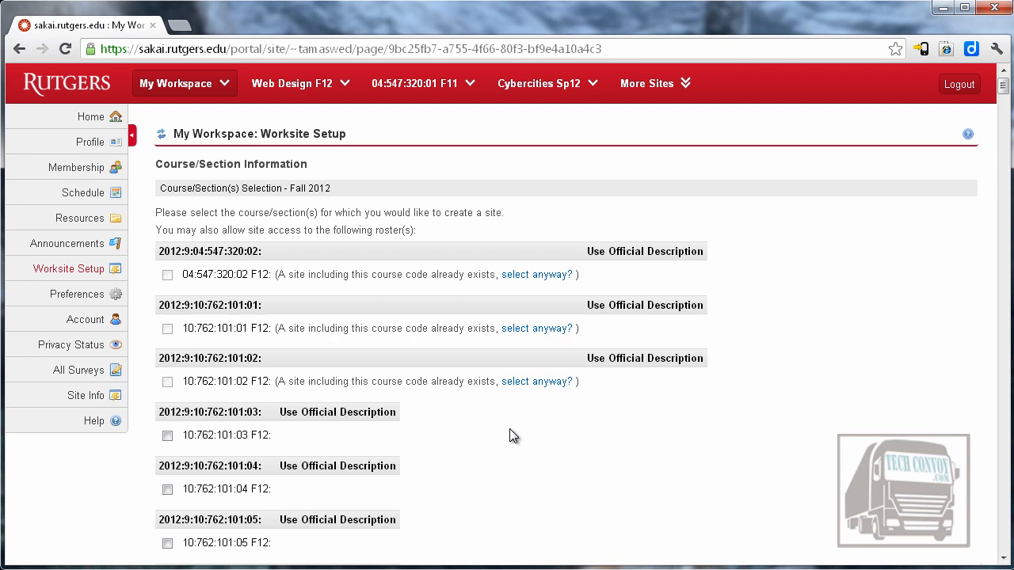
{"action": "scroll", "scroll_direction": "down", "scroll_amount": 3}
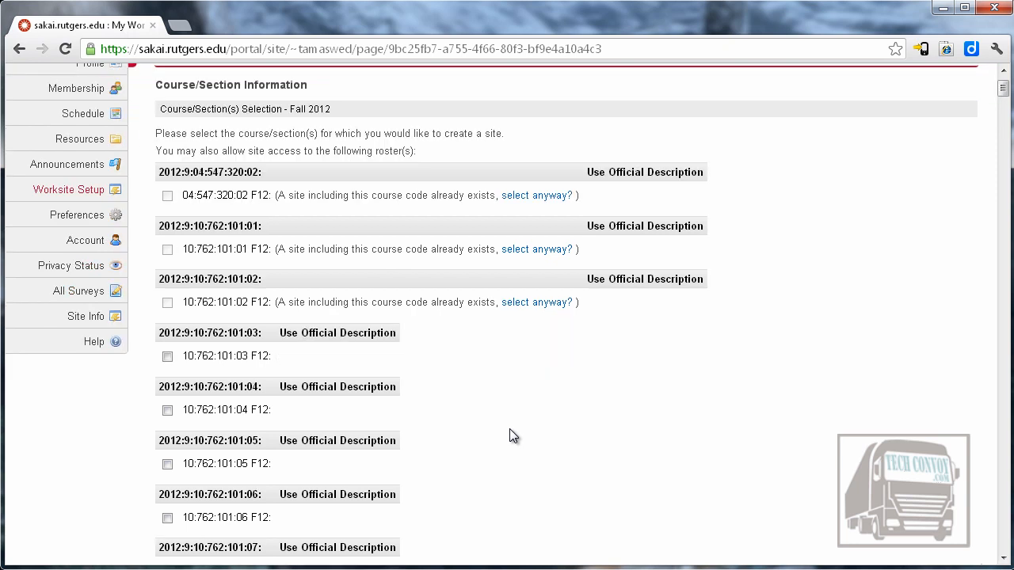
{"action": "left_click", "coordinate": [168, 409]}
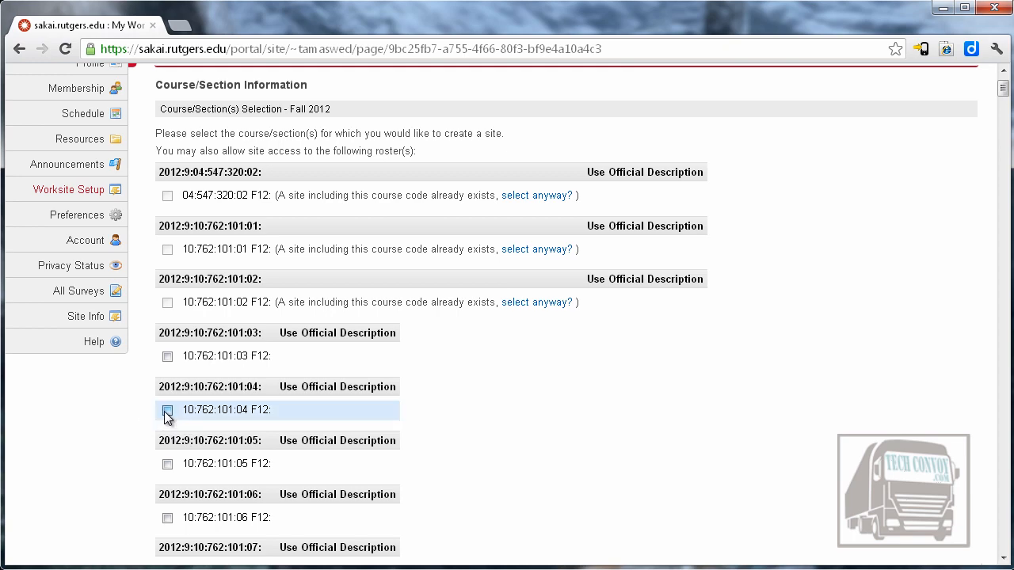
{"action": "scroll", "scroll_direction": "down", "scroll_amount": 3}
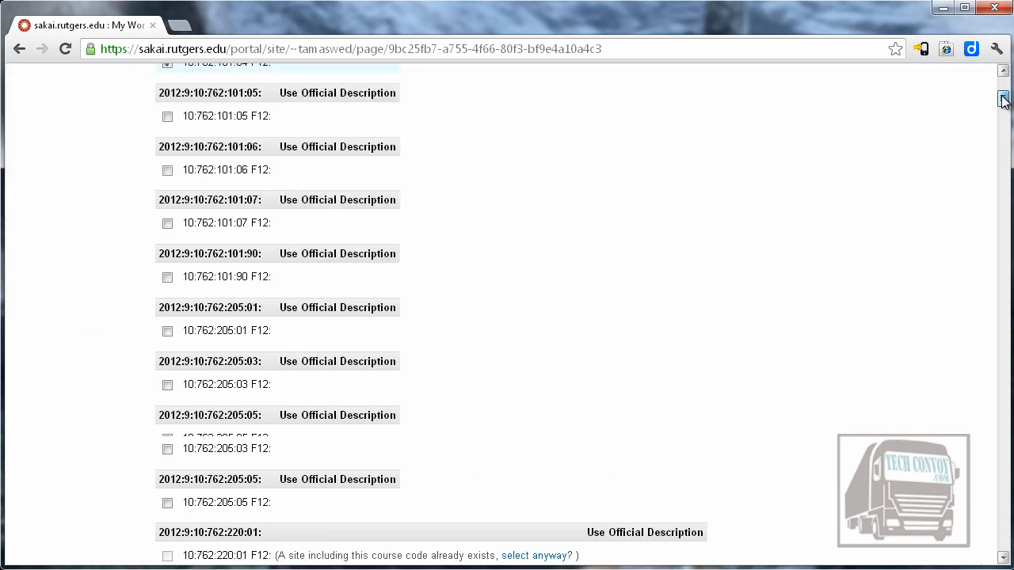
{"action": "scroll", "scroll_direction": "down", "scroll_amount": 3}
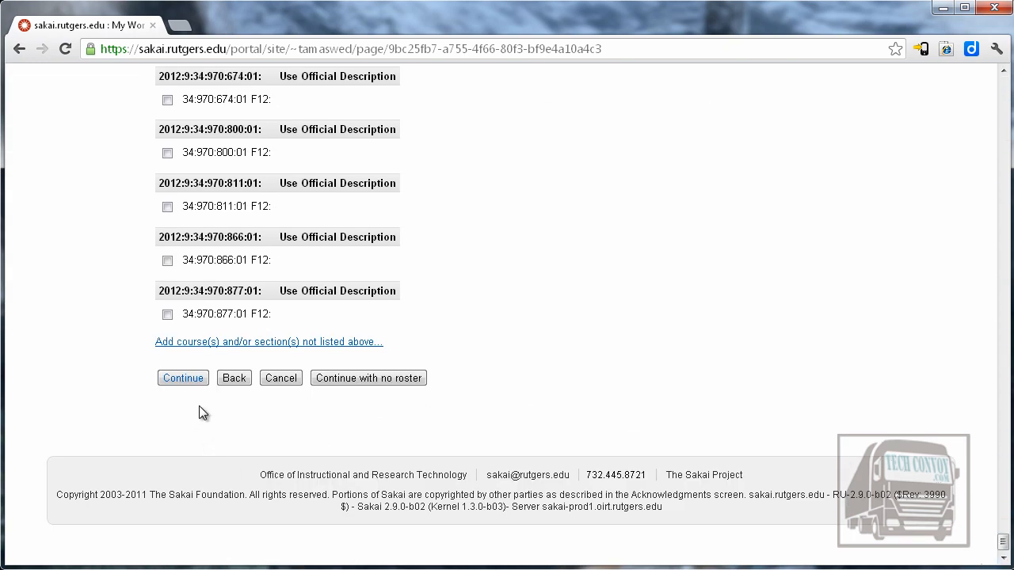
Continue to site information and replace the default title with 'Intro to PPP F2012'.
{"action": "left_click", "coordinate": [184, 377]}
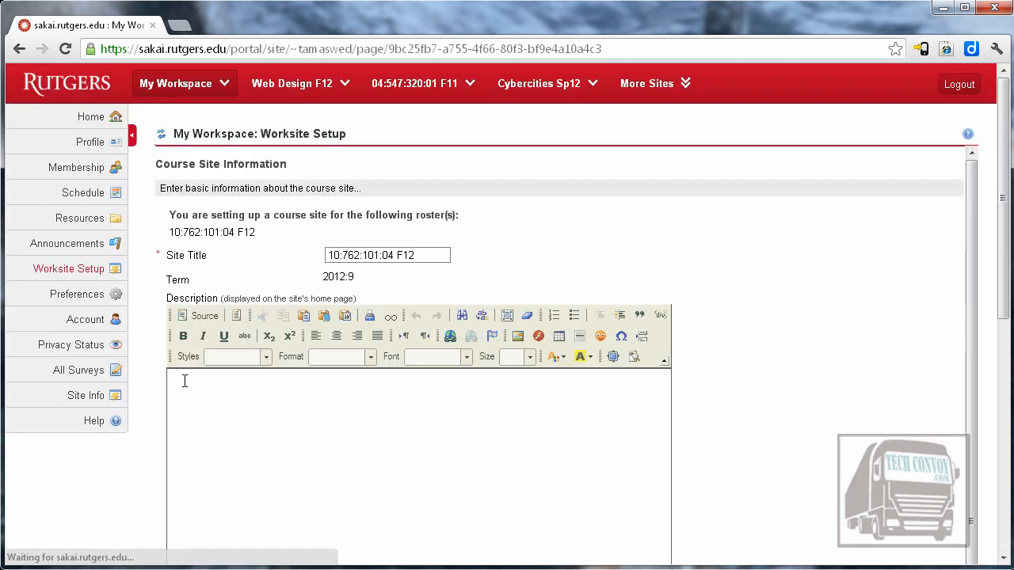
{"action": "mouse_move", "coordinate": [257, 279]}
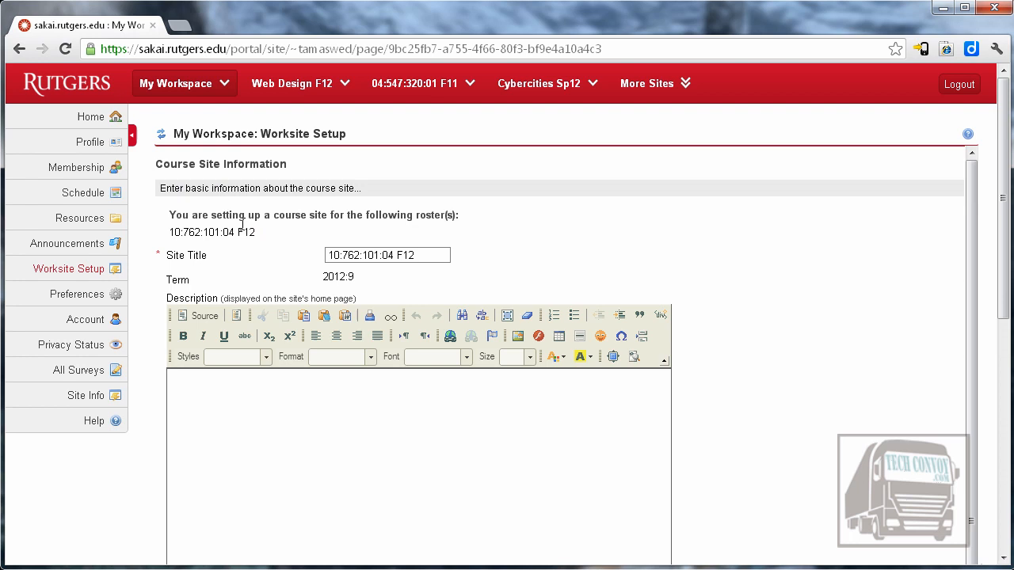
{"action": "mouse_move", "coordinate": [308, 275]}
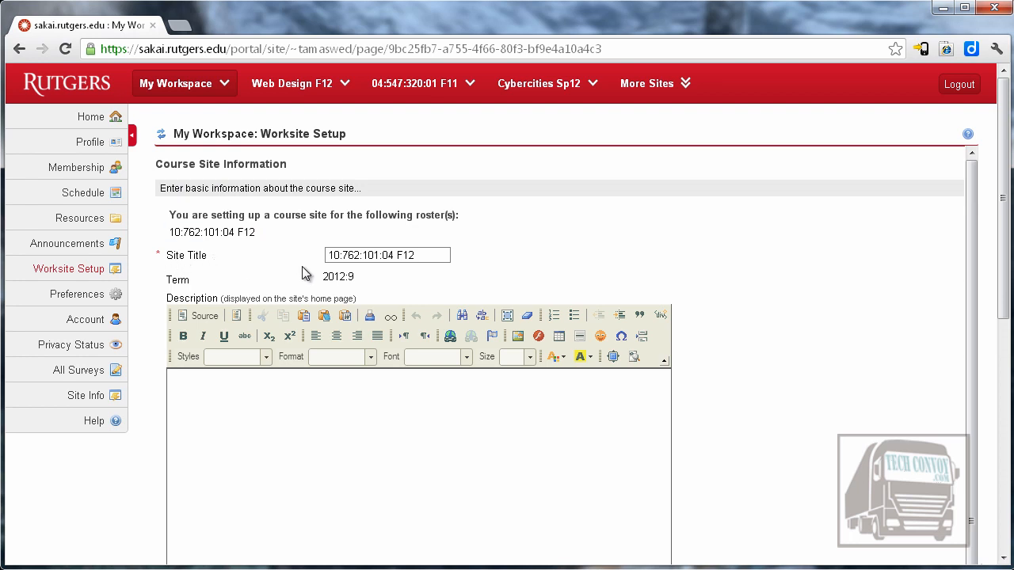
{"action": "left_click", "coordinate": [387, 256]}
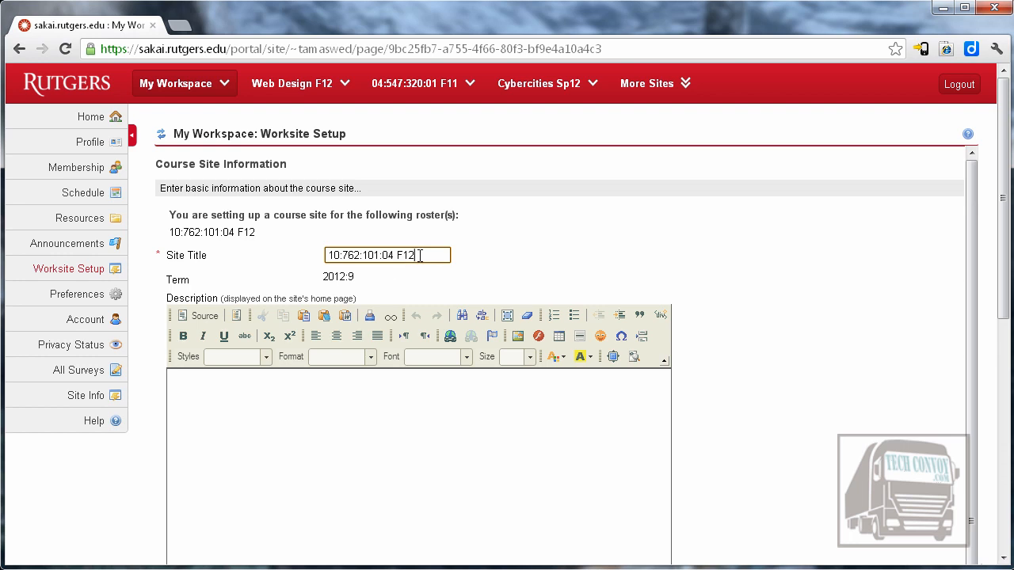
{"action": "triple_click", "coordinate": [386, 255]}
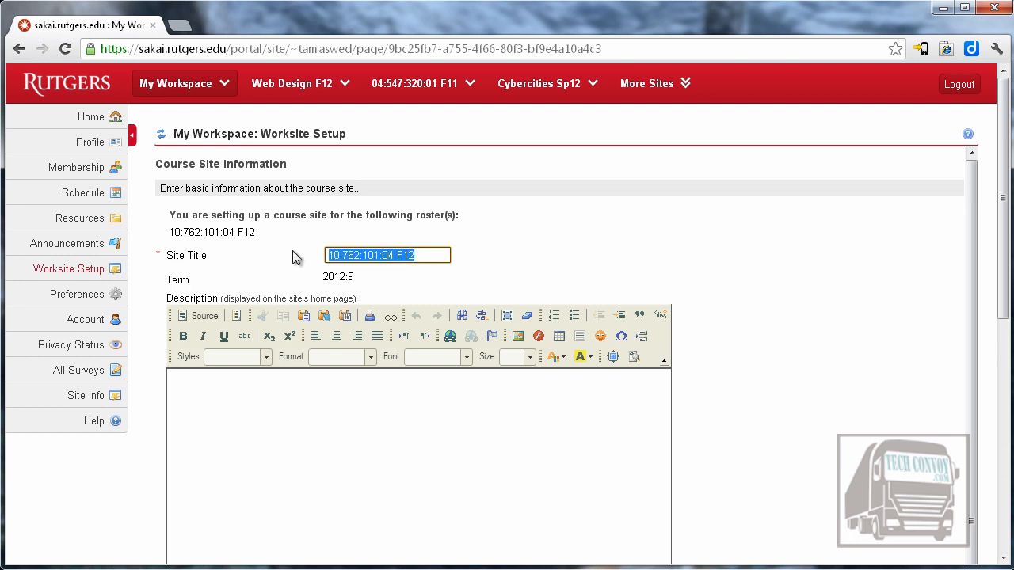
{"action": "type", "text": "Int"}
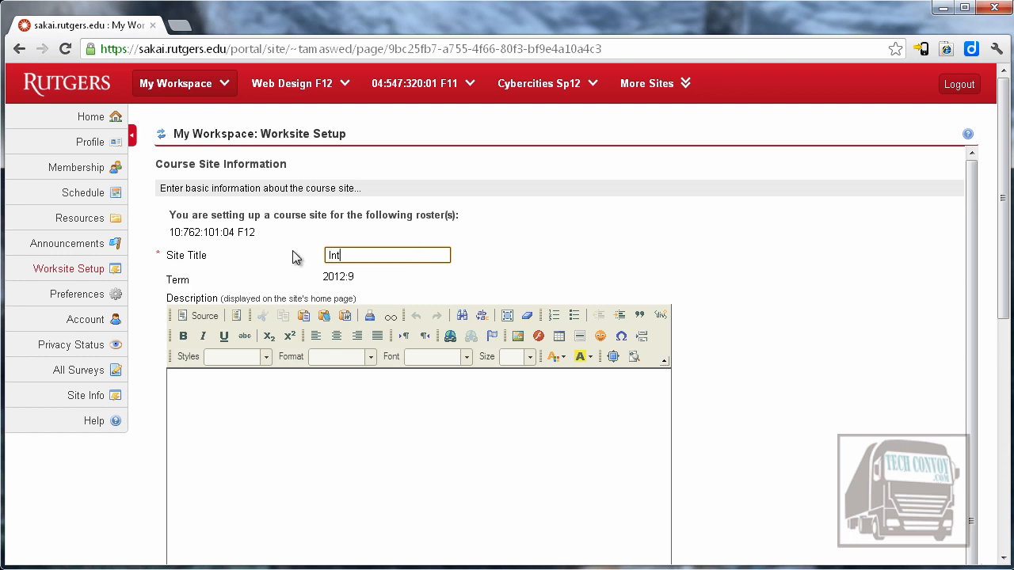
{"action": "type", "text": "ro to P"}
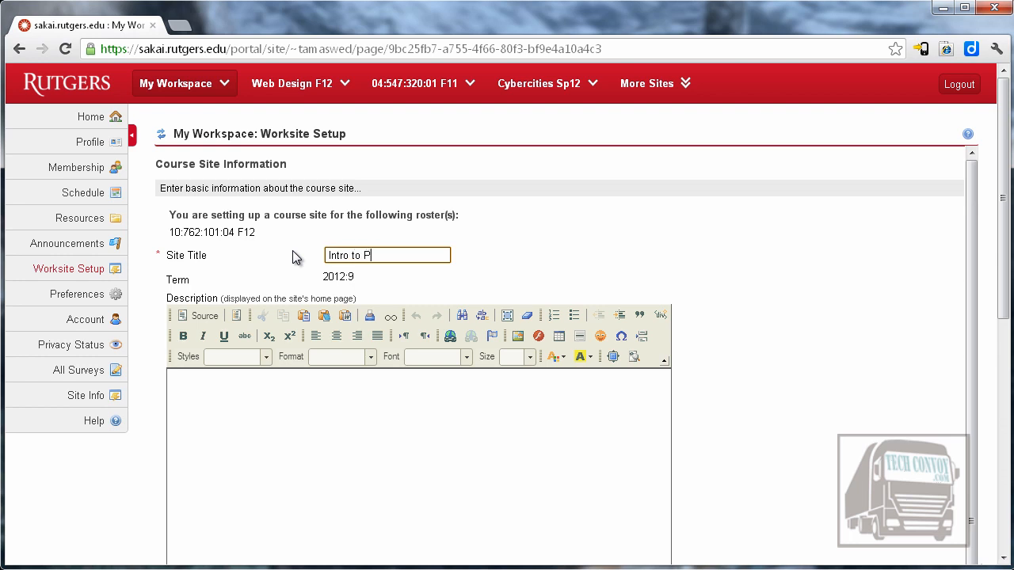
{"action": "type", "text": "PP F"}
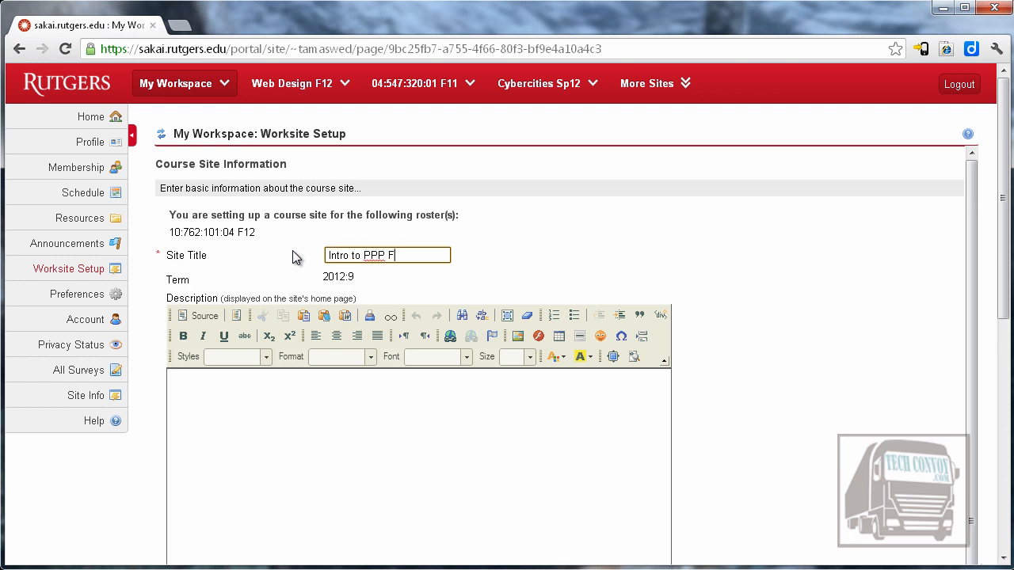
{"action": "type", "text": "2012"}
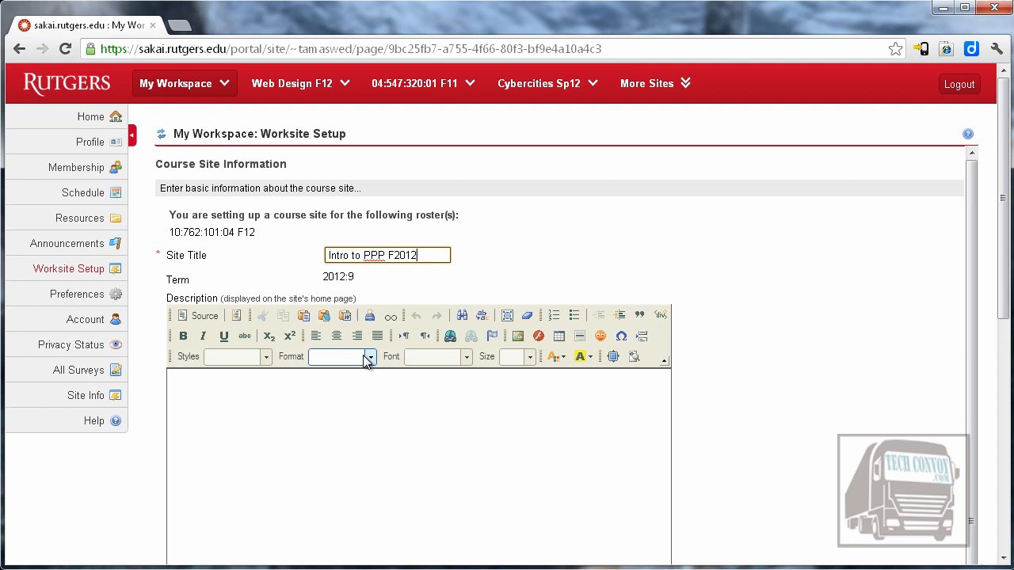
{"action": "left_click", "coordinate": [377, 435]}
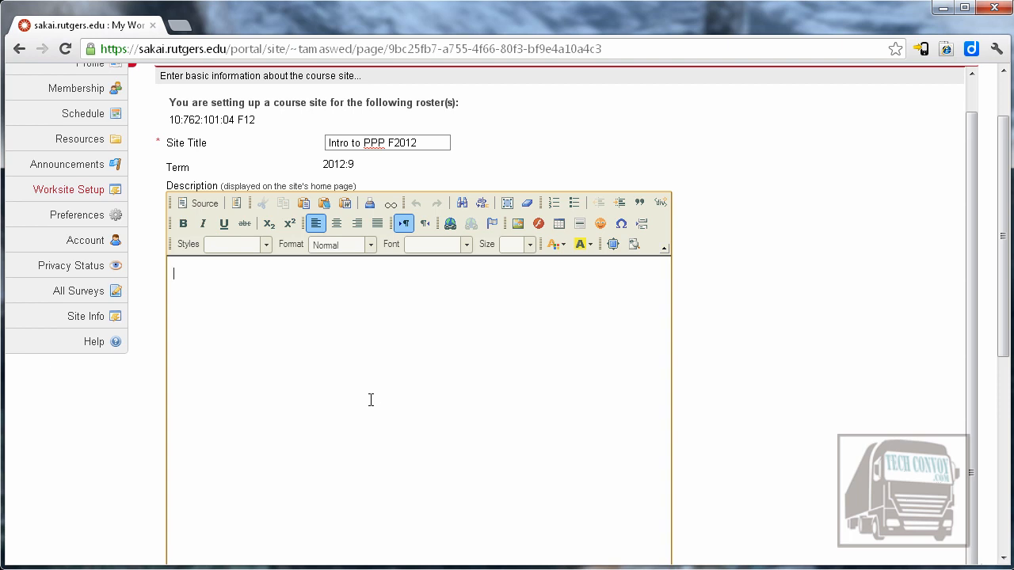
Enter 'Info here' as the description and submit the site information form.
{"action": "type", "text": "Info he"}
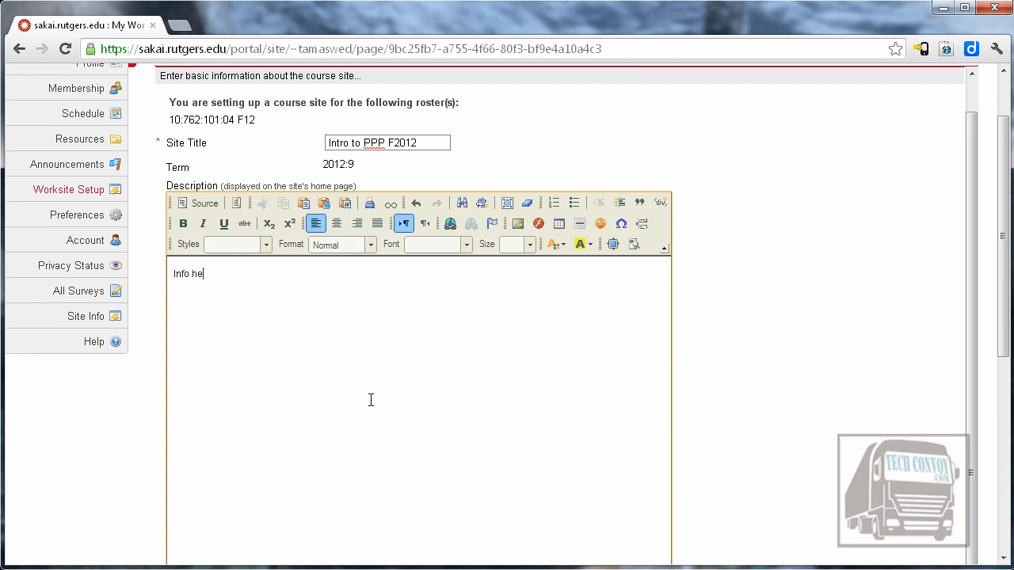
{"action": "type", "text": "re"}
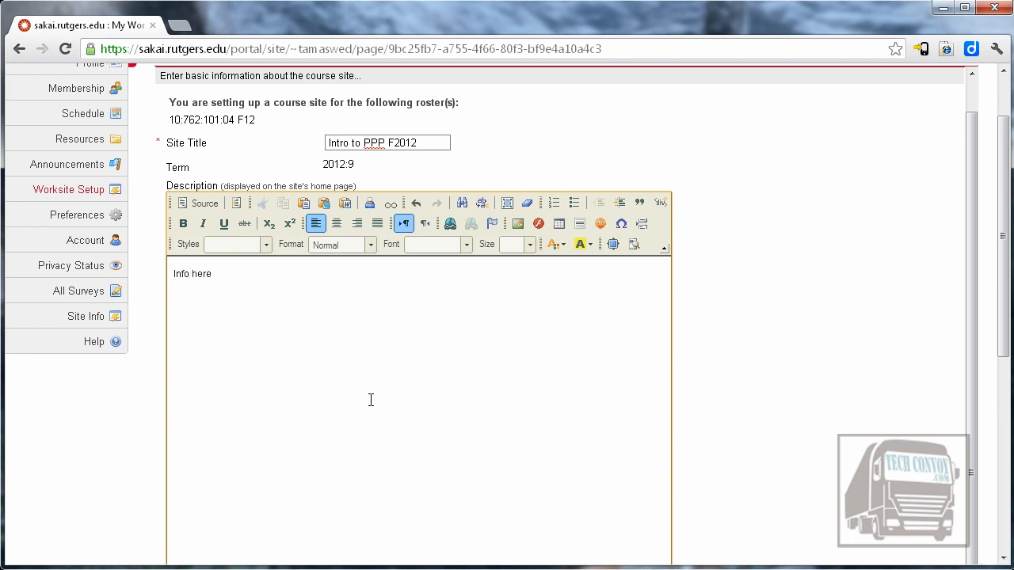
{"action": "mouse_move", "coordinate": [1006, 333]}
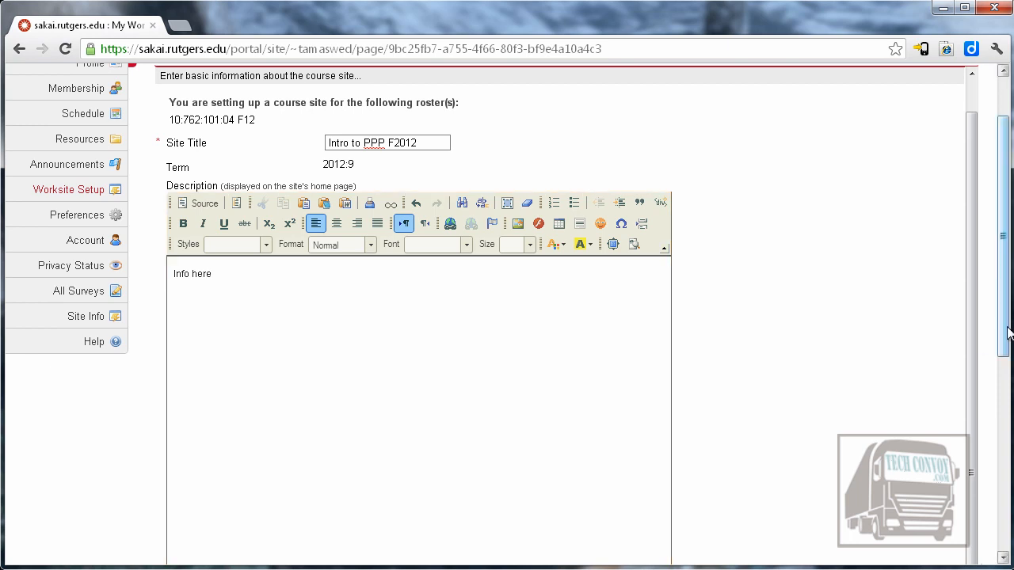
{"action": "scroll", "scroll_direction": "down", "scroll_amount": 3}
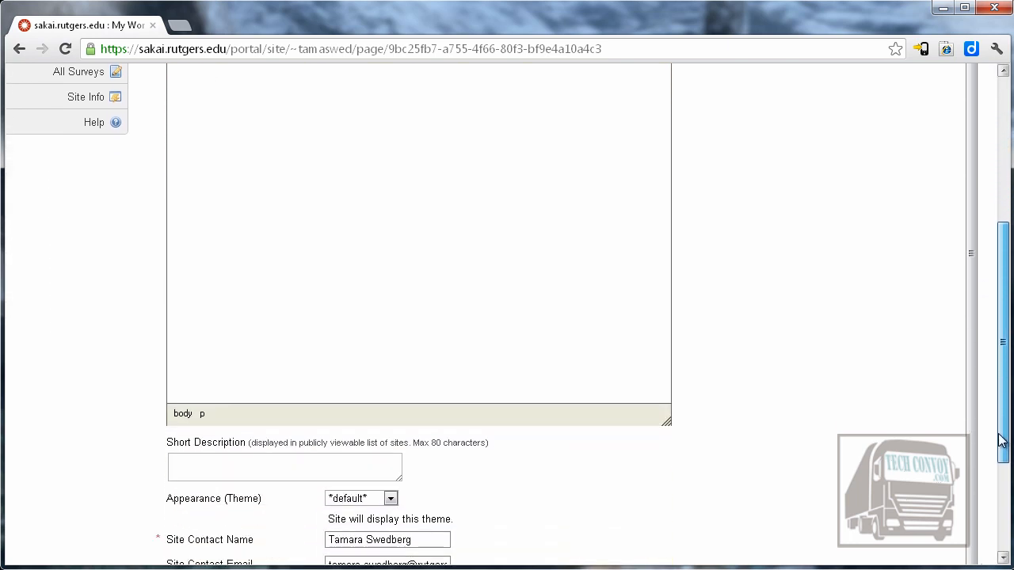
{"action": "scroll", "scroll_direction": "down", "scroll_amount": 3}
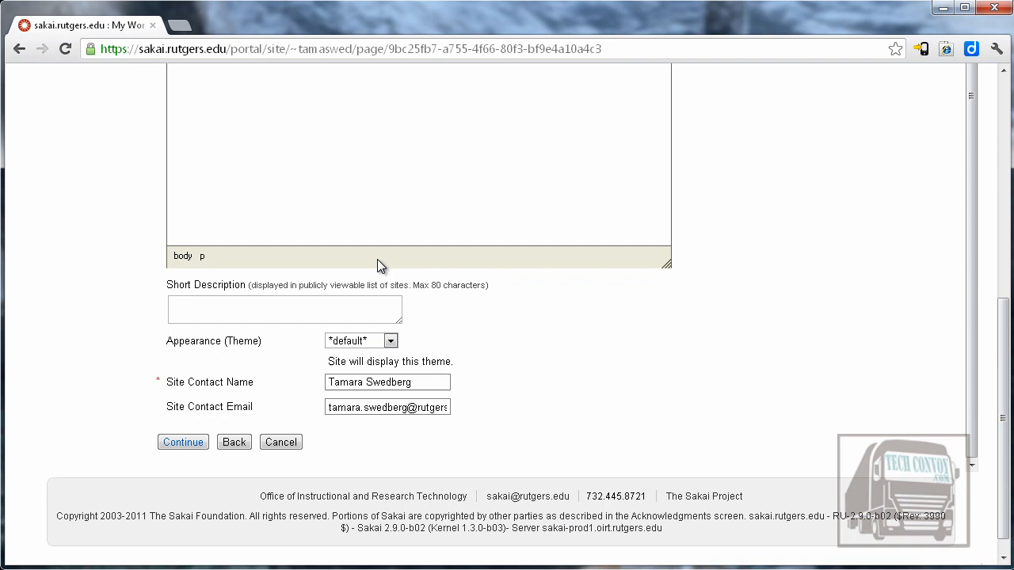
{"action": "mouse_move", "coordinate": [141, 411]}
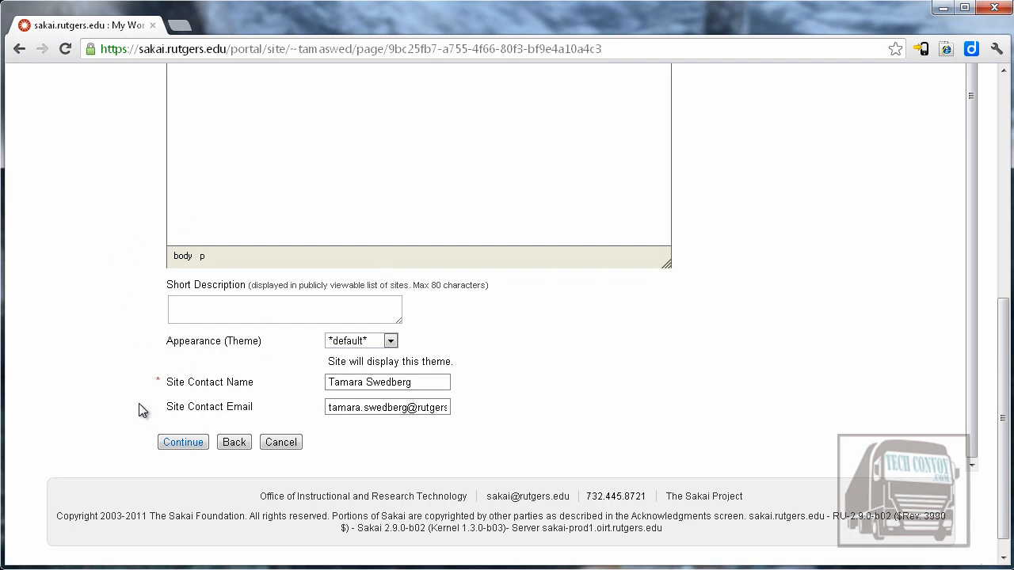
{"action": "mouse_move", "coordinate": [367, 475]}
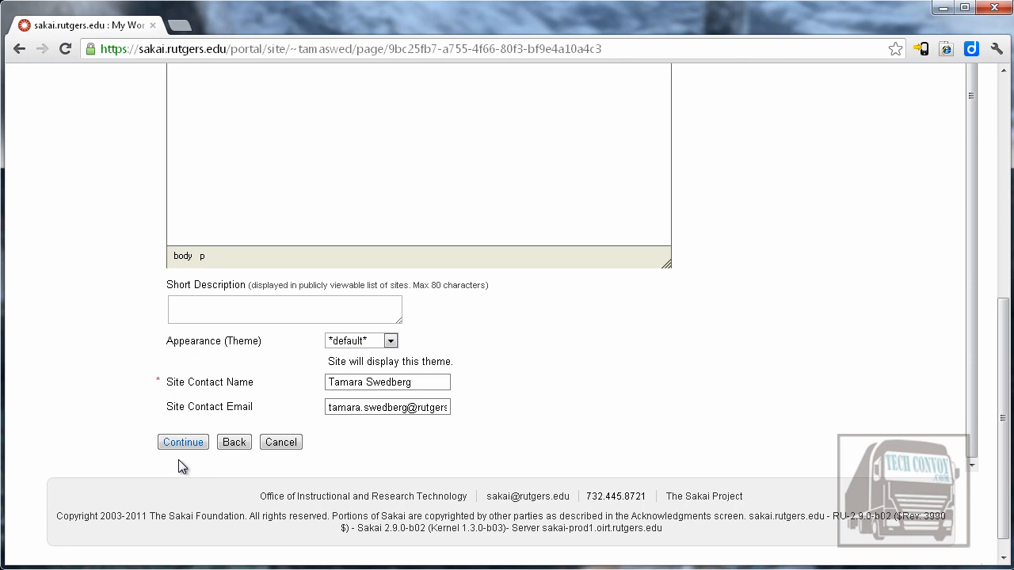
{"action": "left_click", "coordinate": [182, 442]}
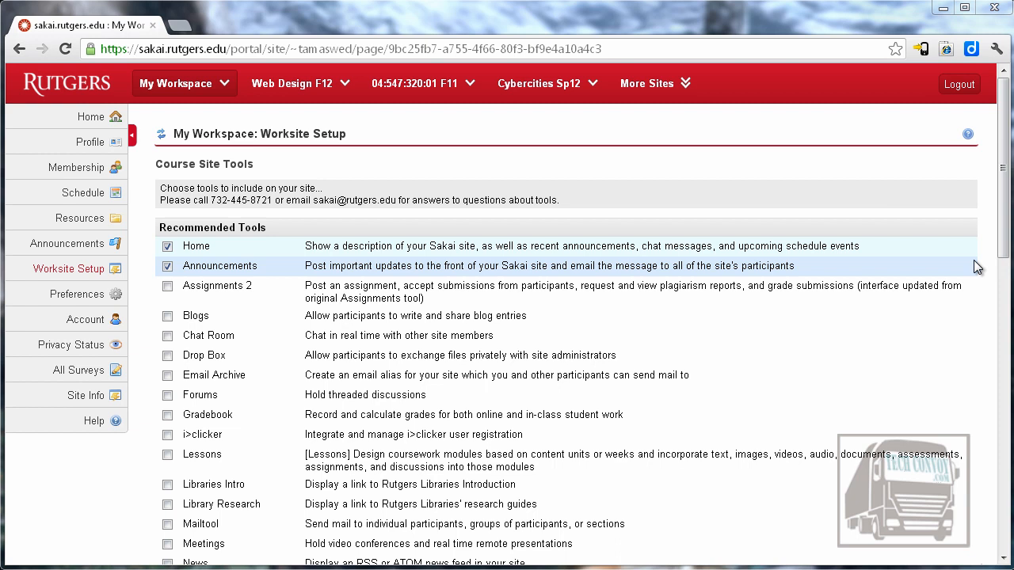
{"action": "mouse_move", "coordinate": [855, 314]}
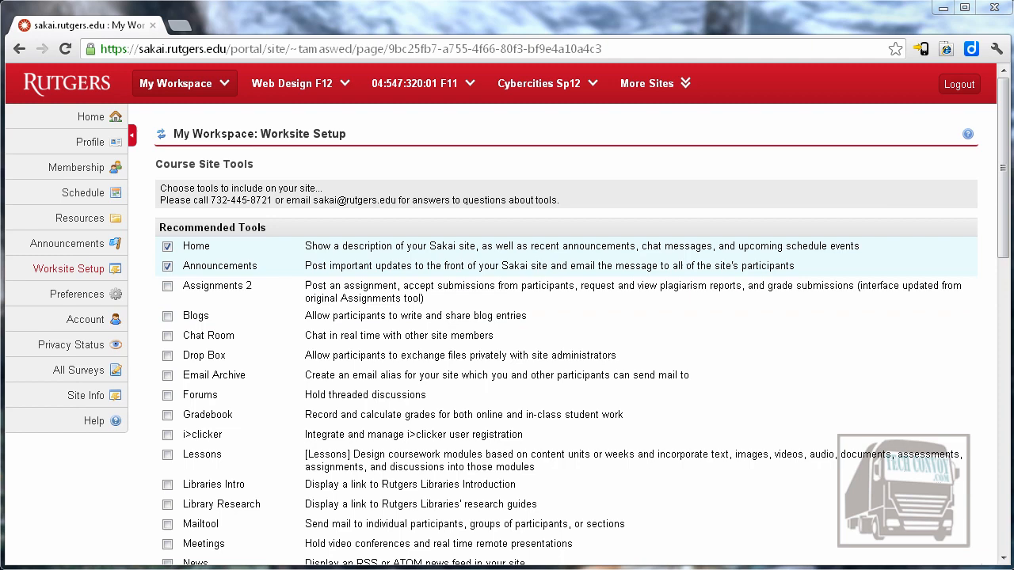
Tick Assignments 2 under Recommended Tools in the Course Site Tools list.
{"action": "scroll", "scroll_direction": "down", "scroll_amount": 3}
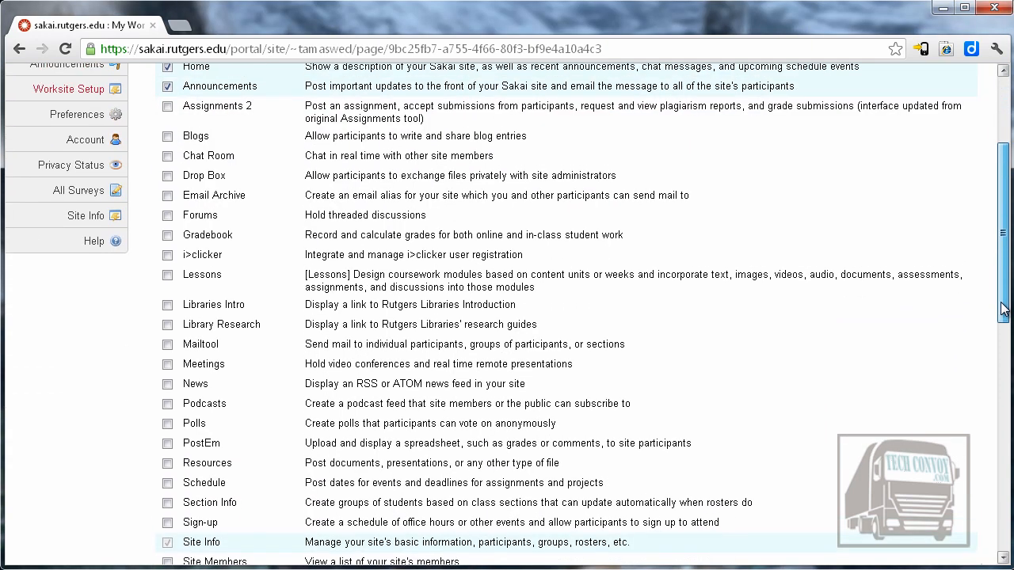
{"action": "mouse_move", "coordinate": [218, 124]}
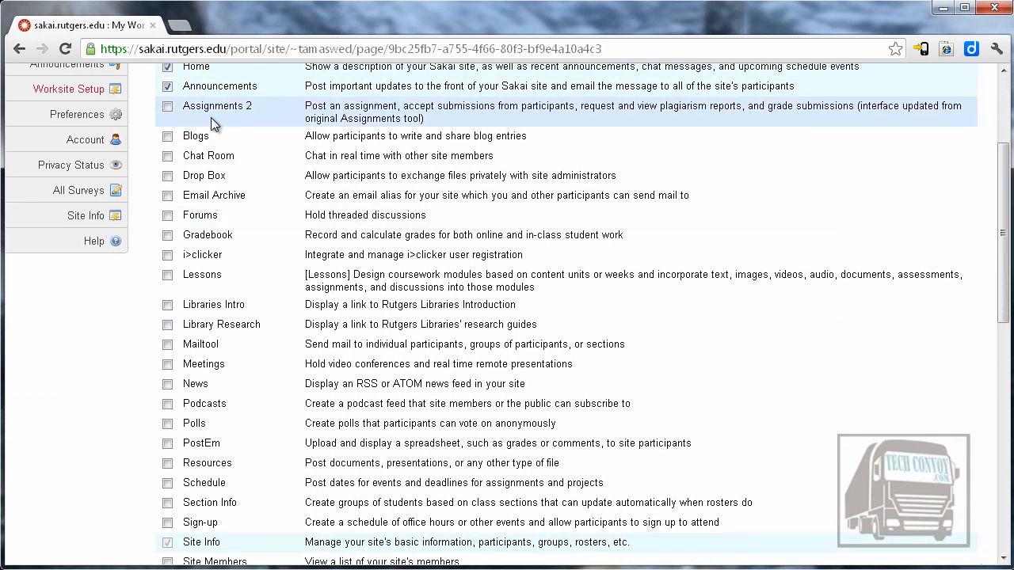
{"action": "left_click", "coordinate": [167, 104]}
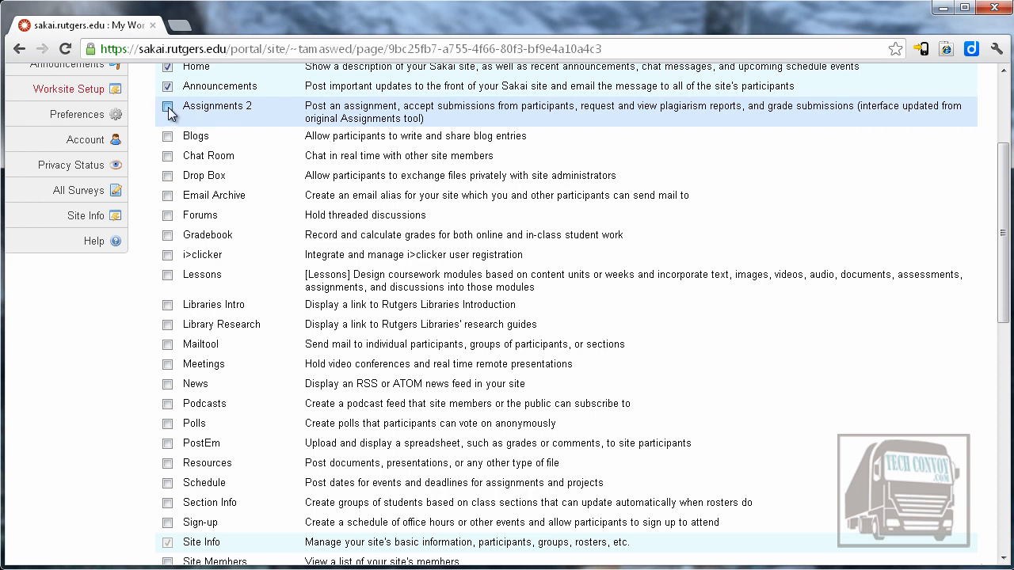
{"action": "left_click", "coordinate": [168, 105]}
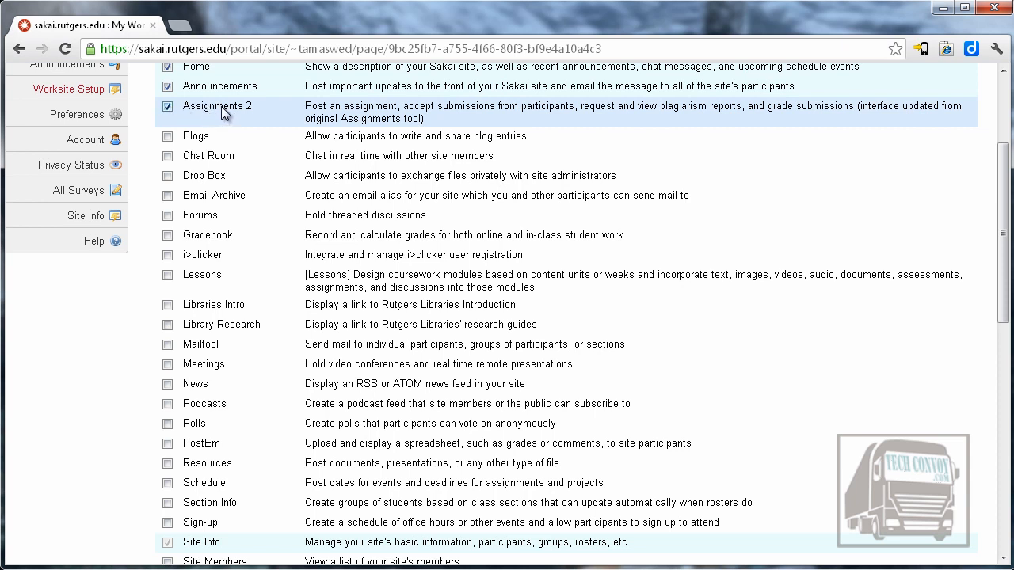
{"action": "scroll", "scroll_direction": "down", "scroll_amount": 3}
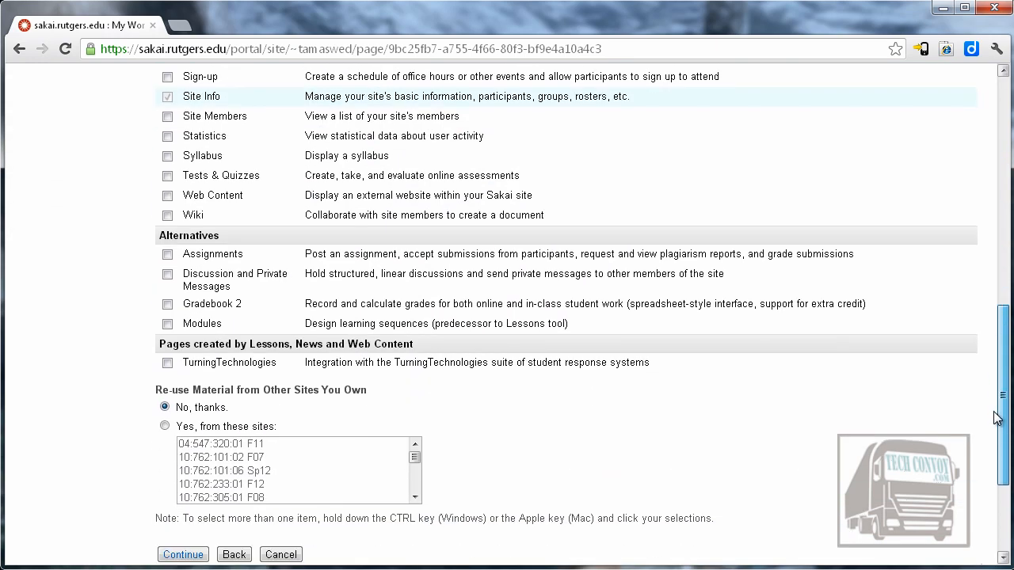
{"action": "mouse_move", "coordinate": [721, 400]}
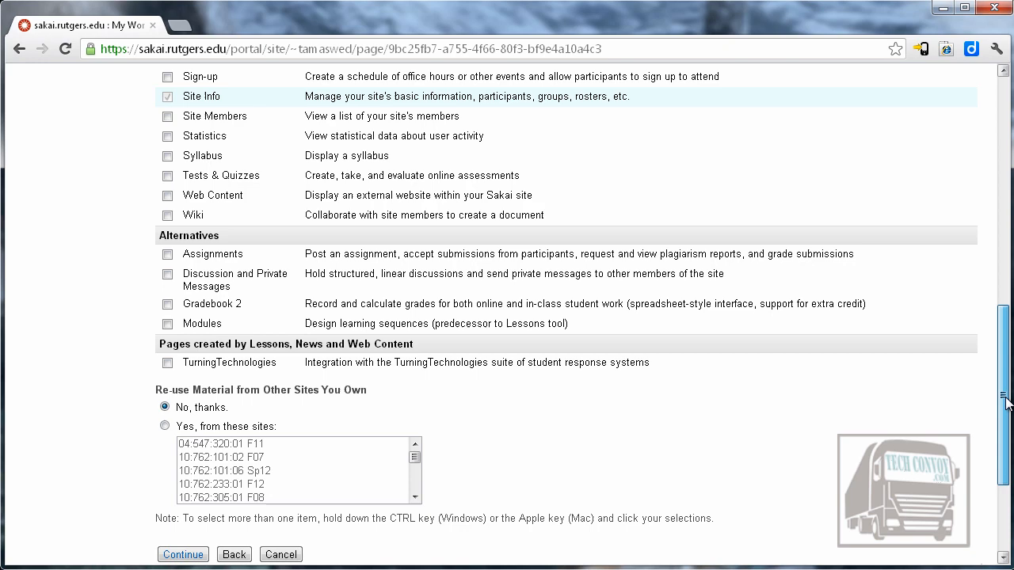
{"action": "scroll", "scroll_direction": "up", "scroll_amount": 3}
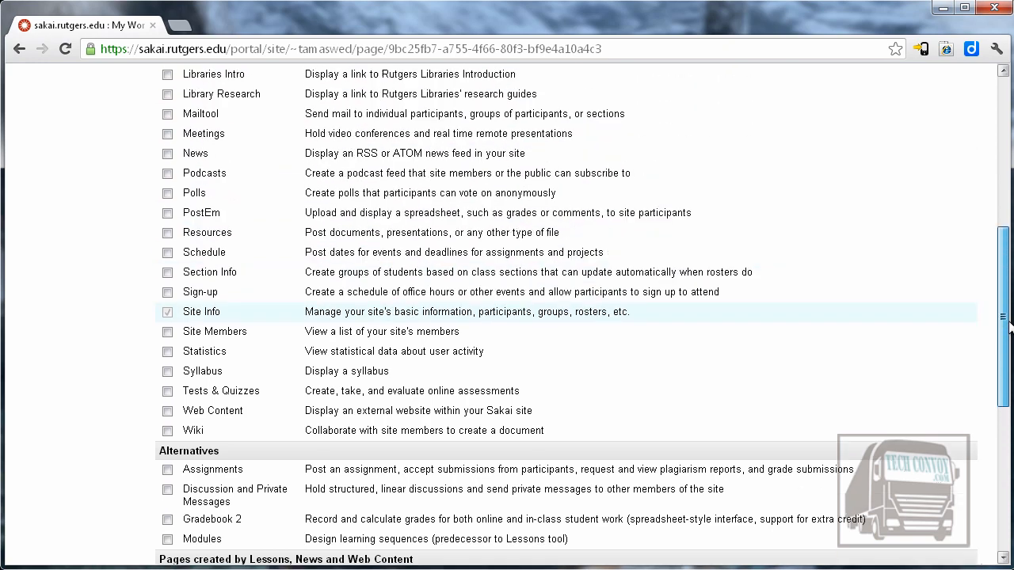
{"action": "scroll", "scroll_direction": "up", "scroll_amount": 3}
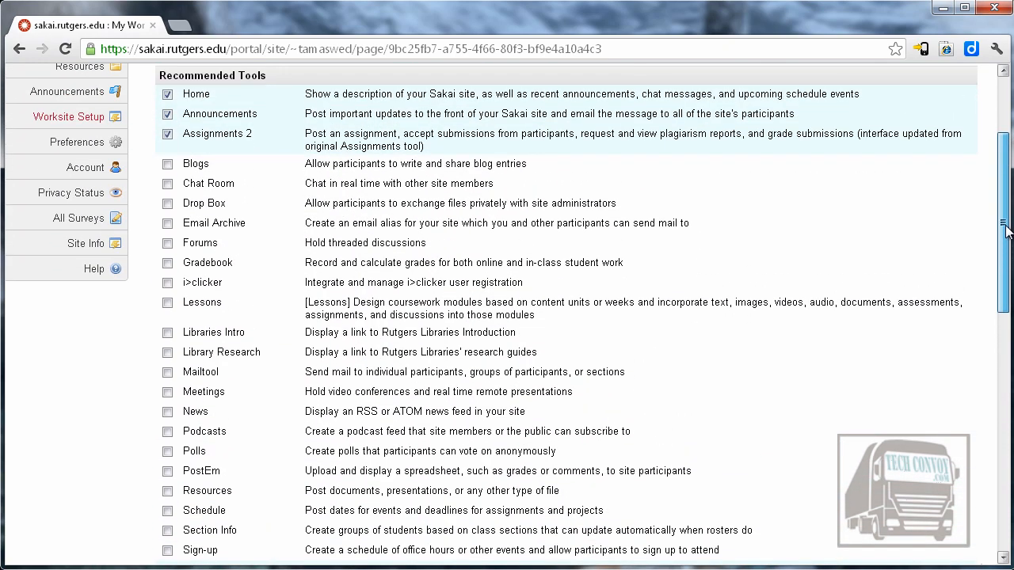
Tick Resources and Mailtool in the Course Site Tools list.
{"action": "scroll", "scroll_direction": "down", "scroll_amount": 3}
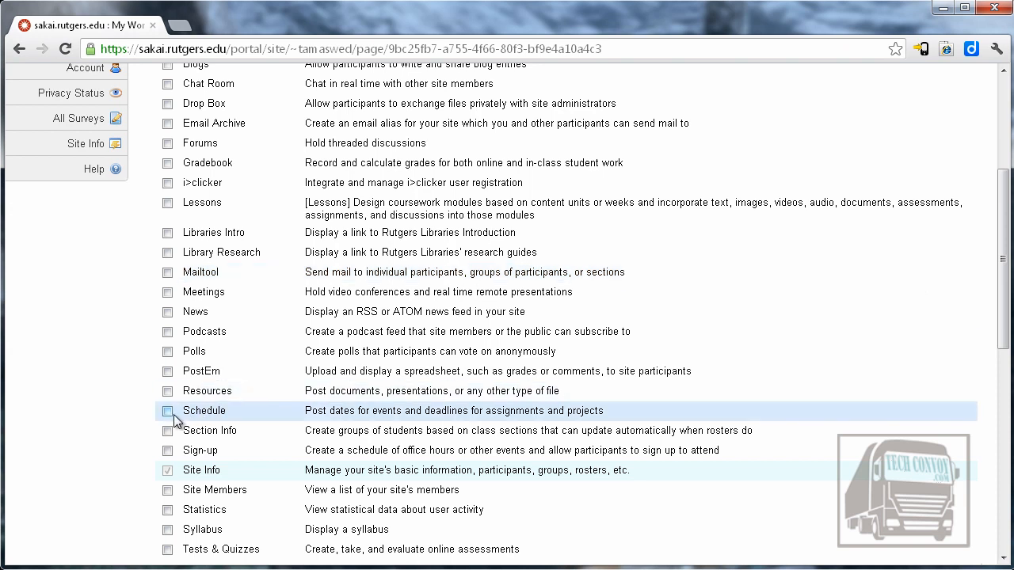
{"action": "left_click", "coordinate": [168, 390]}
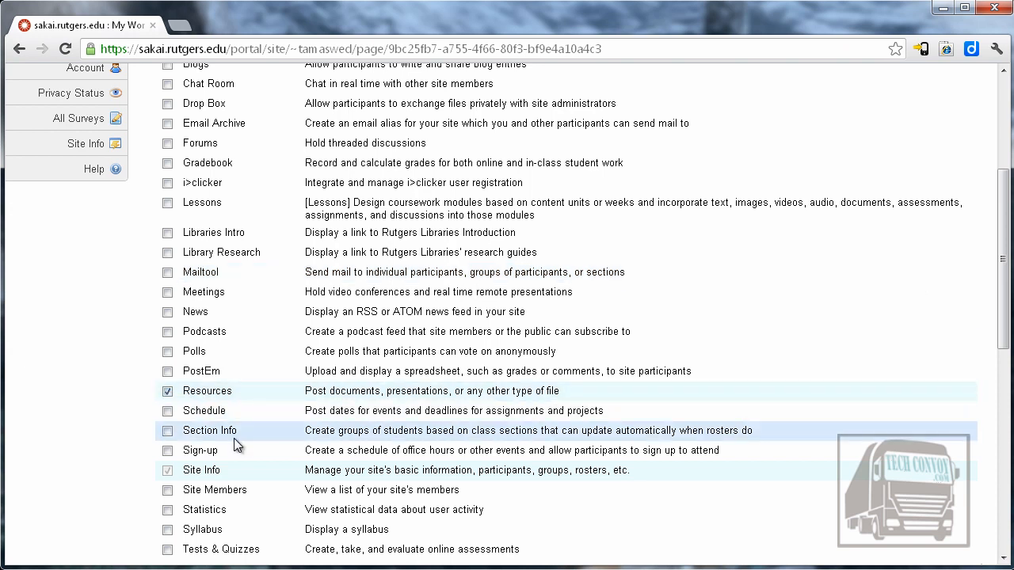
{"action": "mouse_move", "coordinate": [418, 396]}
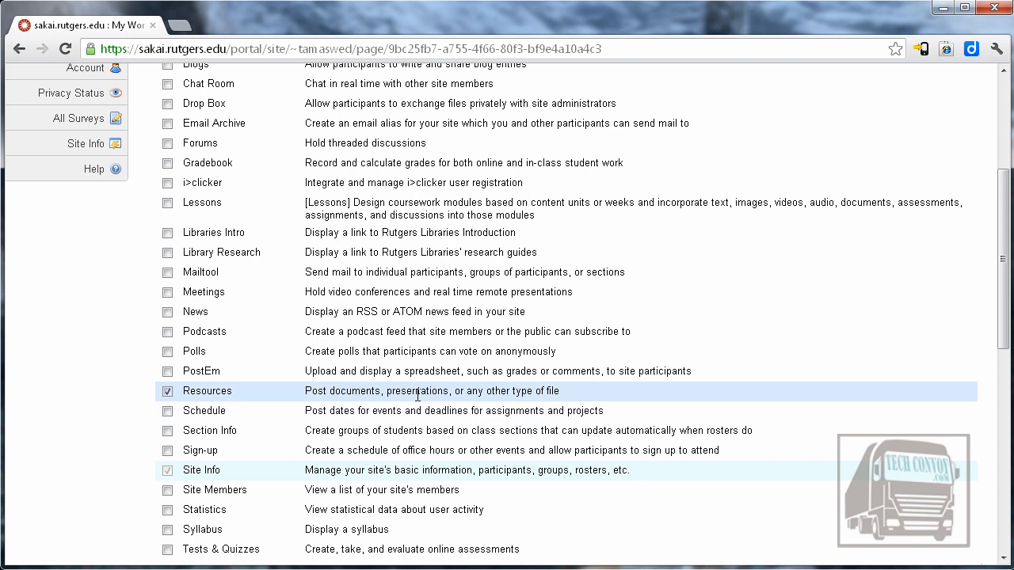
{"action": "left_click", "coordinate": [168, 273]}
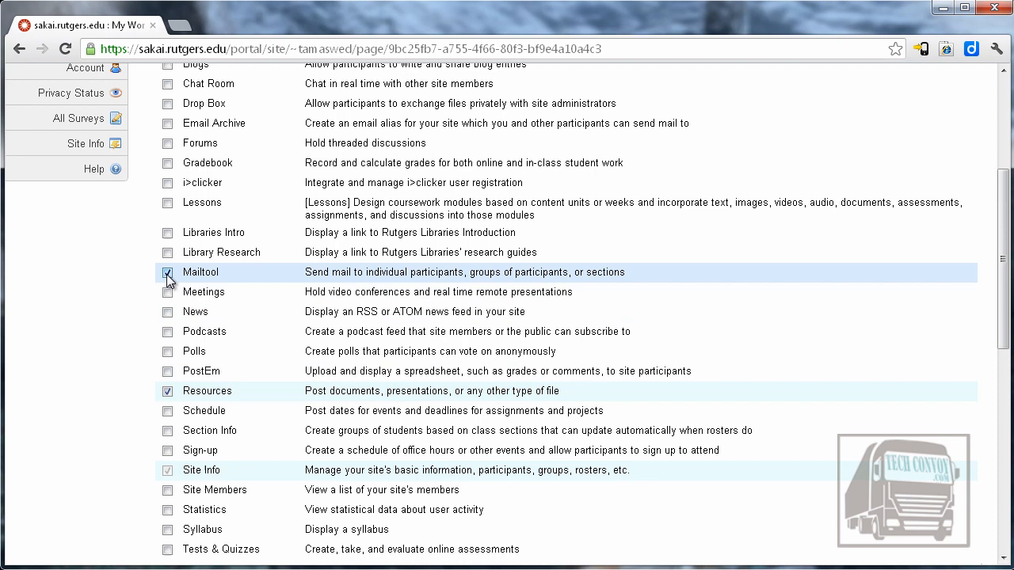
{"action": "scroll", "scroll_direction": "up", "scroll_amount": 3}
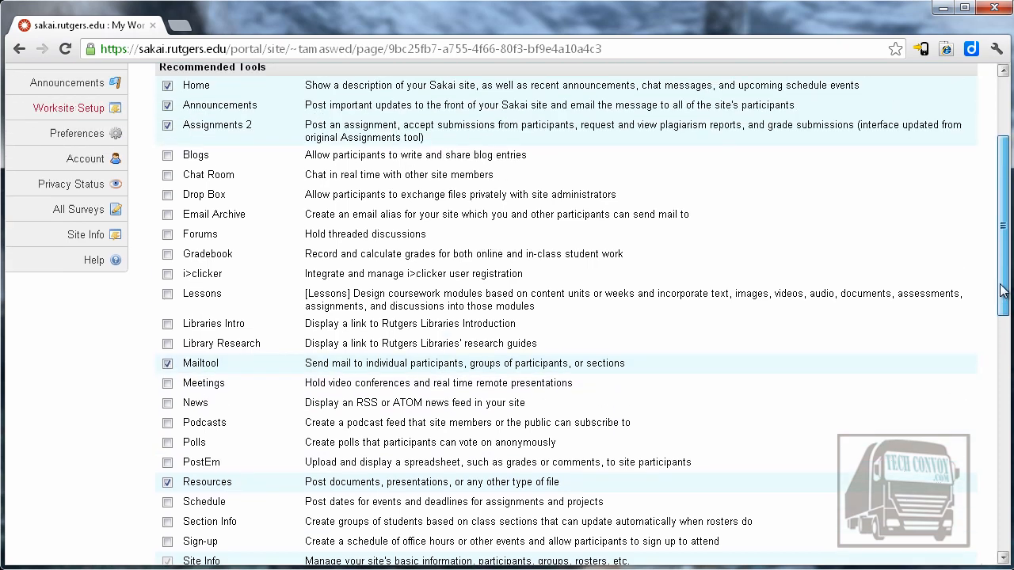
{"action": "scroll", "scroll_direction": "up", "scroll_amount": 3}
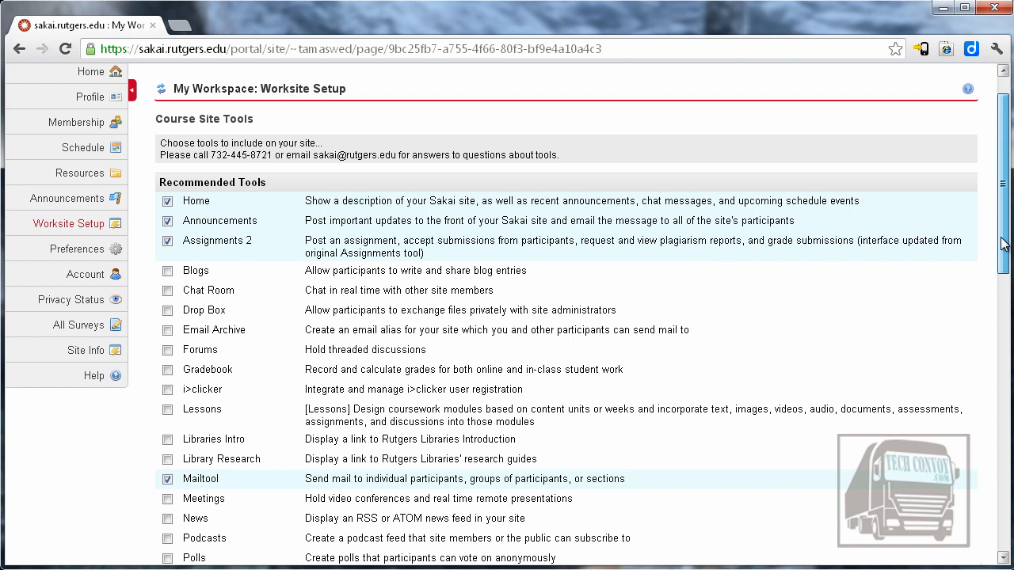
{"action": "scroll", "scroll_direction": "down", "scroll_amount": 3}
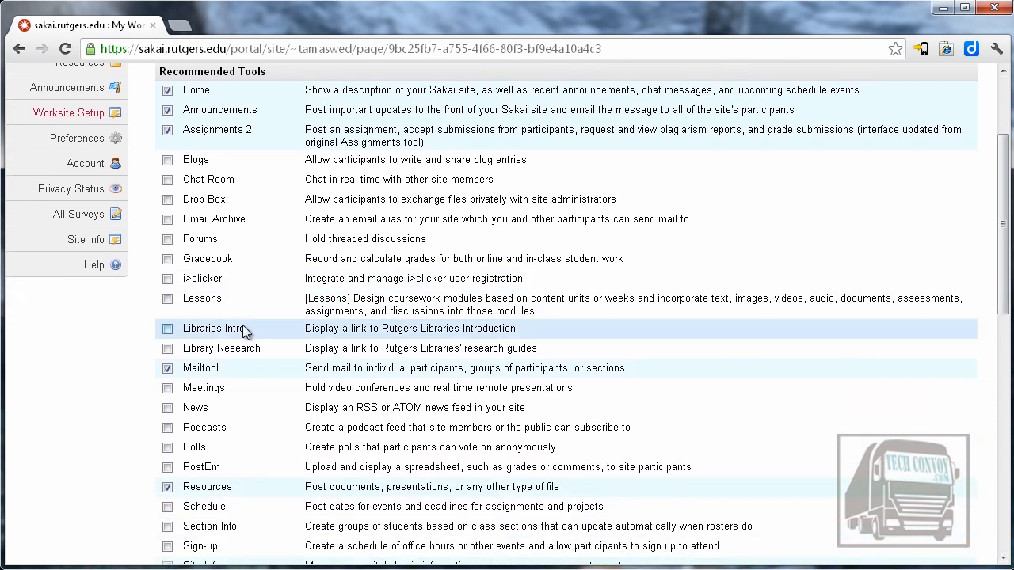
{"action": "mouse_move", "coordinate": [341, 367]}
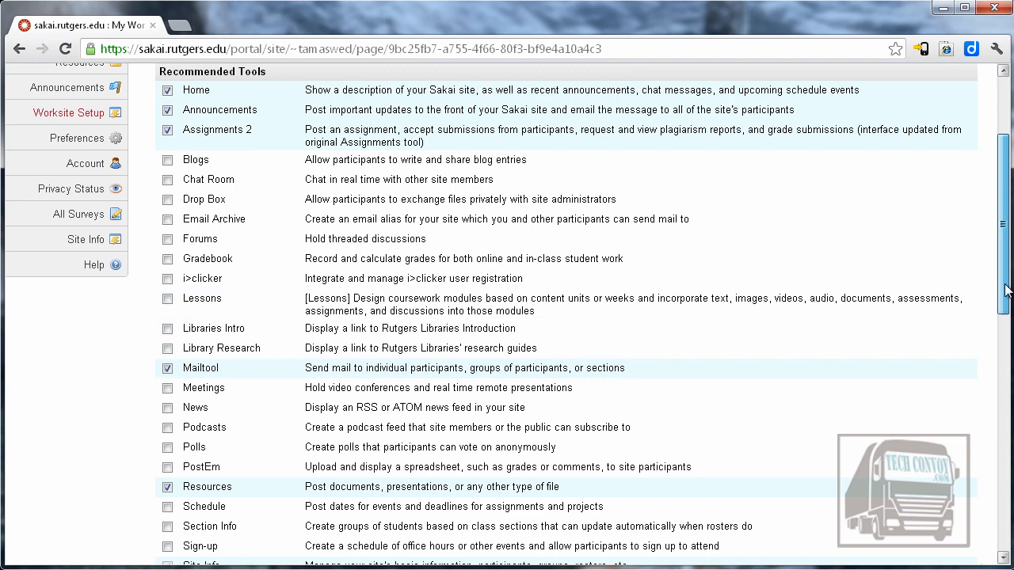
Tick Syllabus, Tests & Quizzes and Gradebook 2 in the tools list.
{"action": "scroll", "scroll_direction": "down", "scroll_amount": 3}
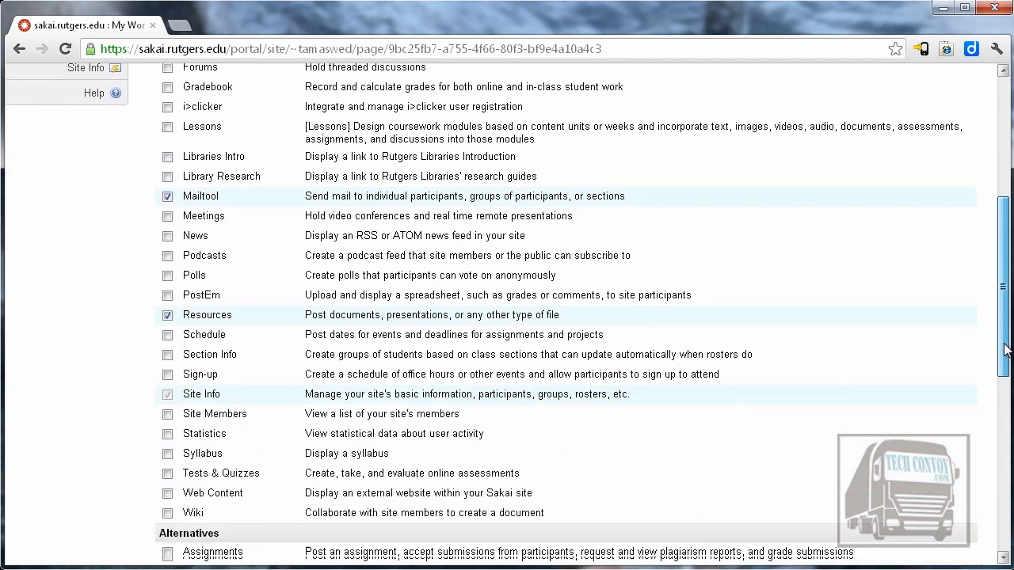
{"action": "scroll", "scroll_direction": "down", "scroll_amount": 3}
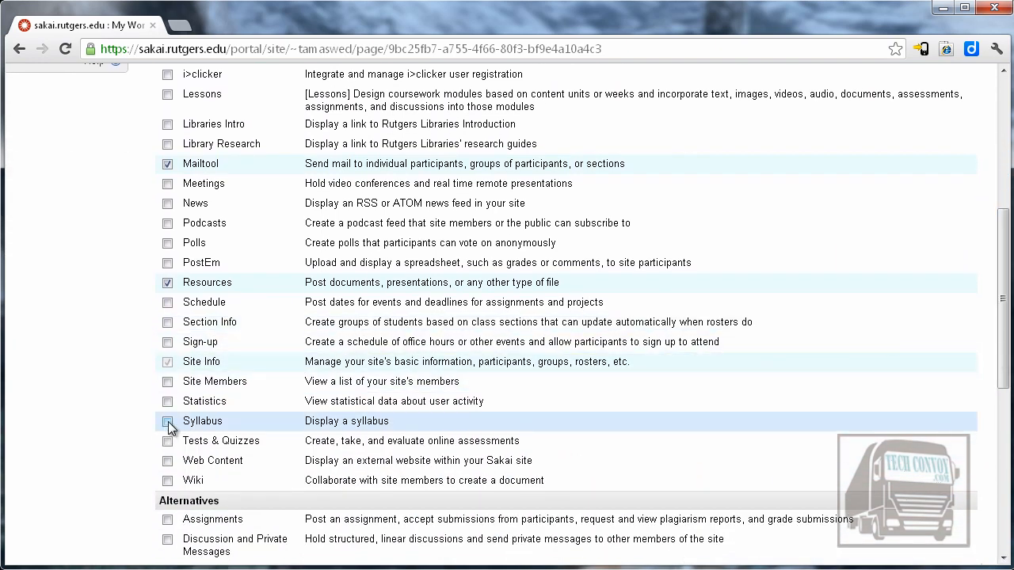
{"action": "left_click", "coordinate": [167, 421]}
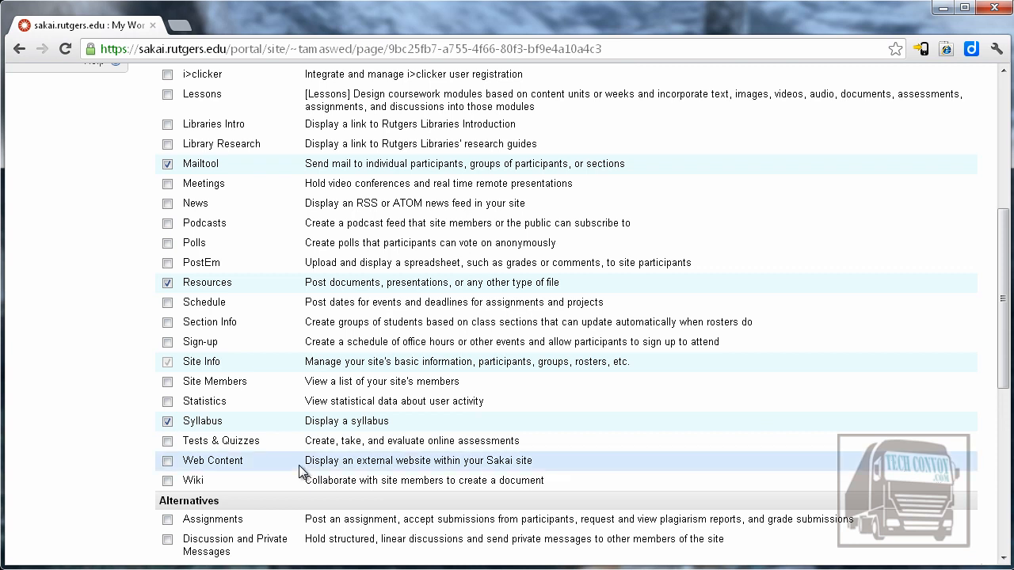
{"action": "left_click", "coordinate": [168, 441]}
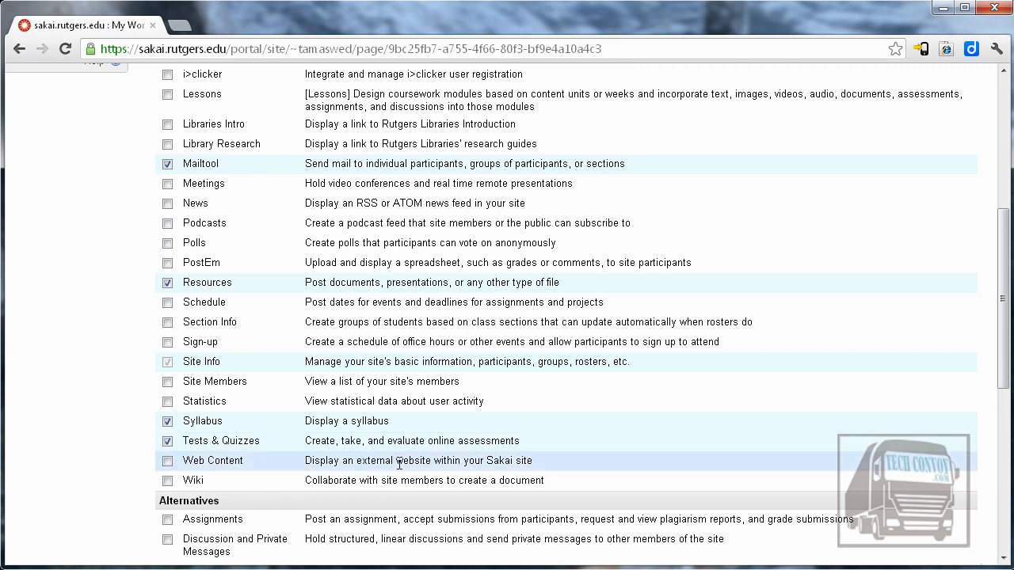
{"action": "scroll", "scroll_direction": "down", "scroll_amount": 3}
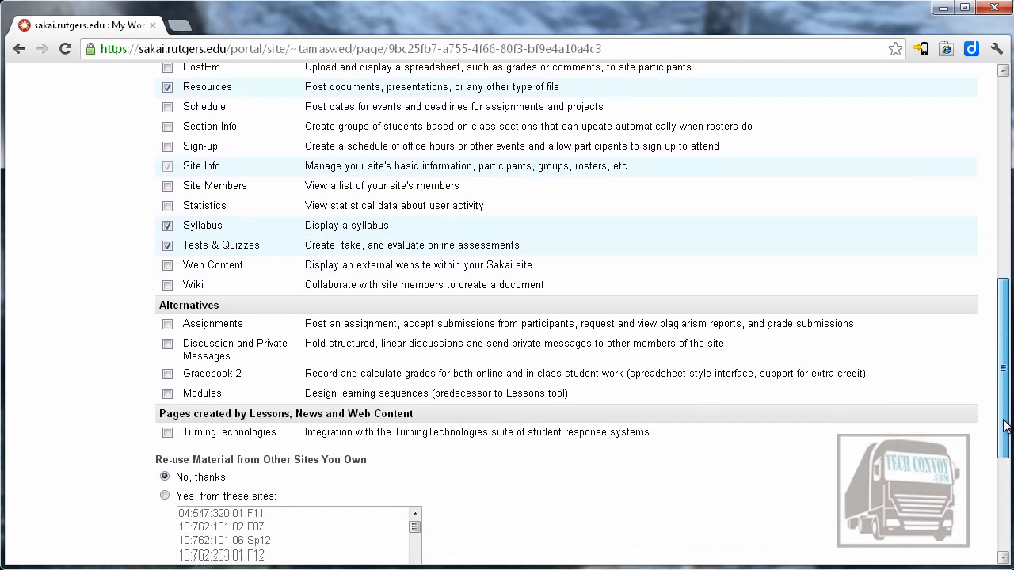
{"action": "scroll", "scroll_direction": "down", "scroll_amount": 3}
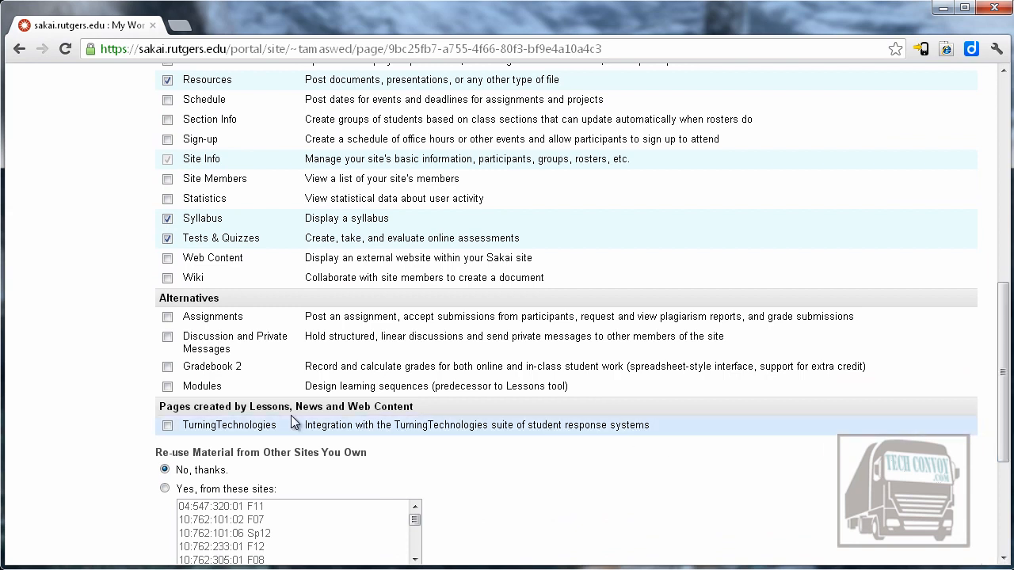
{"action": "left_click", "coordinate": [168, 366]}
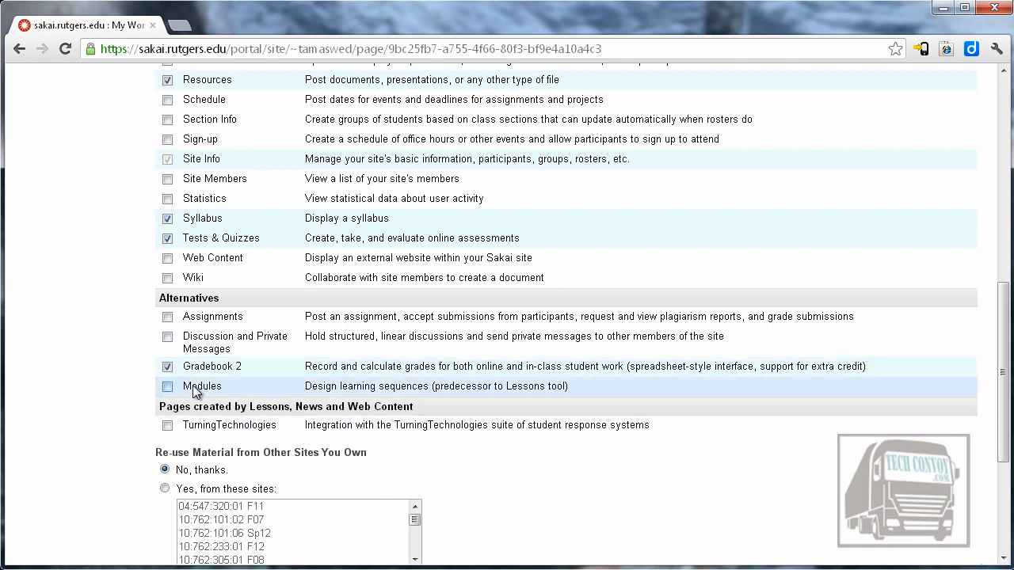
{"action": "mouse_move", "coordinate": [831, 488]}
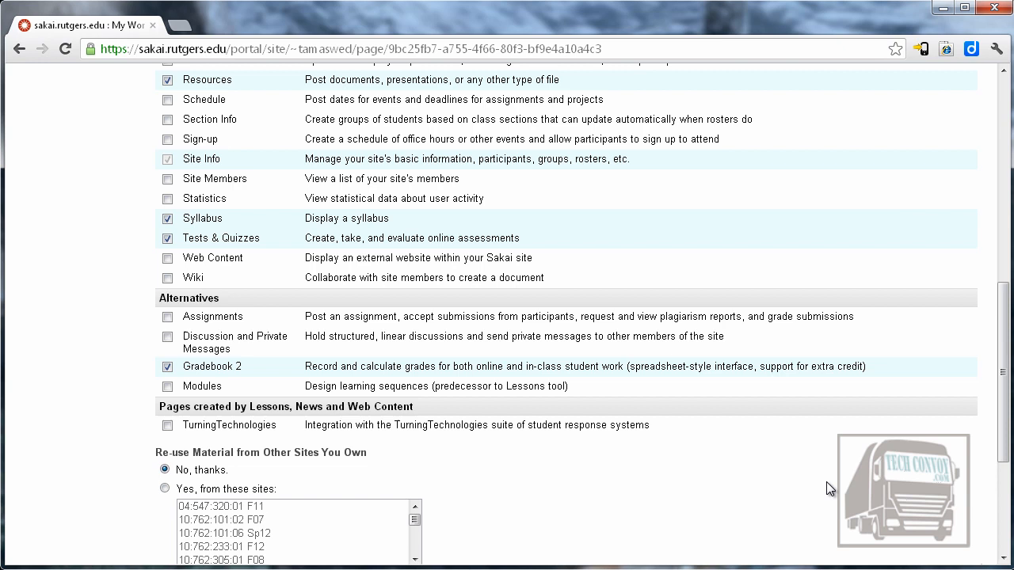
{"action": "mouse_move", "coordinate": [827, 458]}
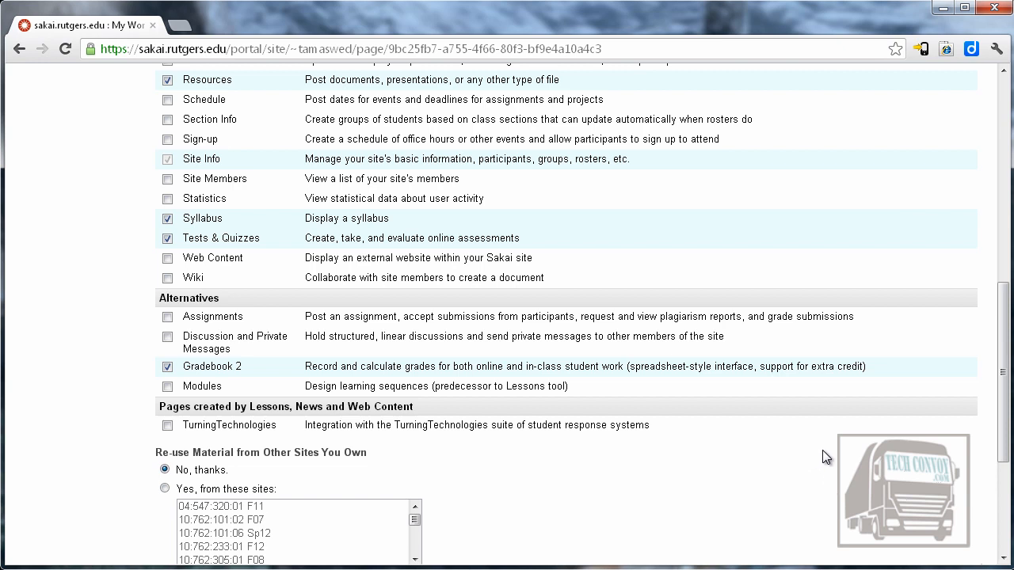
{"action": "mouse_move", "coordinate": [839, 442]}
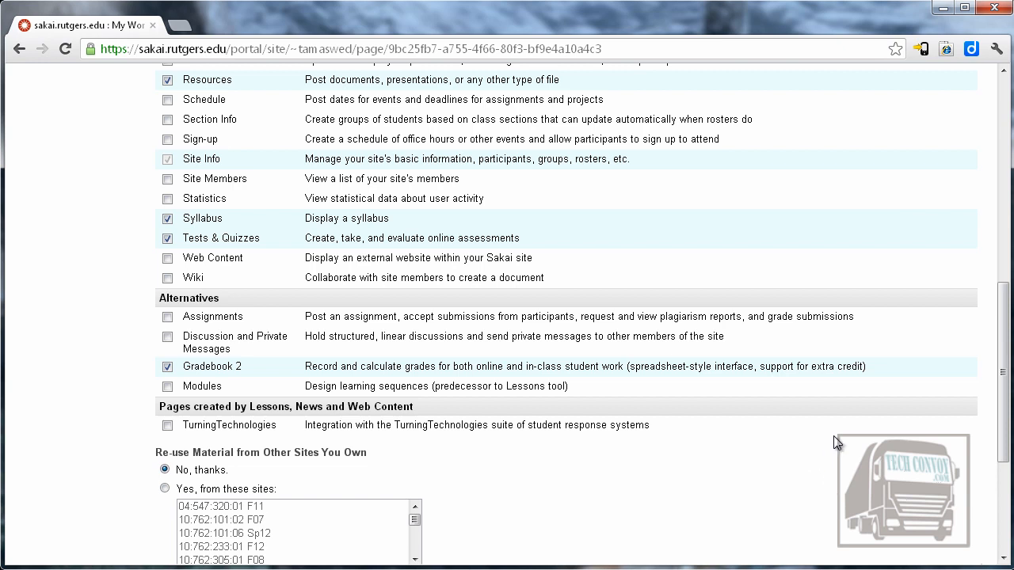
{"action": "mouse_move", "coordinate": [1005, 420]}
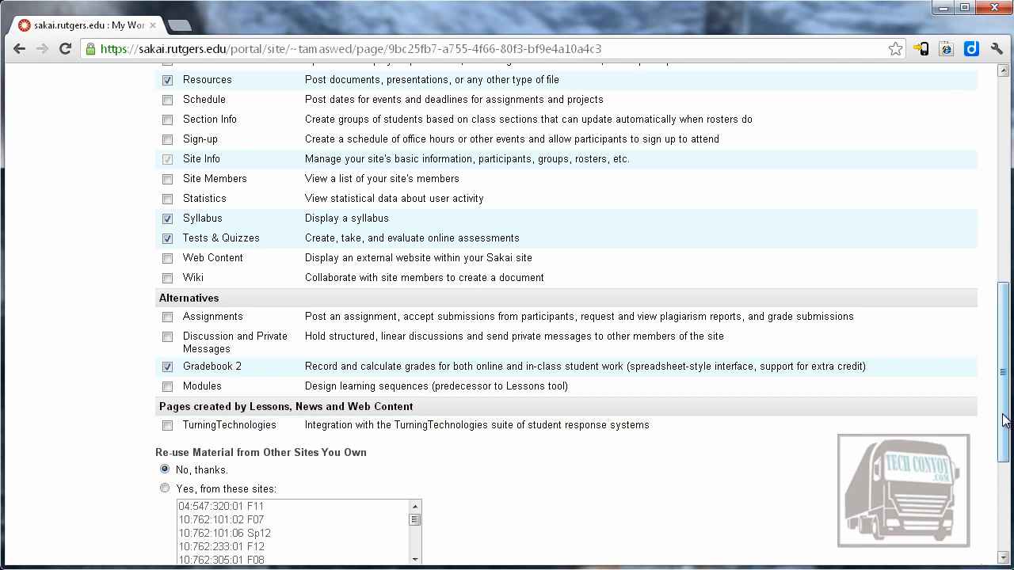
Choose to re-use material from site 10:762:305:01 Sp10 and continue.
{"action": "scroll", "scroll_direction": "down", "scroll_amount": 3}
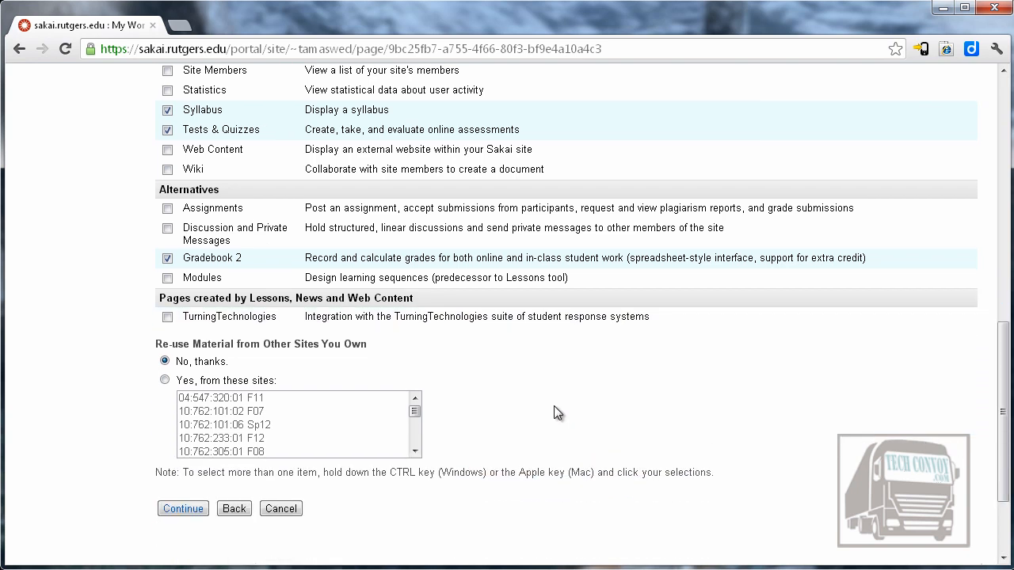
{"action": "mouse_move", "coordinate": [156, 341]}
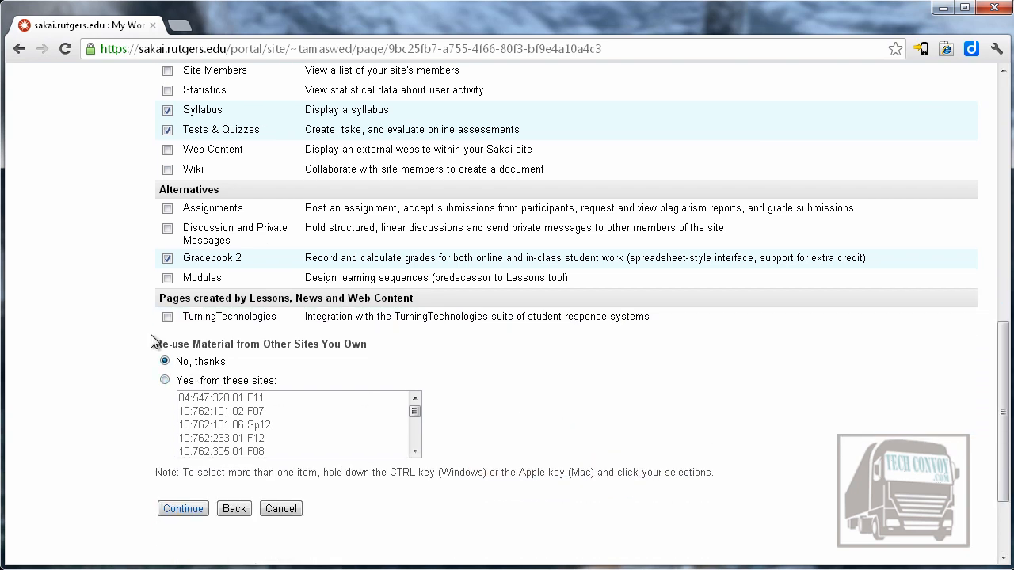
{"action": "double_click", "coordinate": [260, 343]}
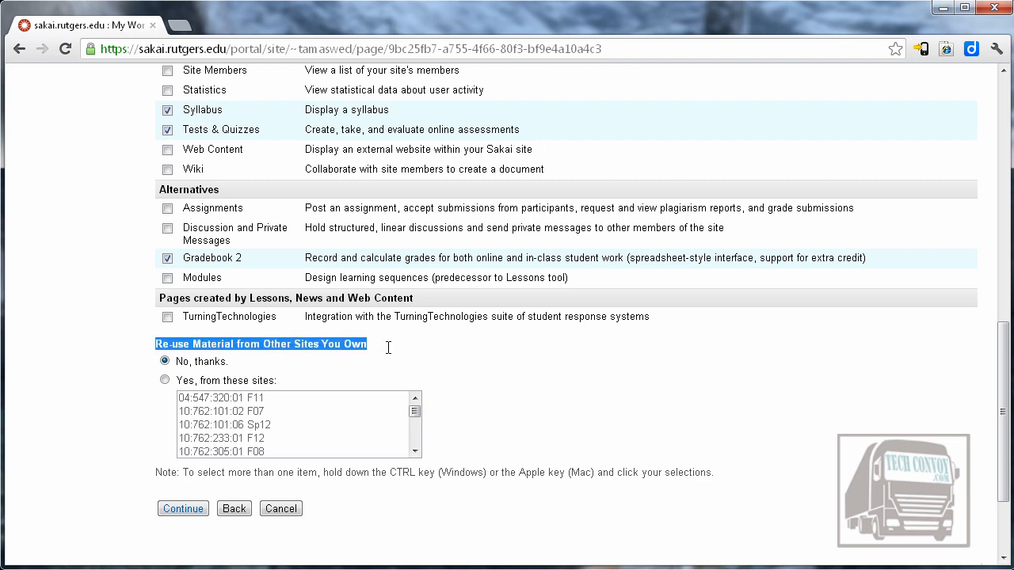
{"action": "mouse_move", "coordinate": [370, 377]}
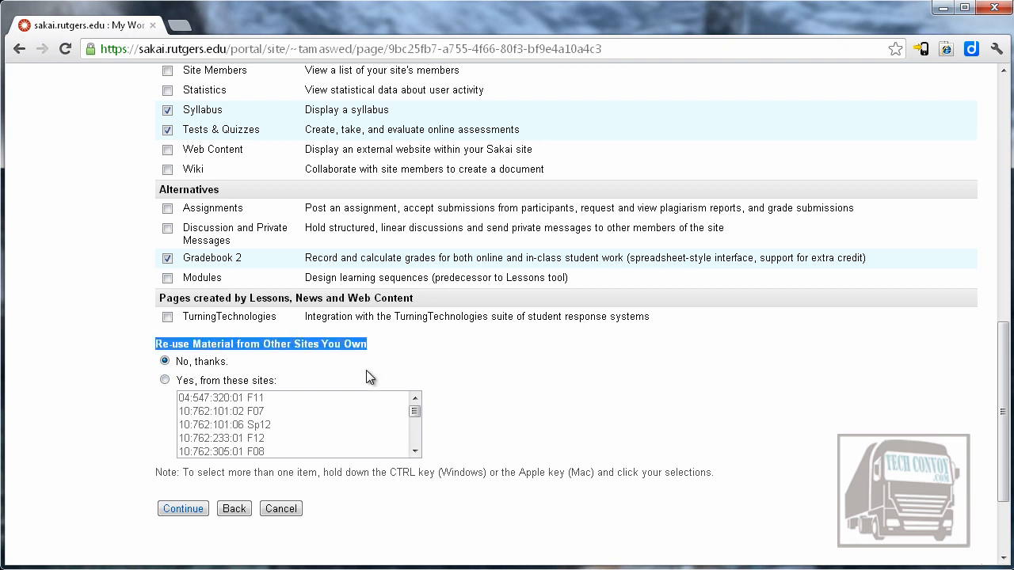
{"action": "left_click", "coordinate": [165, 380]}
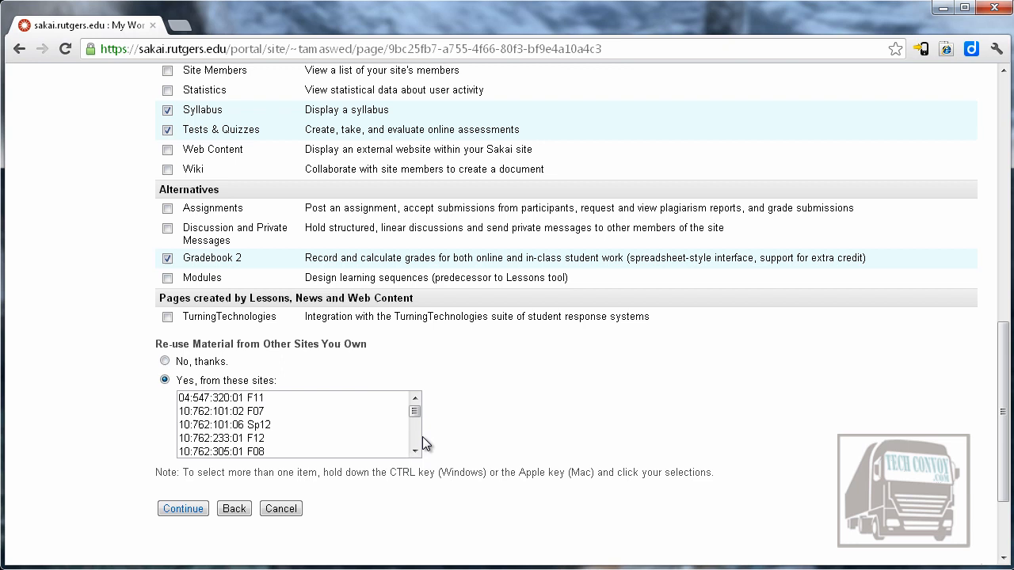
{"action": "left_click", "coordinate": [415, 415]}
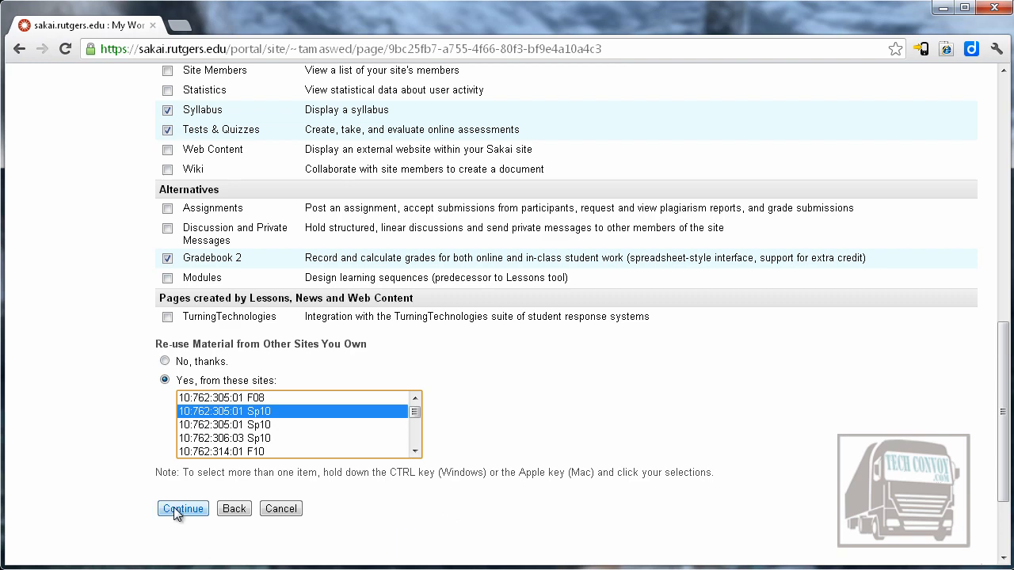
{"action": "left_click", "coordinate": [182, 509]}
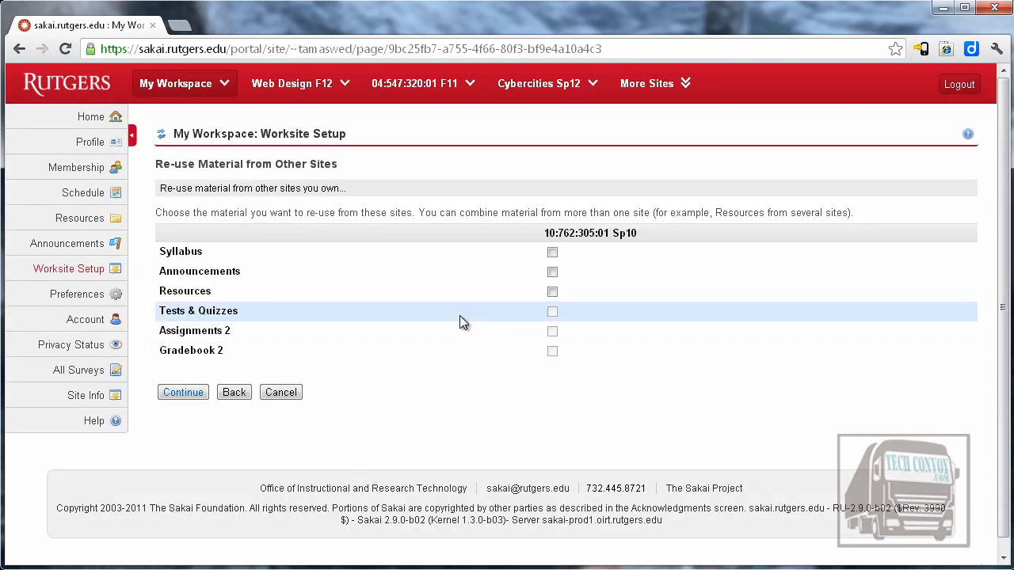
{"action": "mouse_move", "coordinate": [442, 397]}
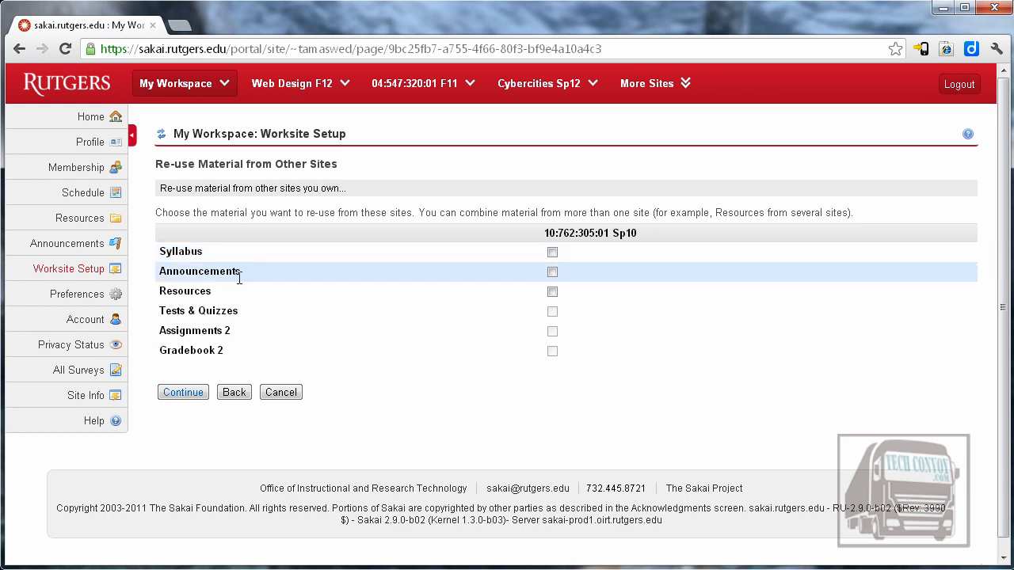
{"action": "mouse_move", "coordinate": [647, 311]}
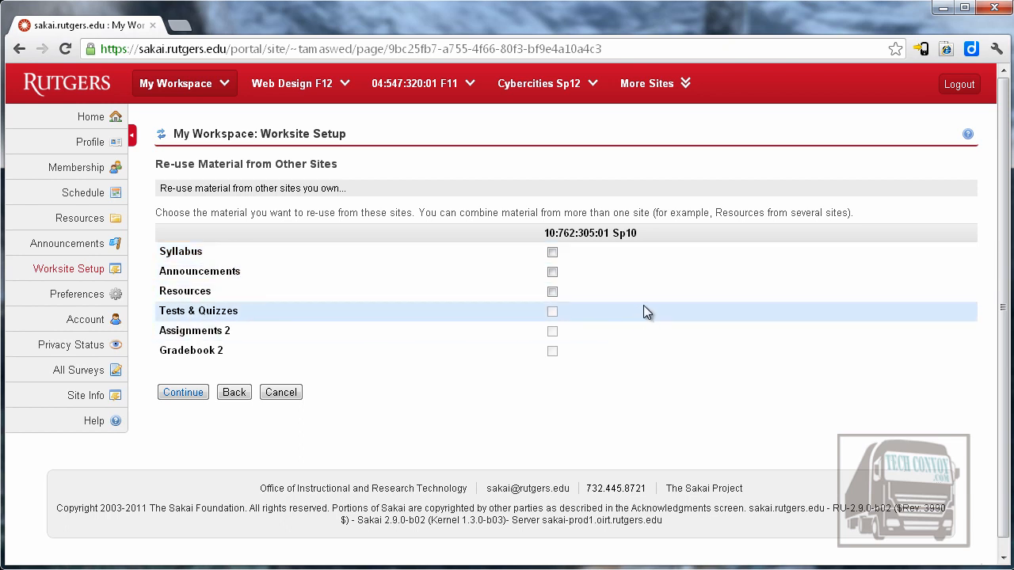
{"action": "mouse_move", "coordinate": [553, 272]}
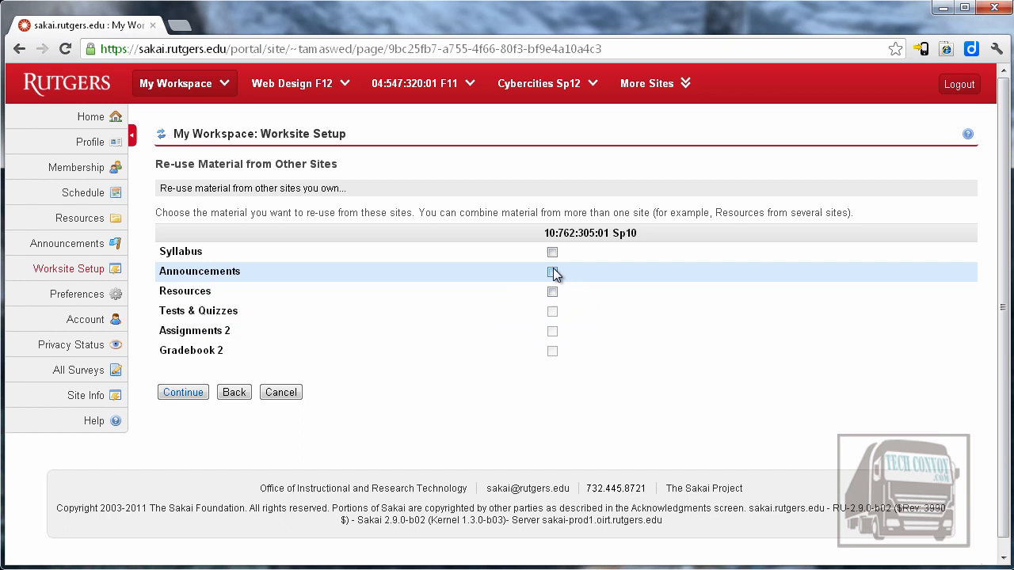
{"action": "mouse_move", "coordinate": [553, 255]}
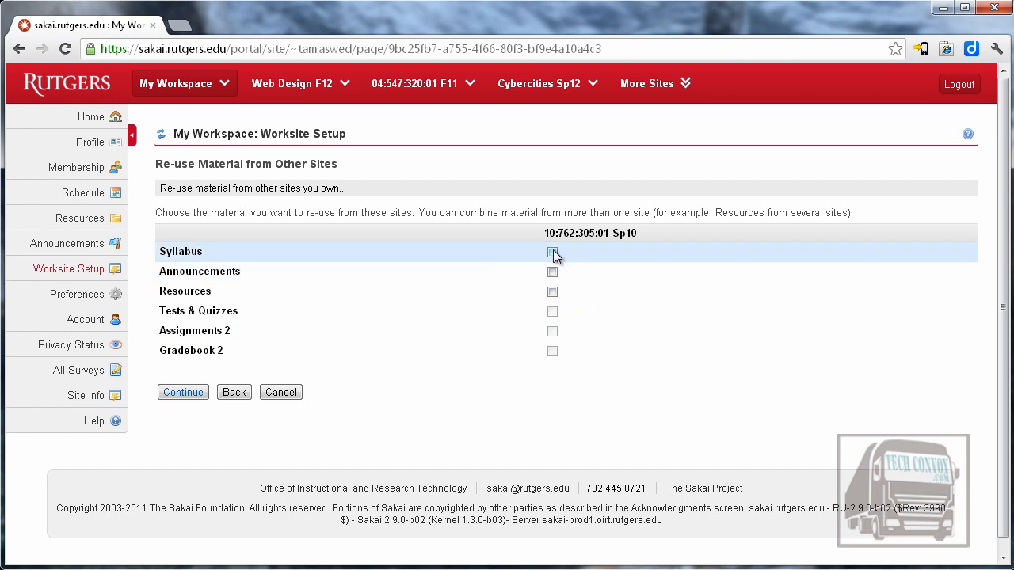
Select only Resources to import from the Sp10 site and continue to access settings.
{"action": "left_click", "coordinate": [551, 291]}
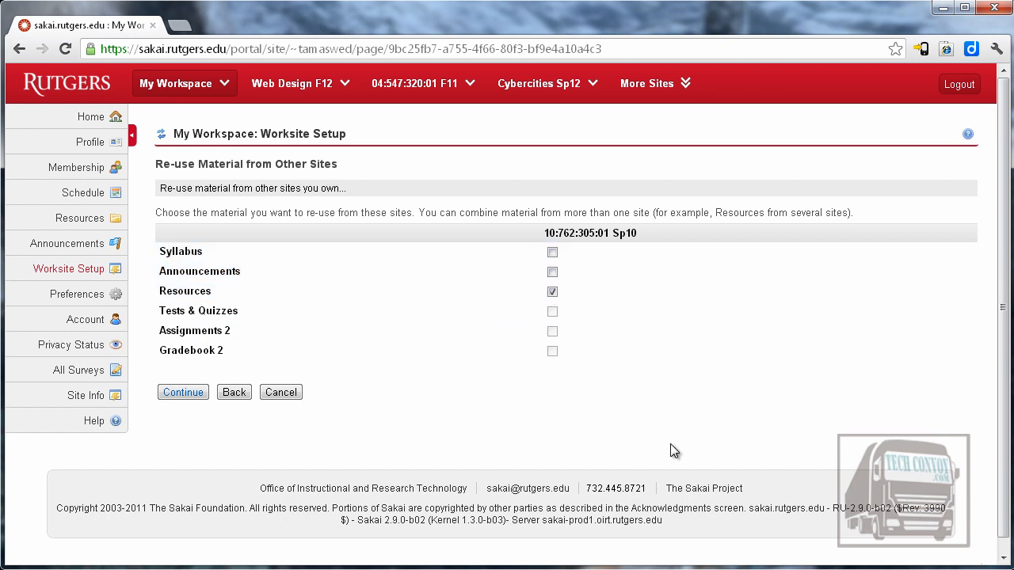
{"action": "mouse_move", "coordinate": [418, 481]}
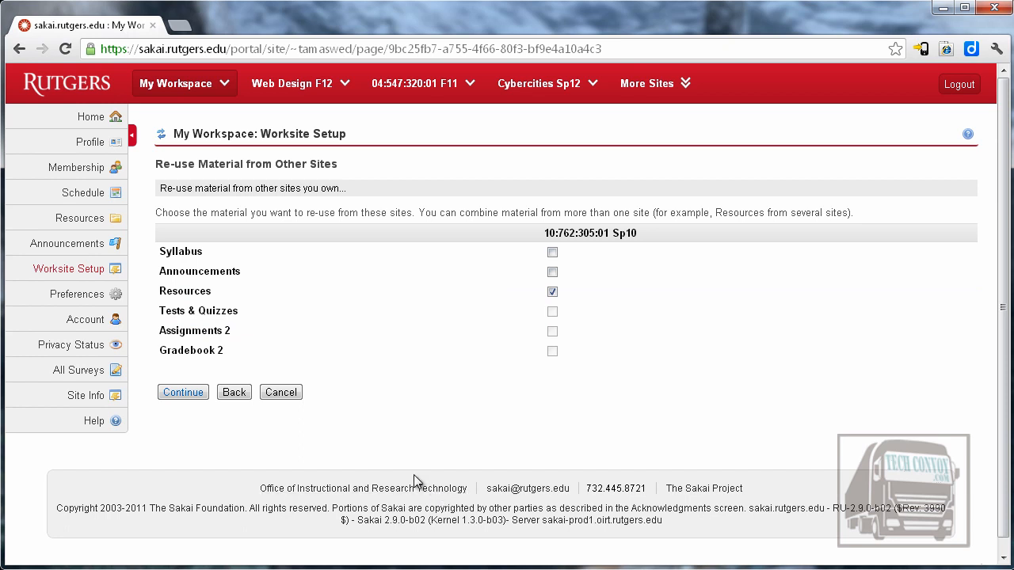
{"action": "mouse_move", "coordinate": [388, 484]}
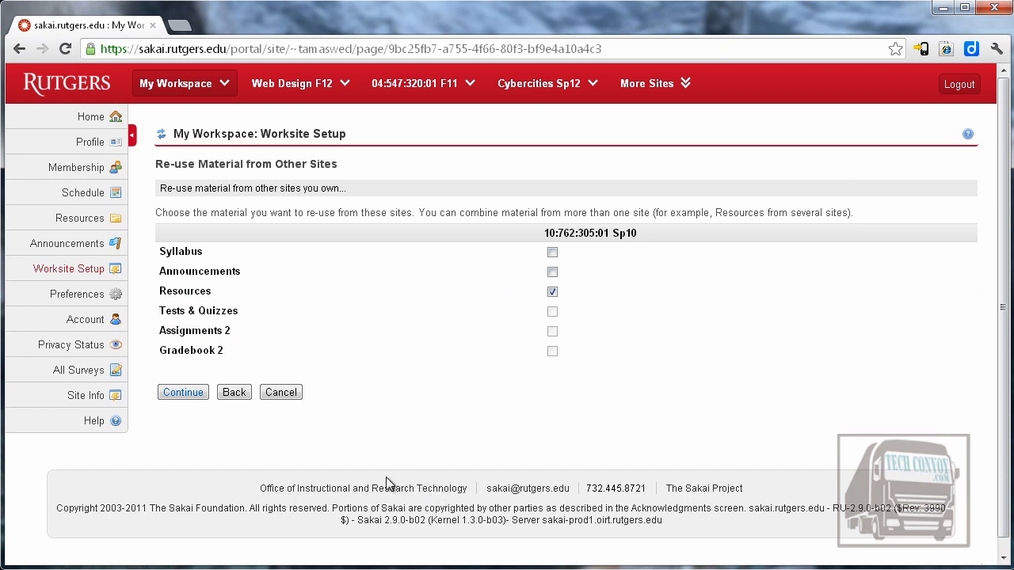
{"action": "mouse_move", "coordinate": [174, 426]}
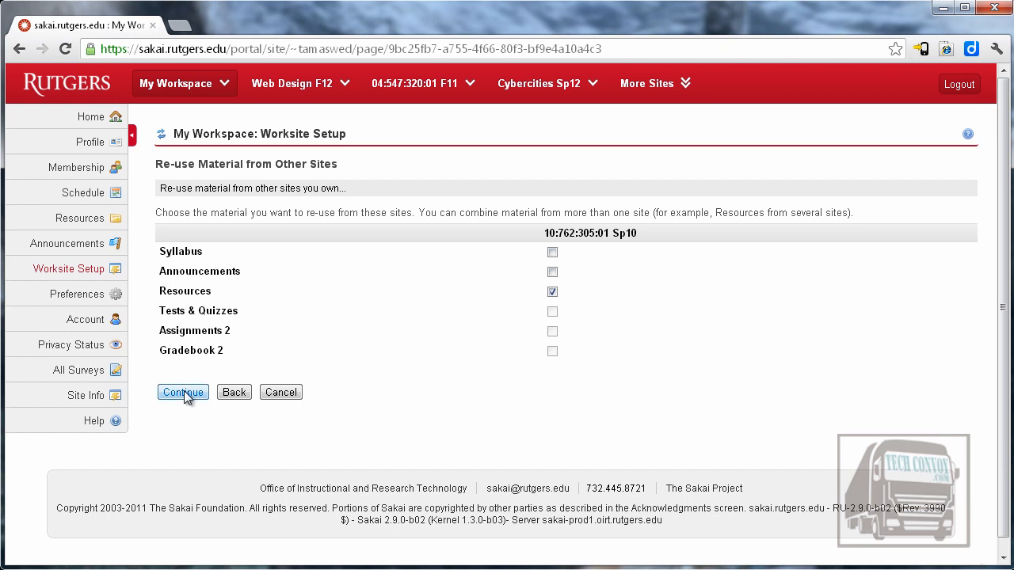
{"action": "left_click", "coordinate": [183, 393]}
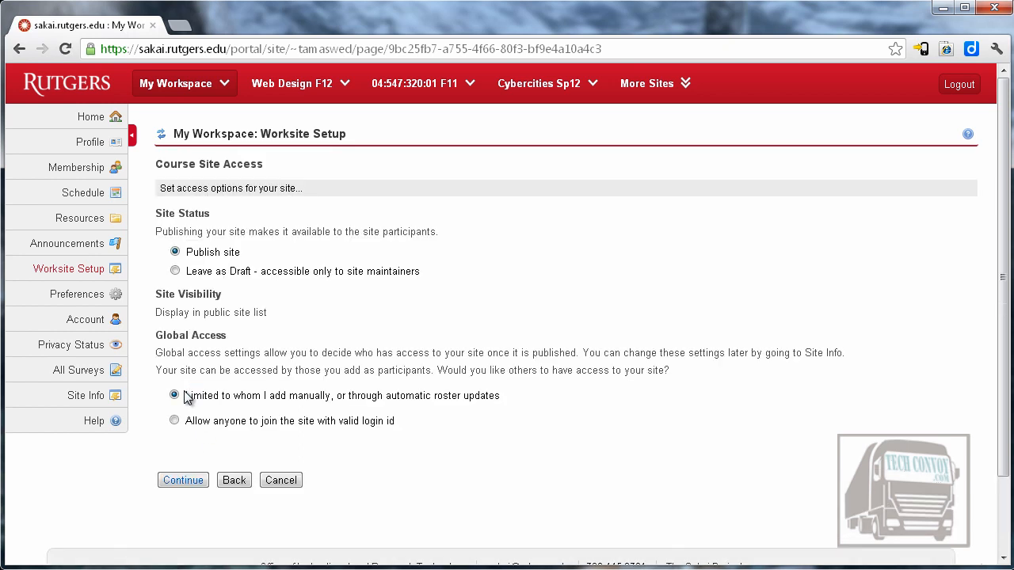
{"action": "mouse_move", "coordinate": [307, 316]}
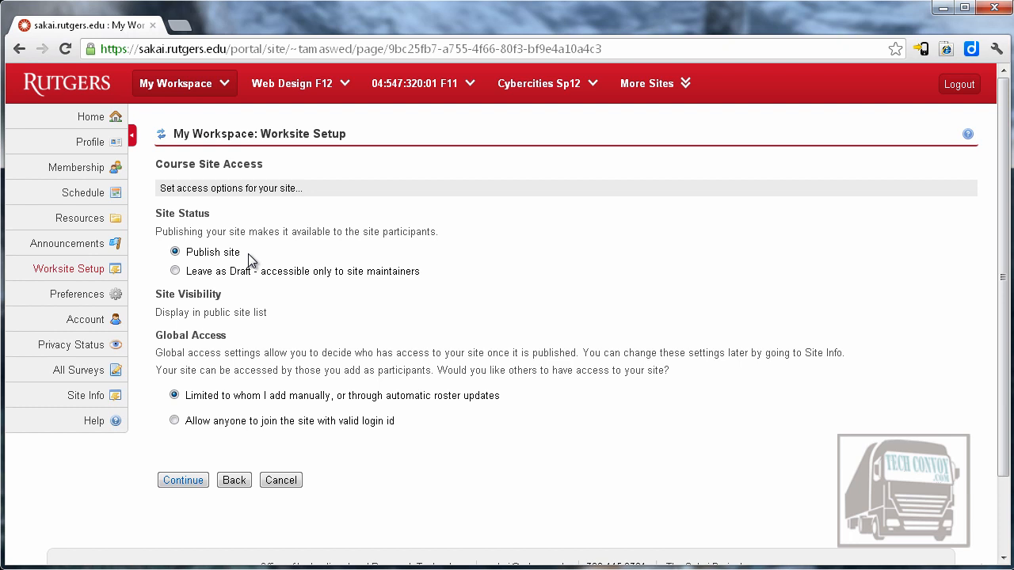
Set Site Status to Leave as Draft and continue to the confirmation summary.
{"action": "left_click", "coordinate": [174, 270]}
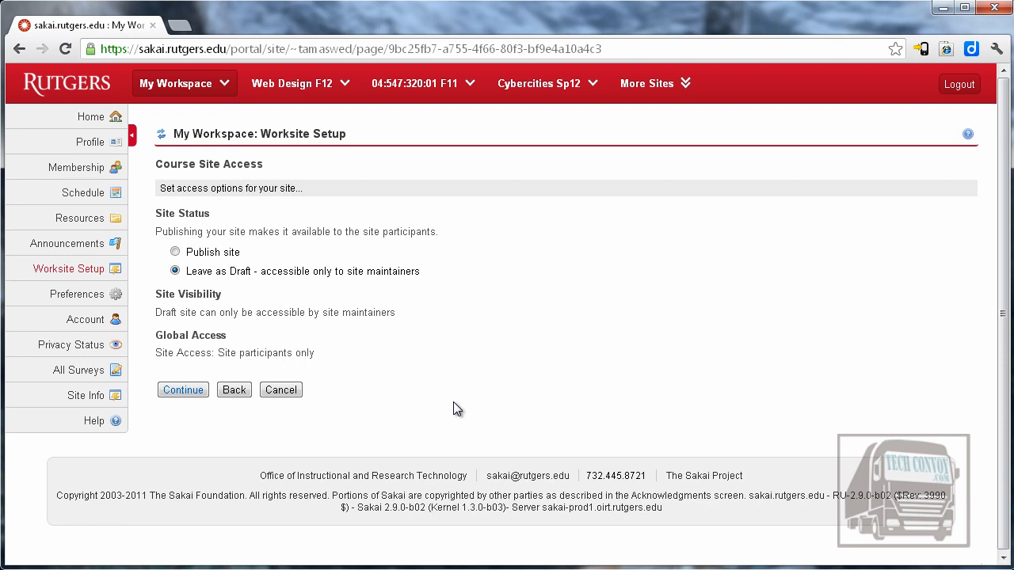
{"action": "mouse_move", "coordinate": [466, 406]}
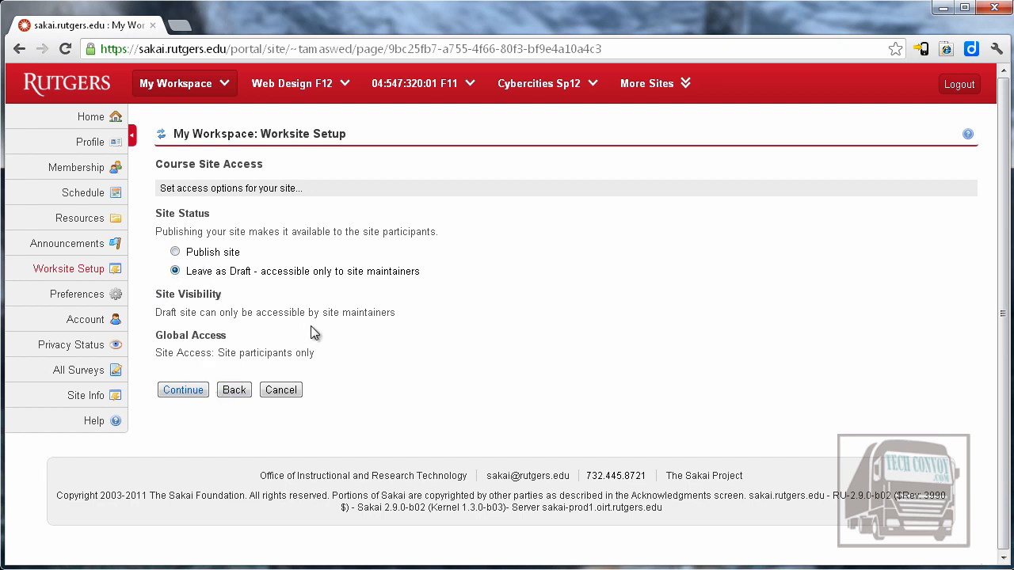
{"action": "mouse_move", "coordinate": [184, 390]}
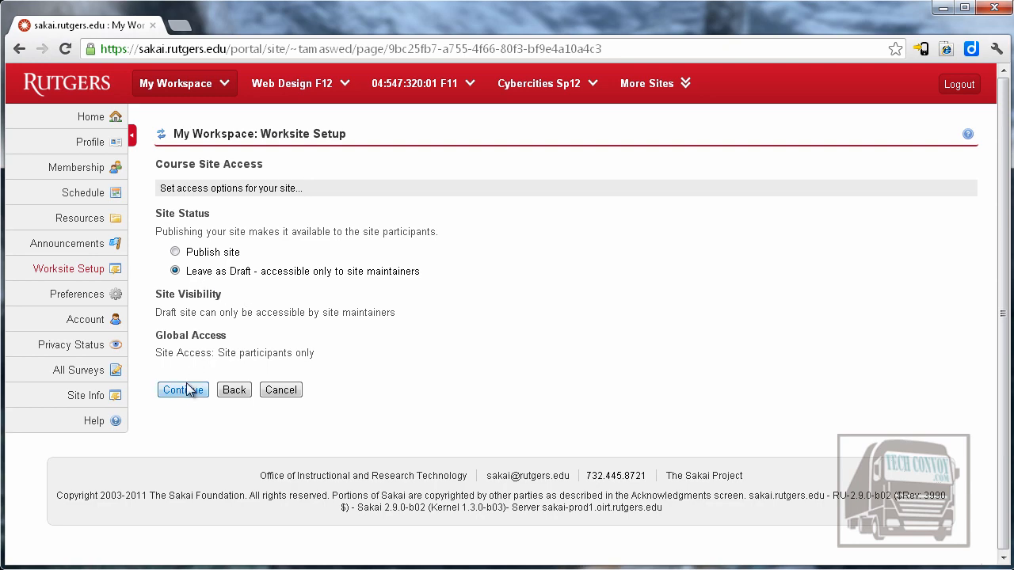
{"action": "left_click", "coordinate": [182, 390]}
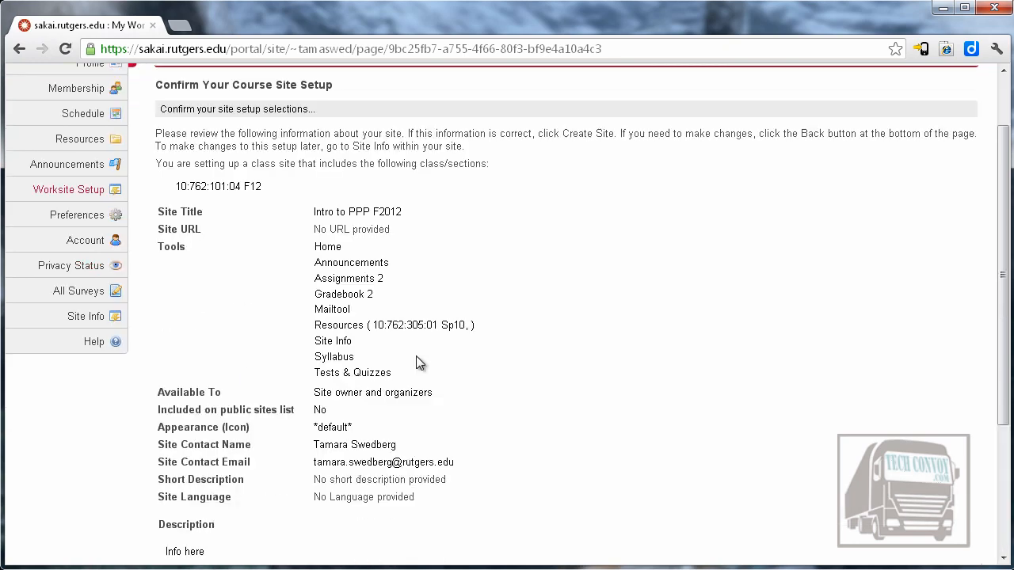
{"action": "mouse_move", "coordinate": [308, 261]}
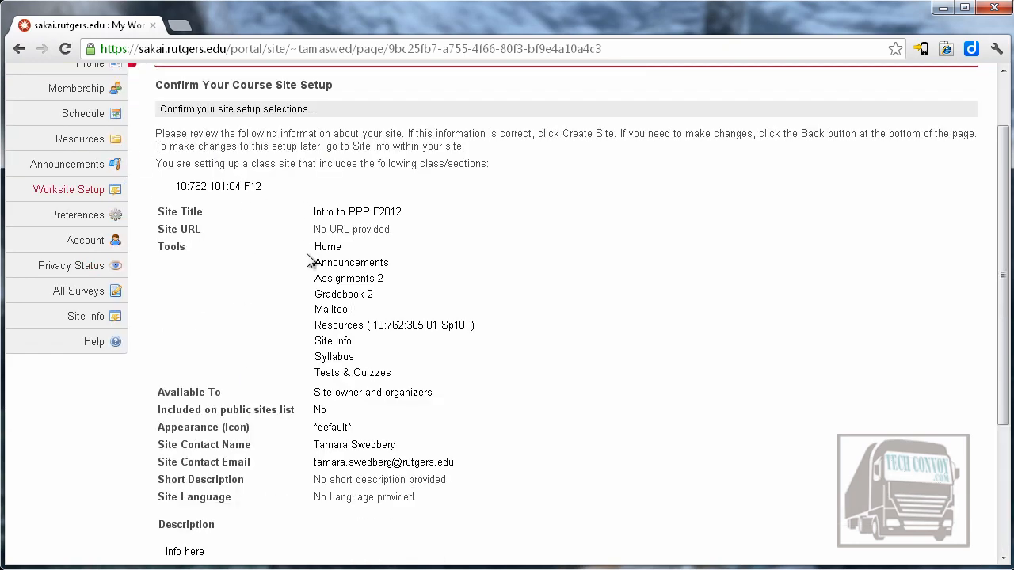
Confirm creation of the Intro to PPP F2012 course site.
{"action": "scroll", "scroll_direction": "down", "scroll_amount": 3}
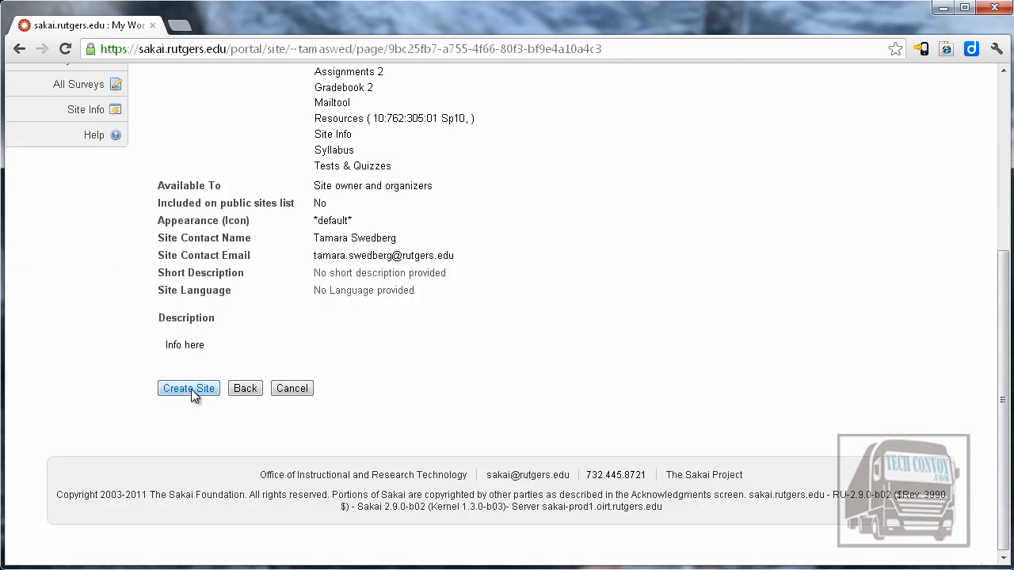
{"action": "left_click", "coordinate": [189, 388]}
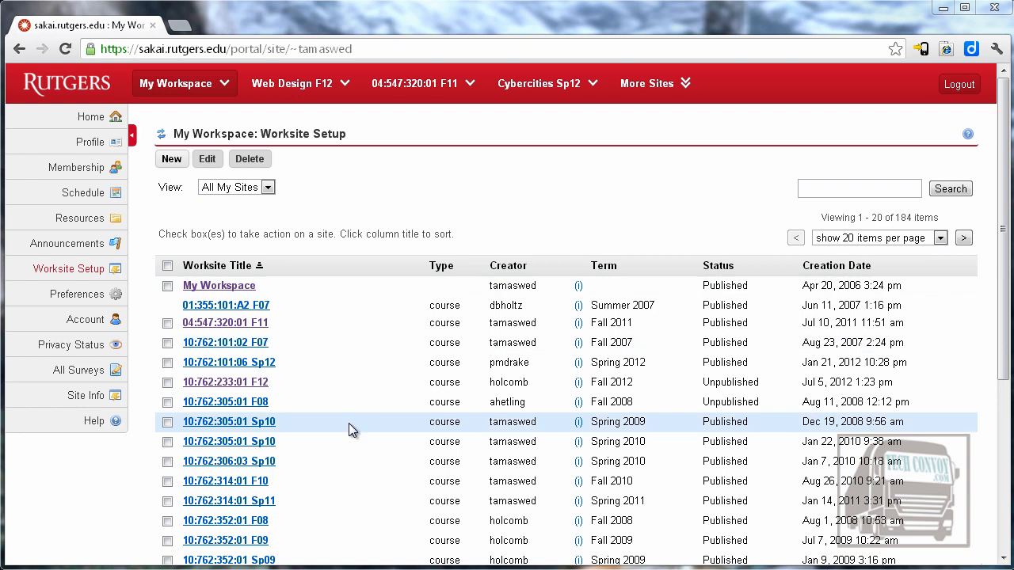
{"action": "mouse_move", "coordinate": [441, 190]}
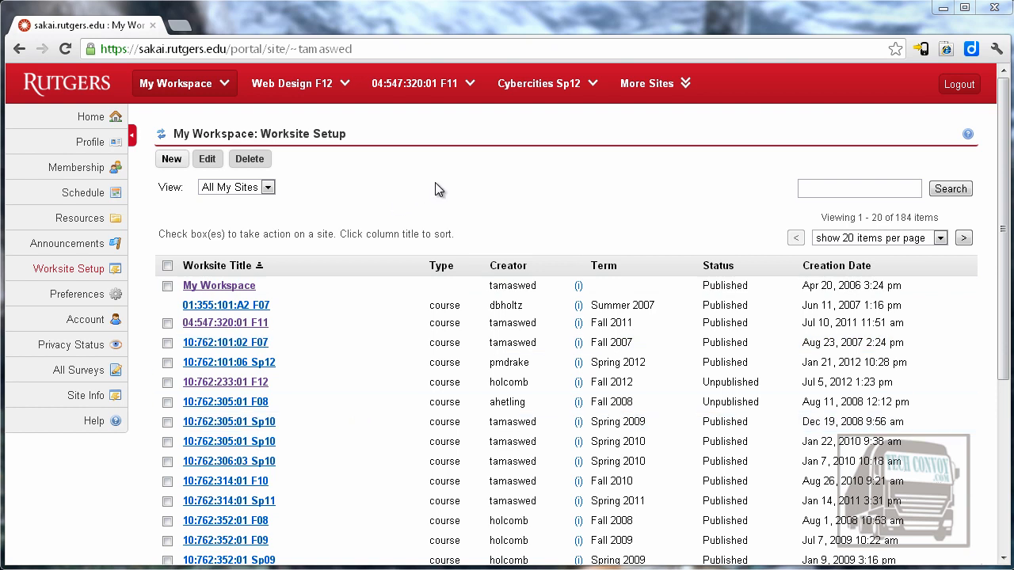
{"action": "mouse_move", "coordinate": [719, 215]}
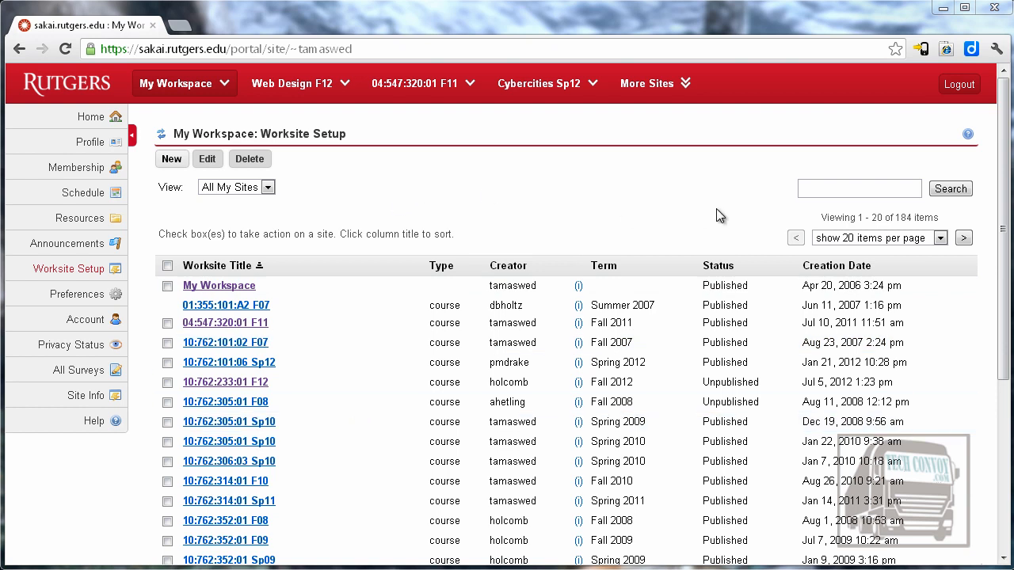
Show the full list of my sites and find Intro to PPP F2012 under Fall 2012.
{"action": "left_click", "coordinate": [654, 82]}
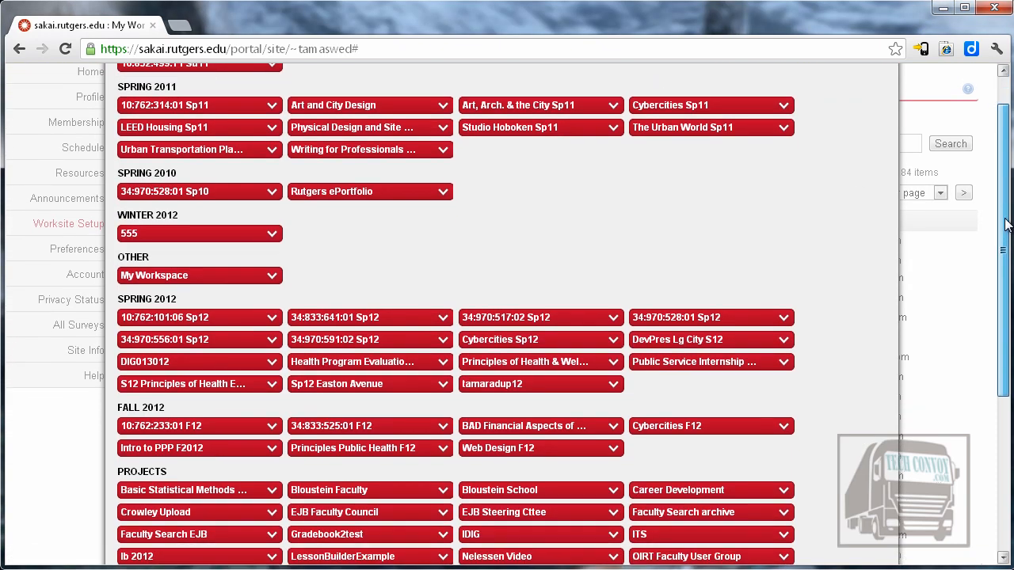
{"action": "scroll", "scroll_direction": "down", "scroll_amount": 3}
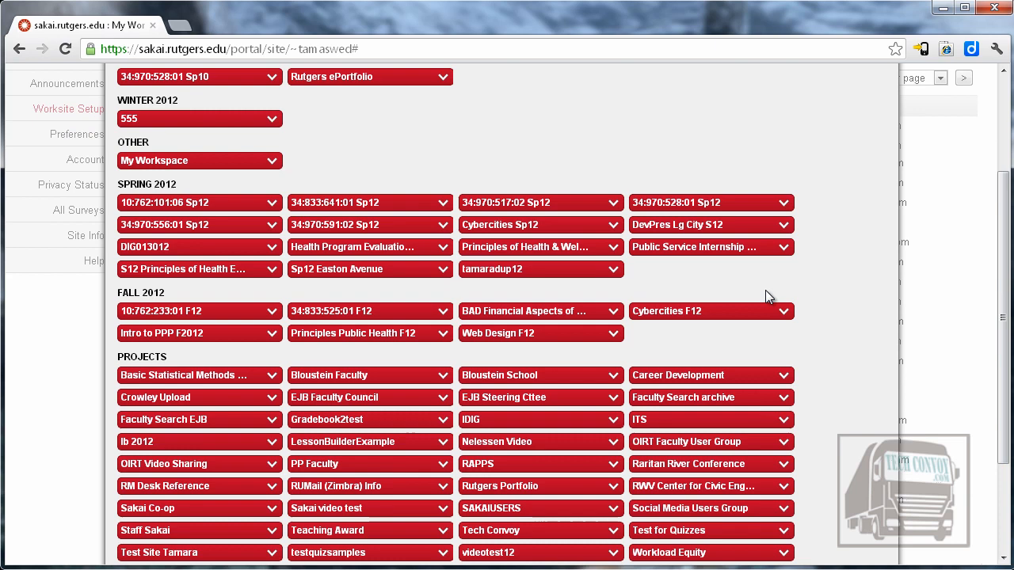
{"action": "mouse_move", "coordinate": [162, 343]}
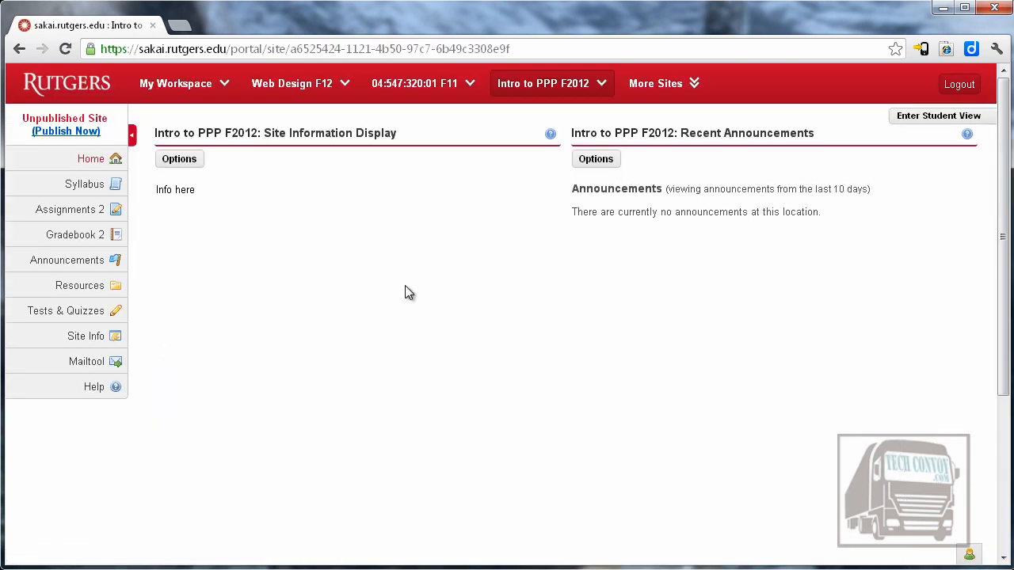
{"action": "mouse_move", "coordinate": [85, 184]}
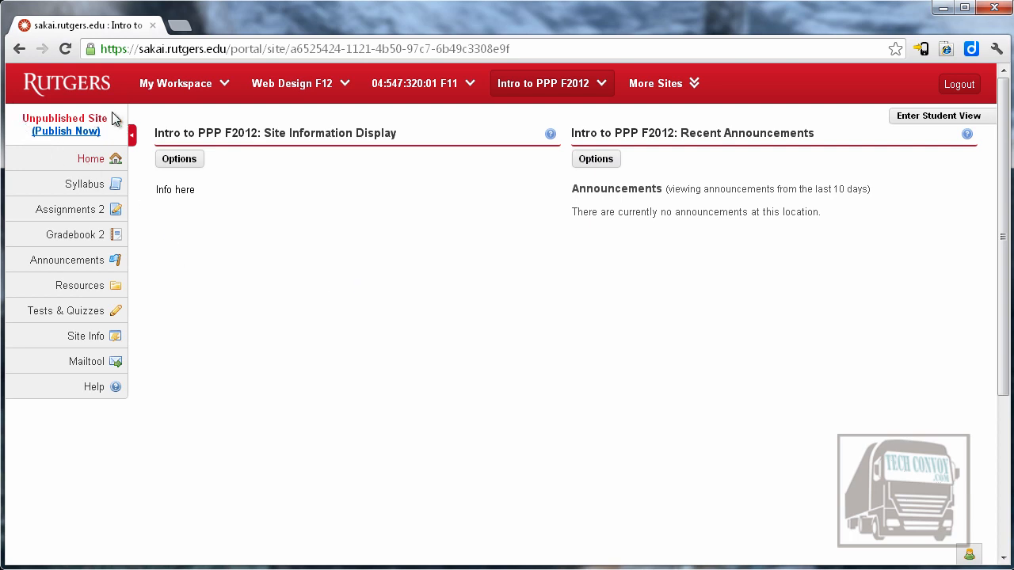
{"action": "mouse_move", "coordinate": [390, 264]}
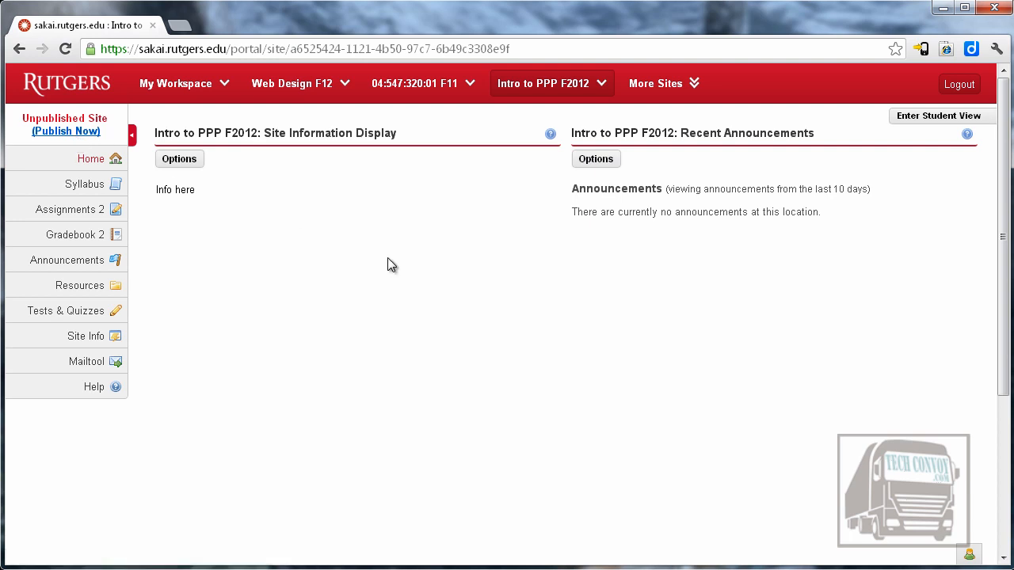
{"action": "mouse_move", "coordinate": [364, 256]}
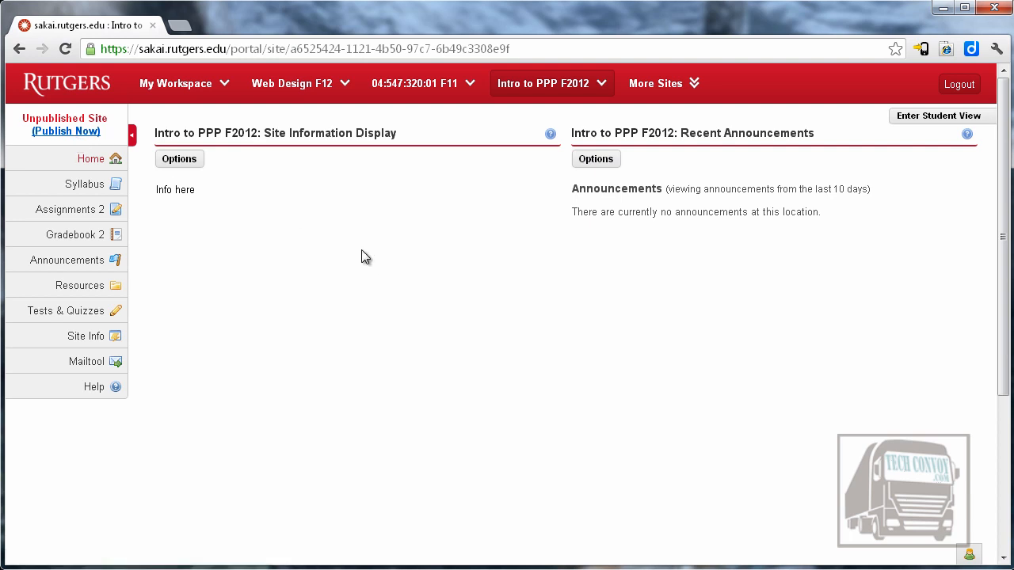
{"action": "mouse_move", "coordinate": [174, 155]}
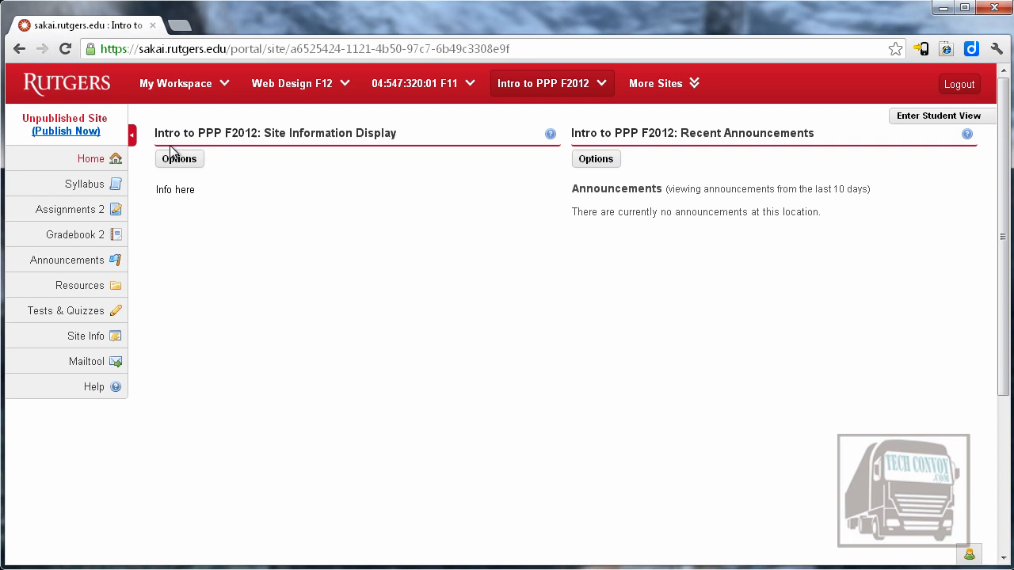
{"action": "mouse_move", "coordinate": [190, 173]}
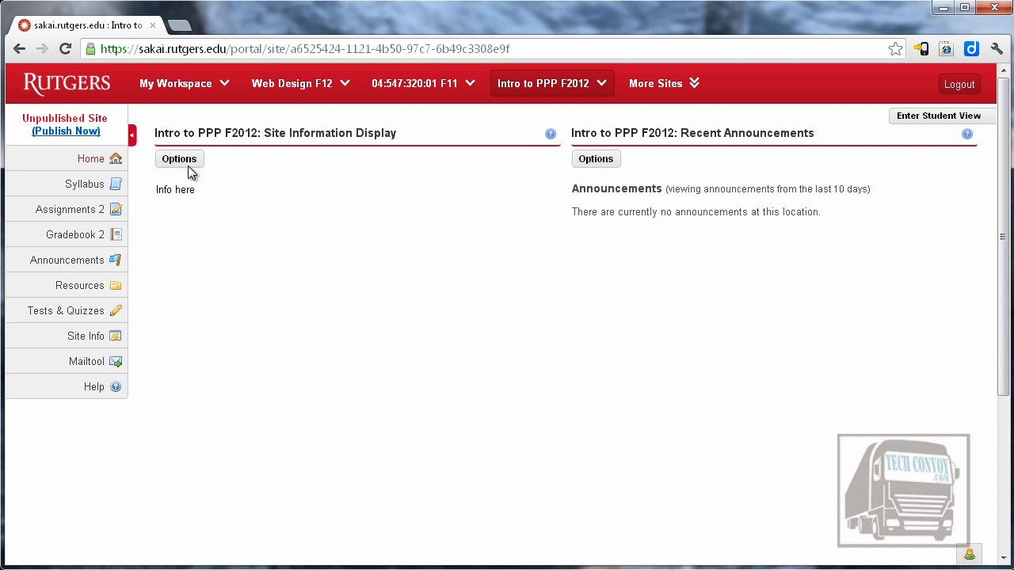
{"action": "mouse_move", "coordinate": [179, 159]}
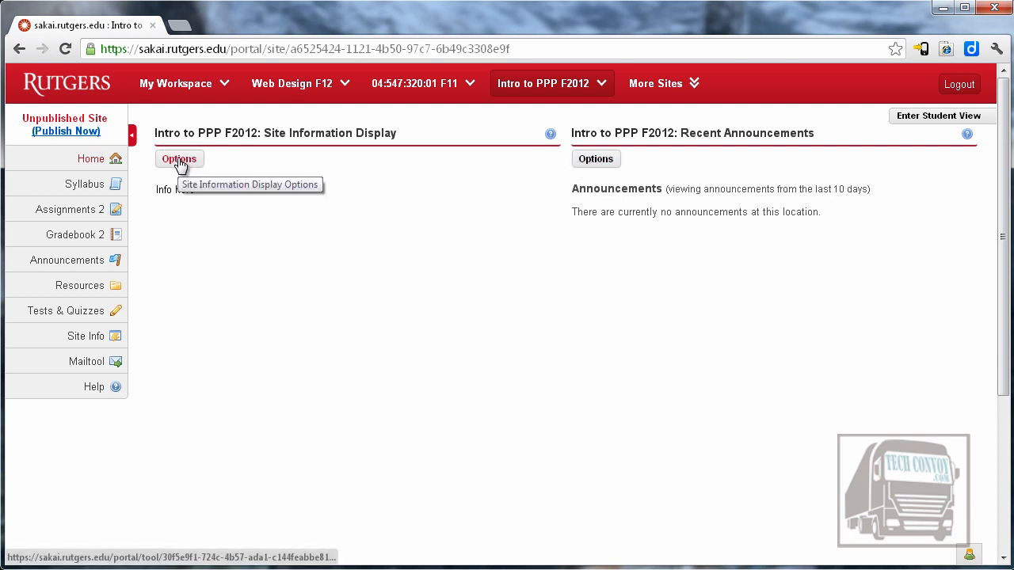
Open the Options form of the Site Information Display portlet on Home.
{"action": "left_click", "coordinate": [179, 159]}
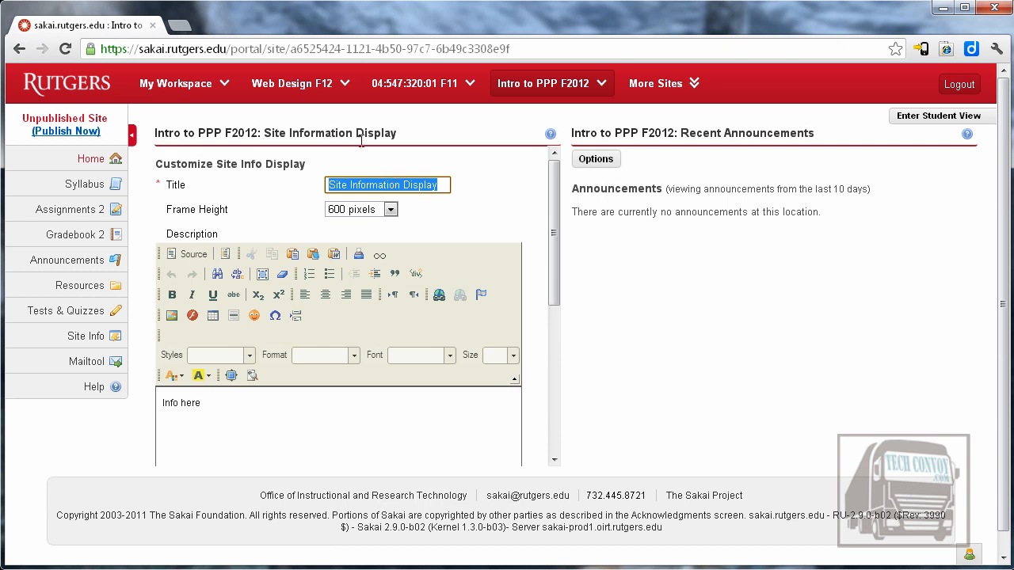
{"action": "mouse_move", "coordinate": [342, 152]}
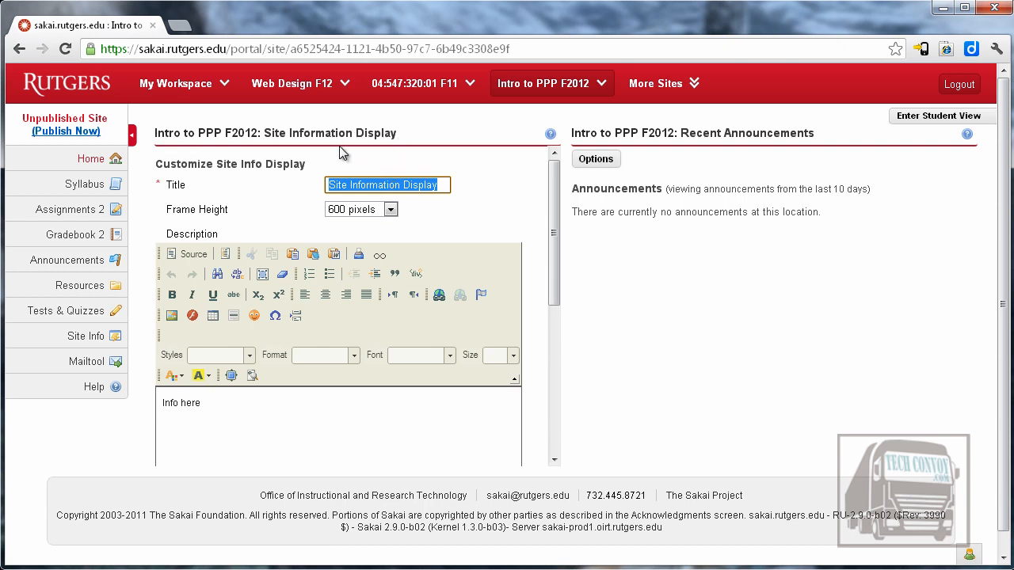
Cancel the Customize Site Info Display form and go to the course's Site Info page.
{"action": "scroll", "scroll_direction": "down", "scroll_amount": 3}
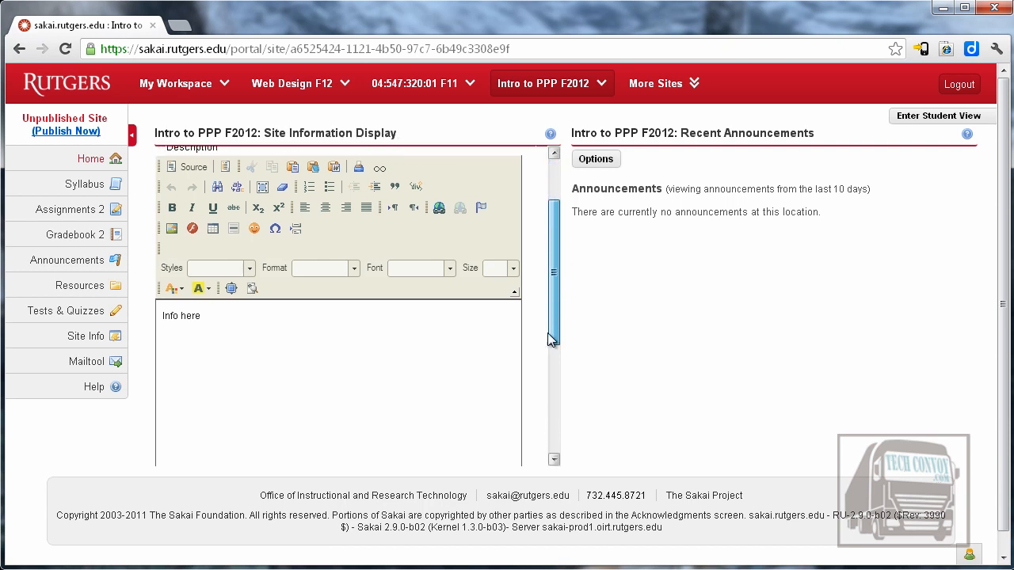
{"action": "scroll", "scroll_direction": "down", "scroll_amount": 3}
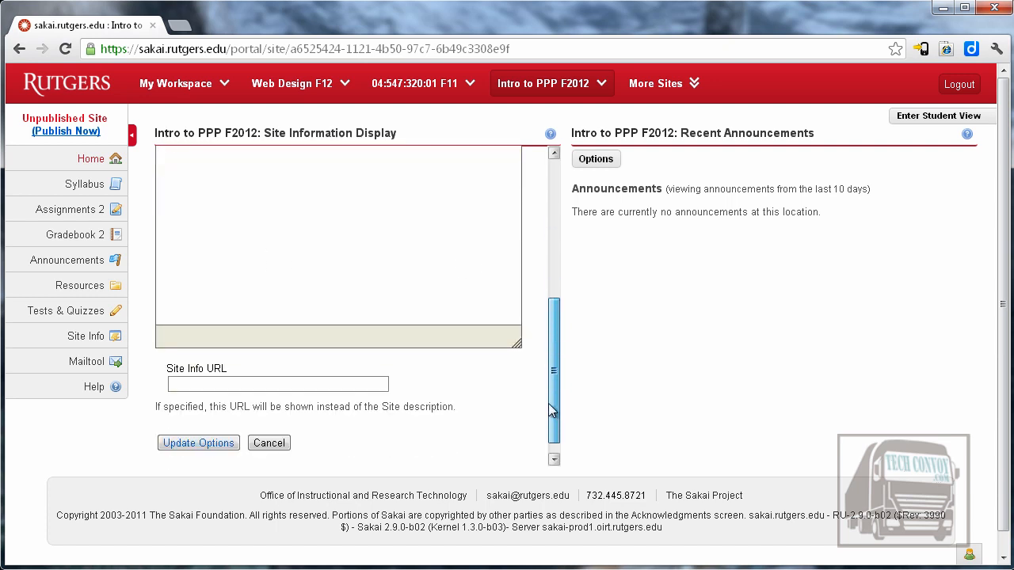
{"action": "left_click", "coordinate": [198, 443]}
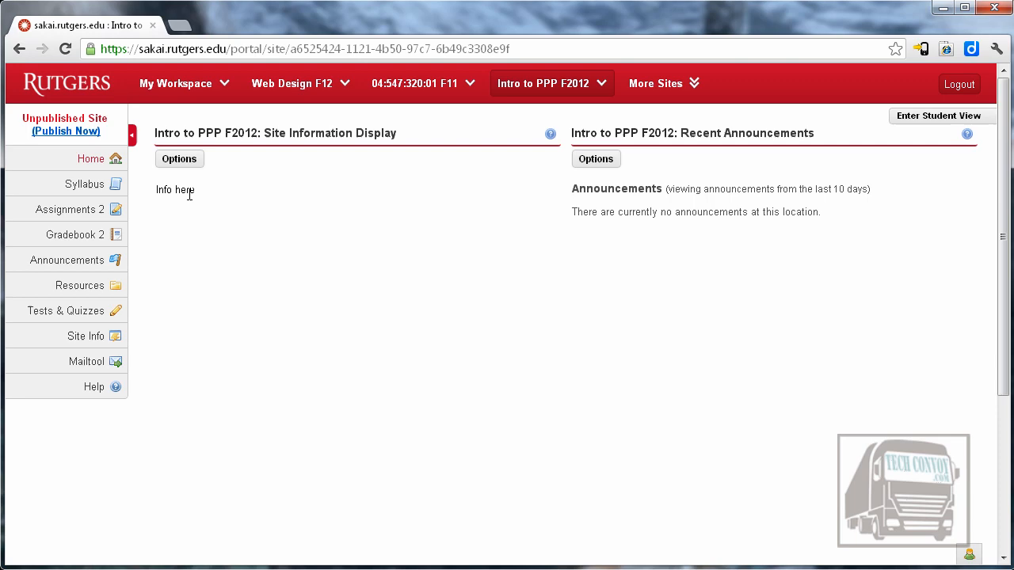
{"action": "left_click", "coordinate": [86, 336]}
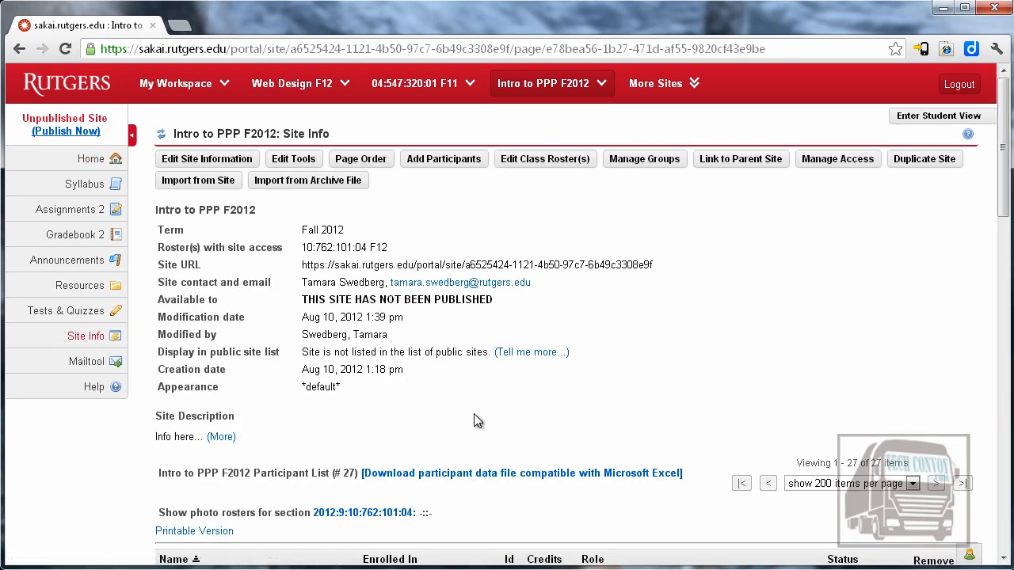
{"action": "mouse_move", "coordinate": [799, 351]}
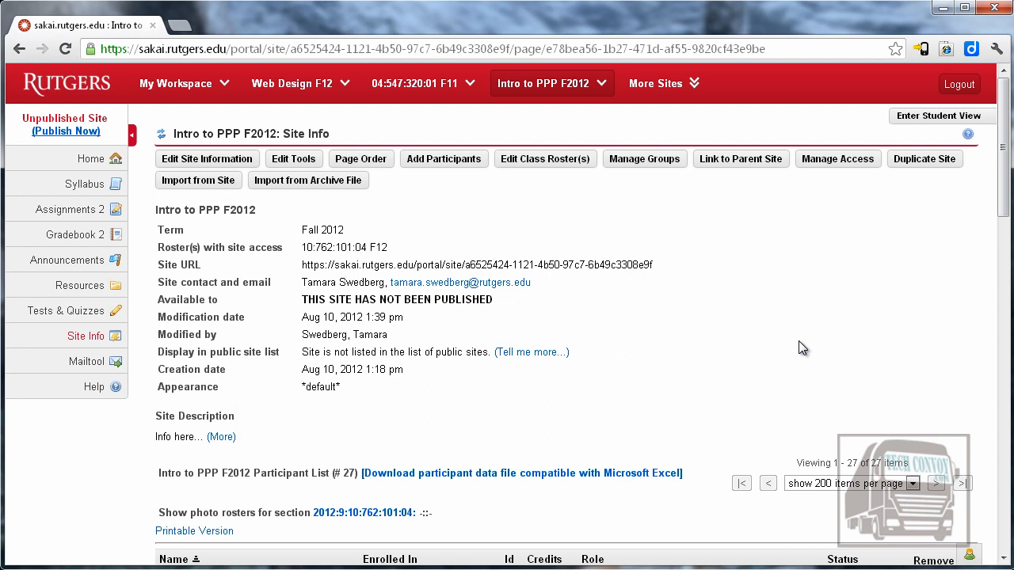
{"action": "mouse_move", "coordinate": [878, 305]}
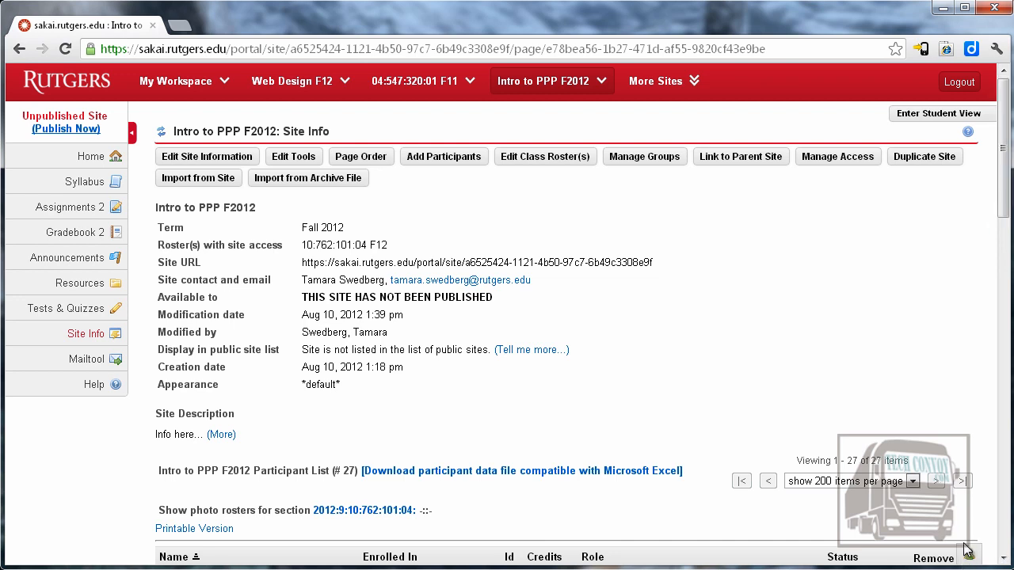
{"action": "mouse_move", "coordinate": [441, 506]}
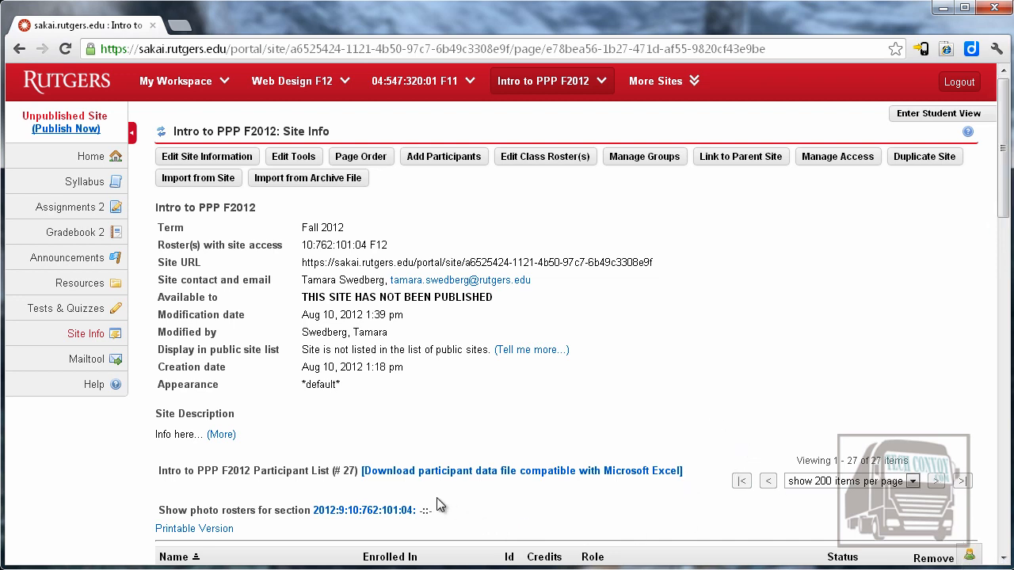
{"action": "double_click", "coordinate": [203, 510]}
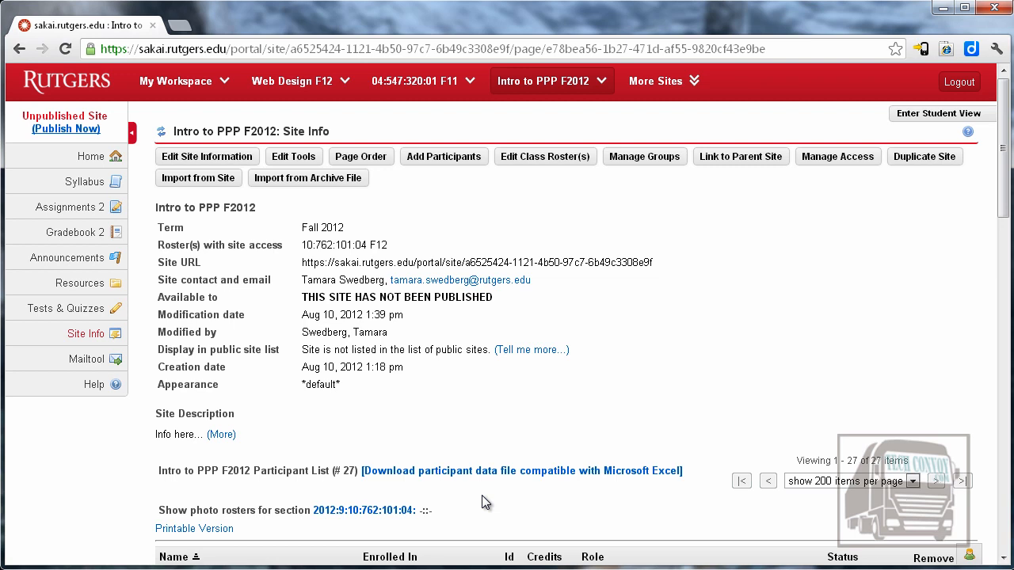
{"action": "mouse_move", "coordinate": [515, 320]}
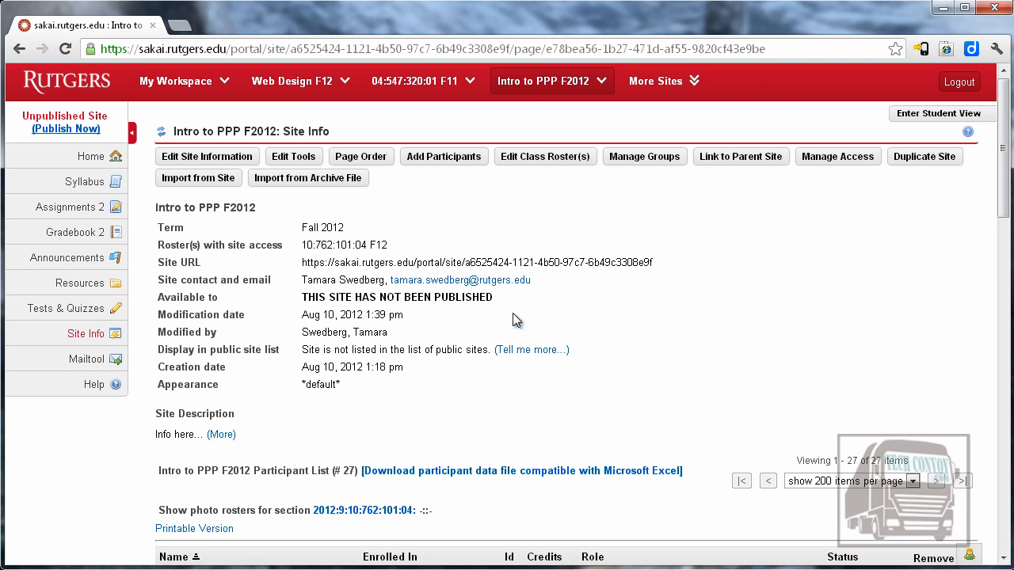
{"action": "mouse_move", "coordinate": [208, 169]}
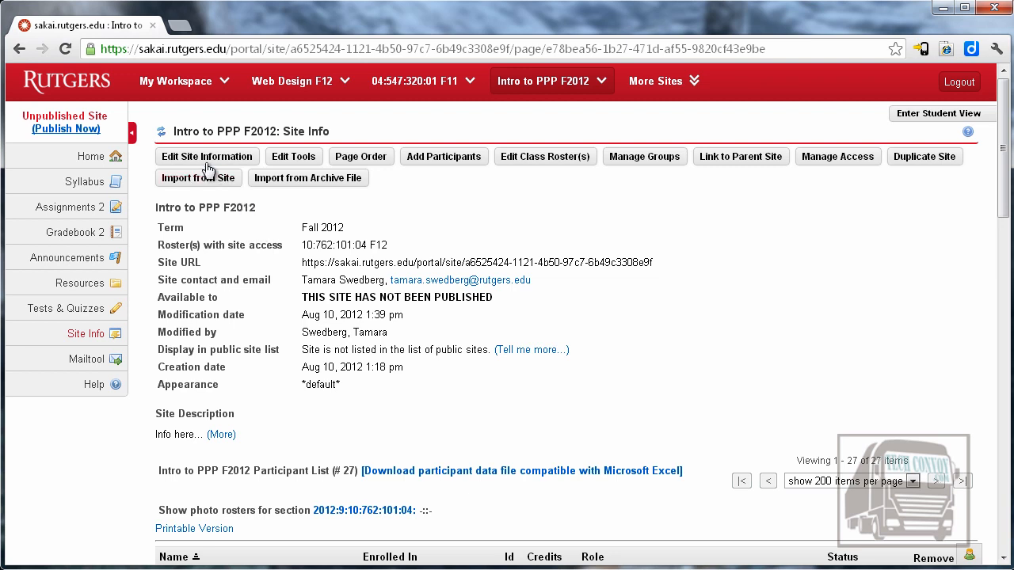
{"action": "left_click", "coordinate": [206, 157]}
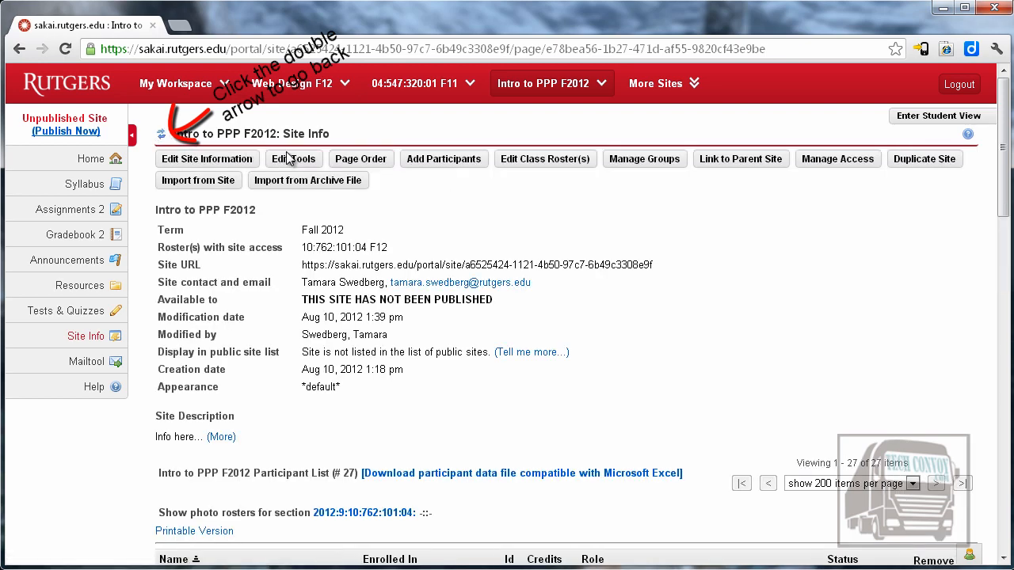
{"action": "left_click", "coordinate": [293, 158]}
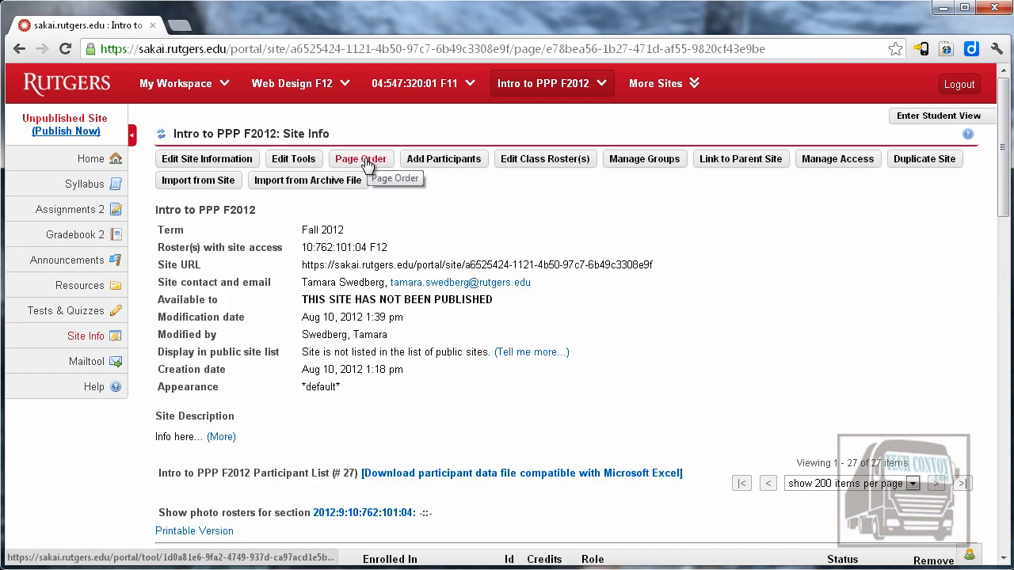
Open the Page Order list of the site's tool pages from Home to Mailtool.
{"action": "left_click", "coordinate": [362, 158]}
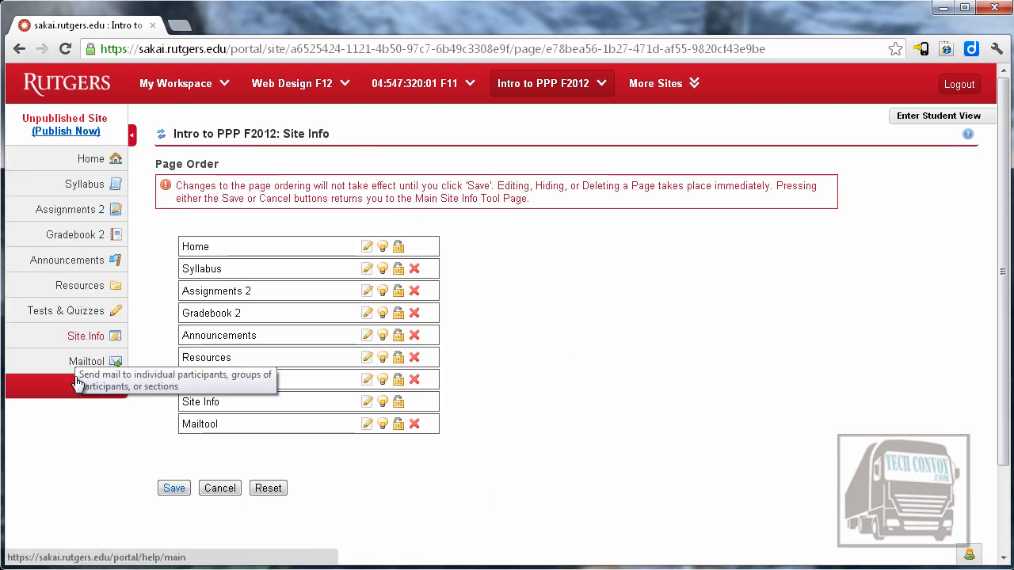
{"action": "mouse_move", "coordinate": [285, 447]}
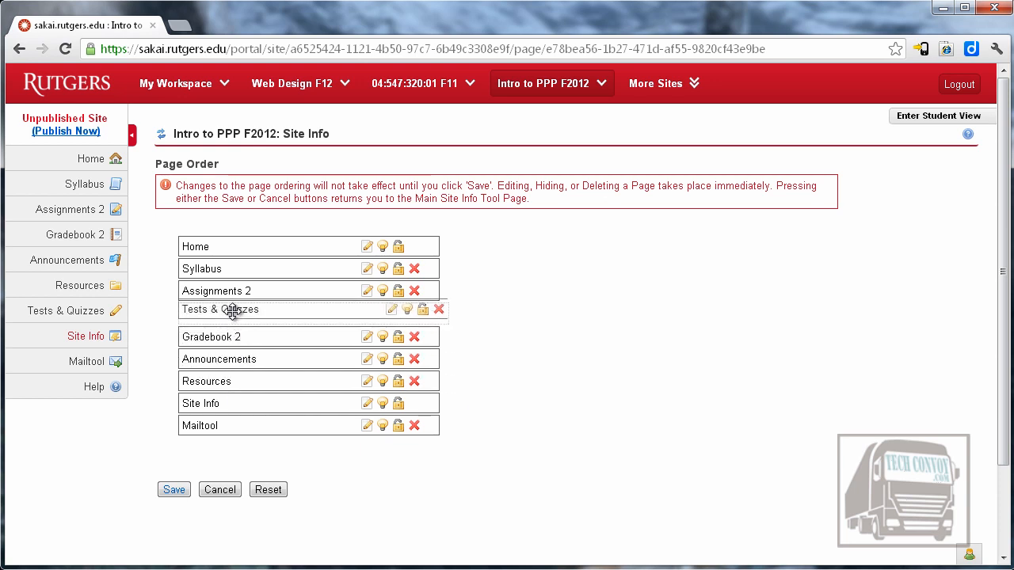
{"action": "mouse_move", "coordinate": [285, 307]}
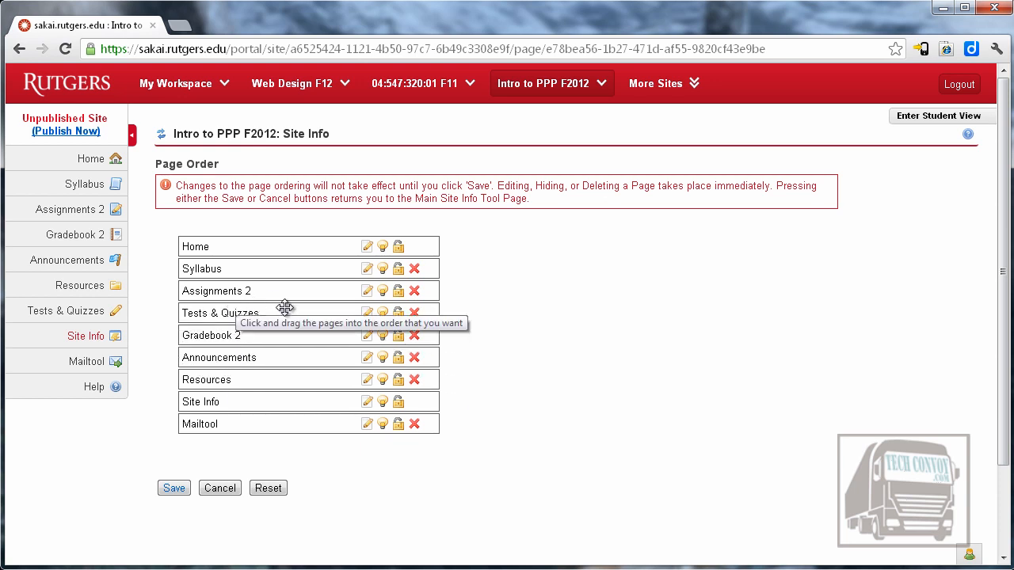
{"action": "mouse_move", "coordinate": [383, 294]}
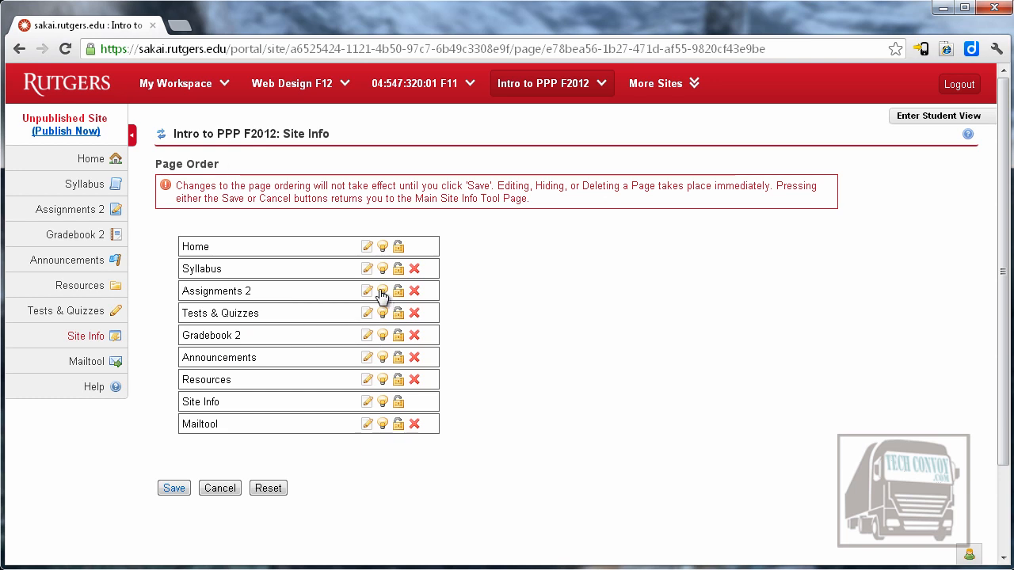
{"action": "mouse_move", "coordinate": [384, 292]}
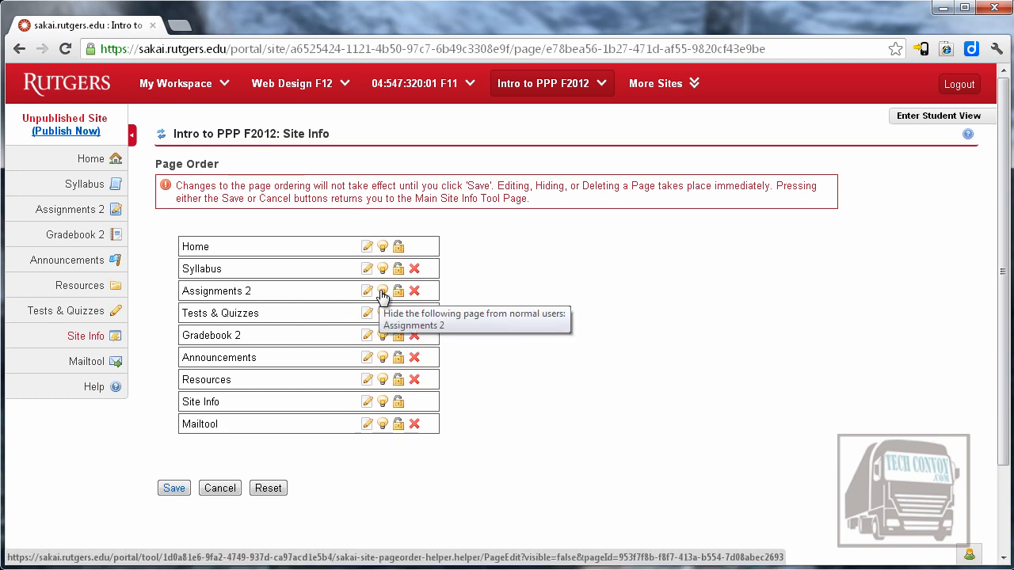
{"action": "mouse_move", "coordinate": [168, 538]}
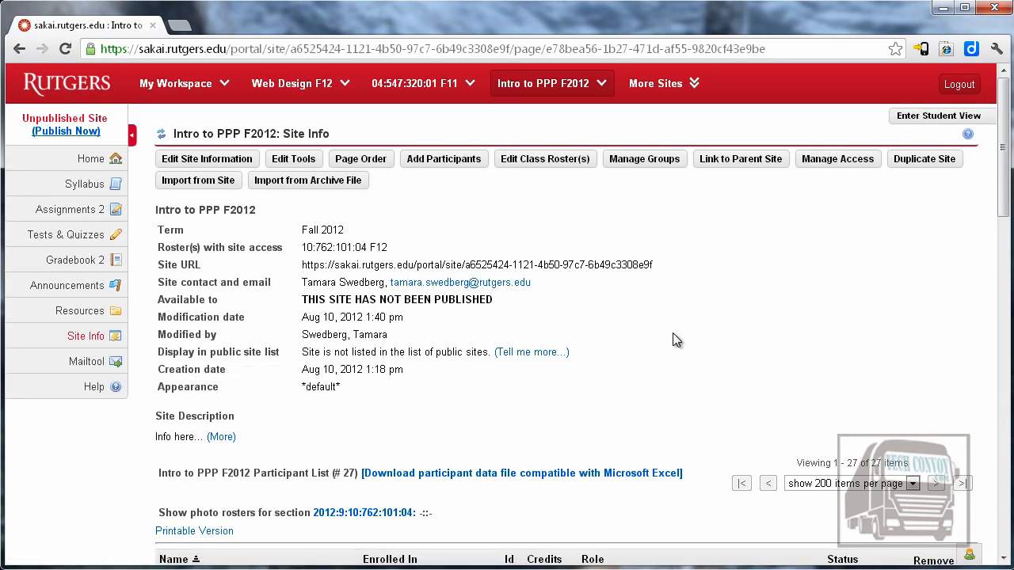
{"action": "mouse_move", "coordinate": [444, 158]}
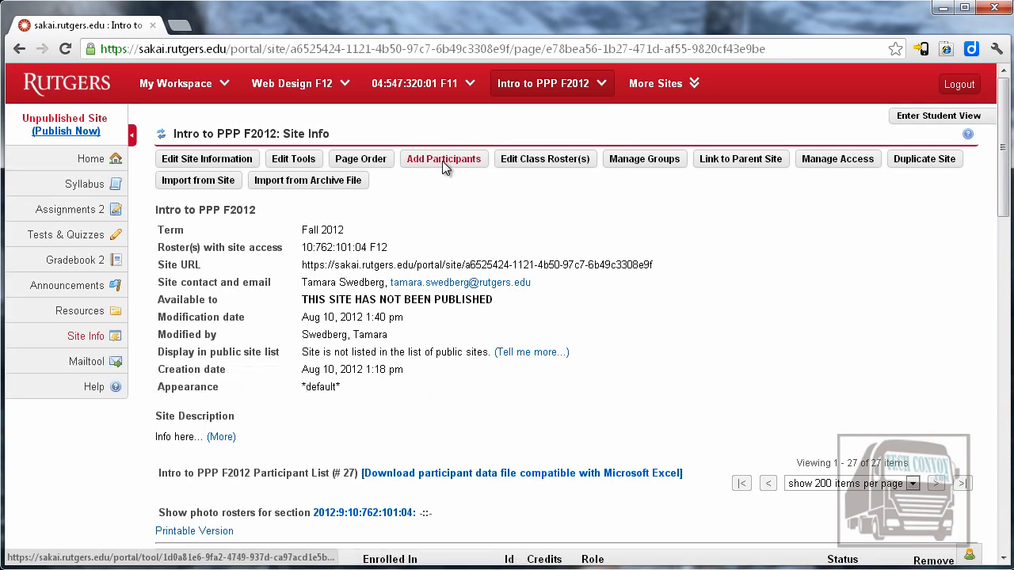
Open the Add Participants form and start entering Rutgers user NetIDs.
{"action": "left_click", "coordinate": [444, 159]}
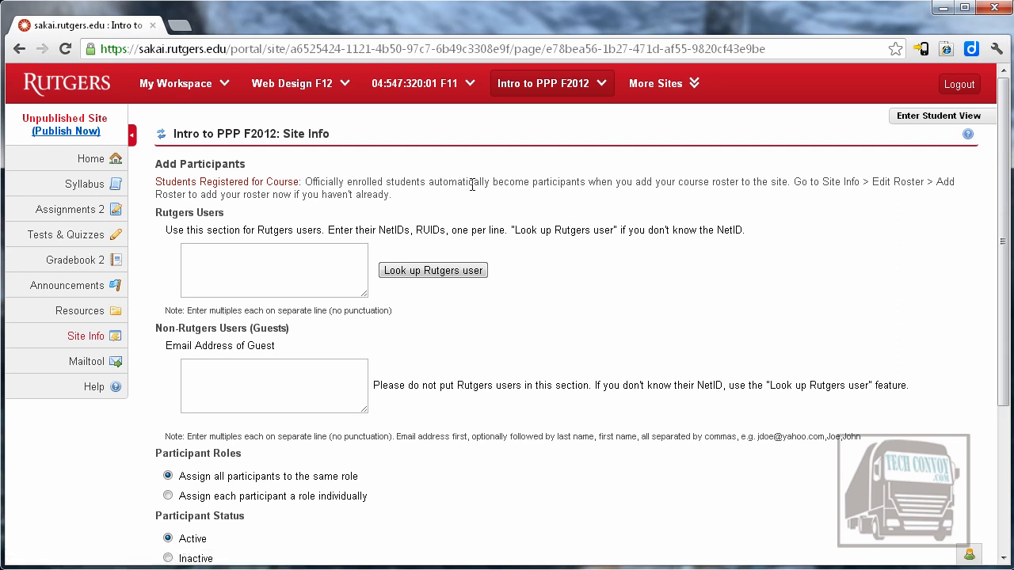
{"action": "mouse_move", "coordinate": [476, 222]}
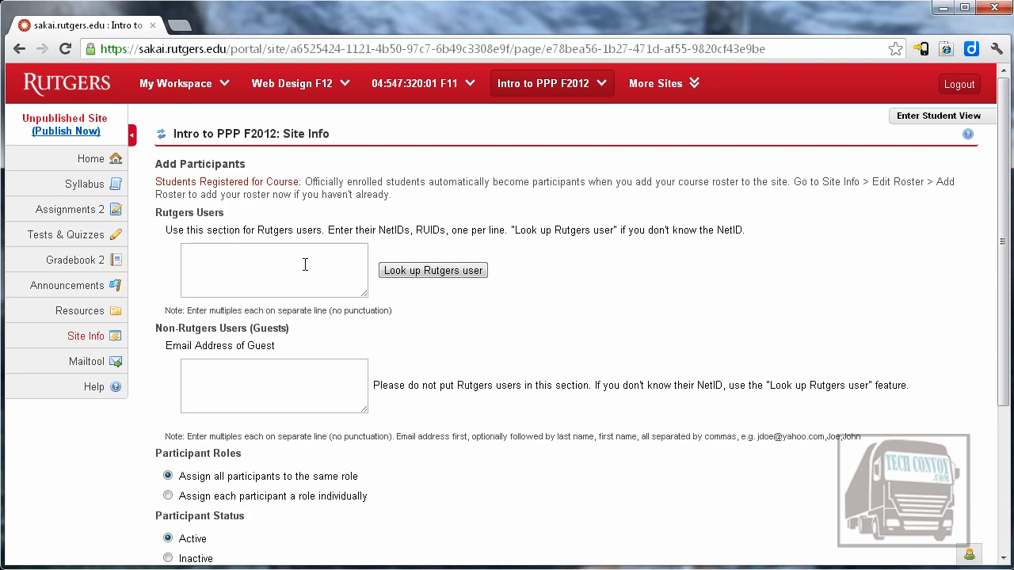
{"action": "left_click", "coordinate": [160, 135]}
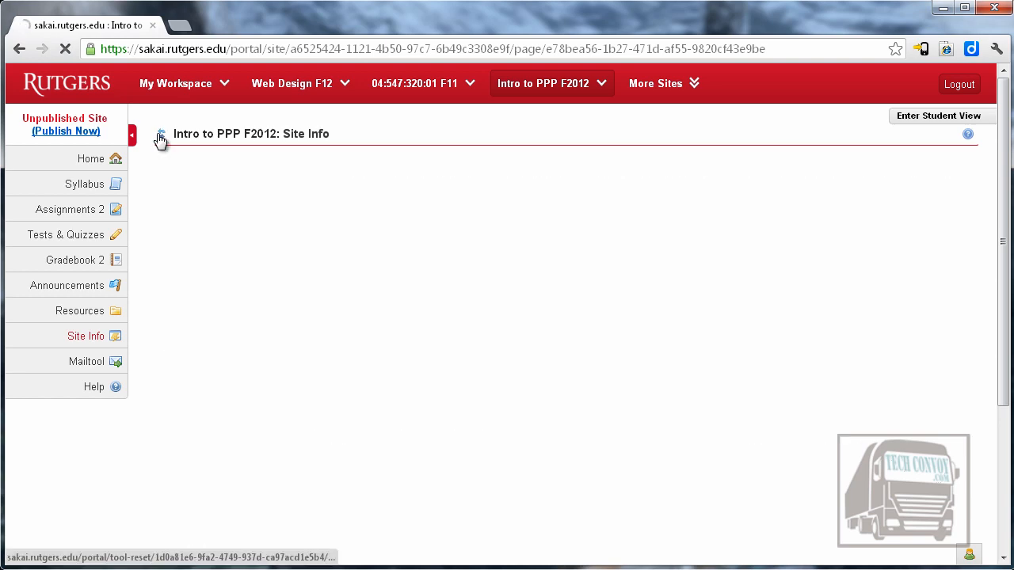
{"action": "left_click", "coordinate": [86, 336]}
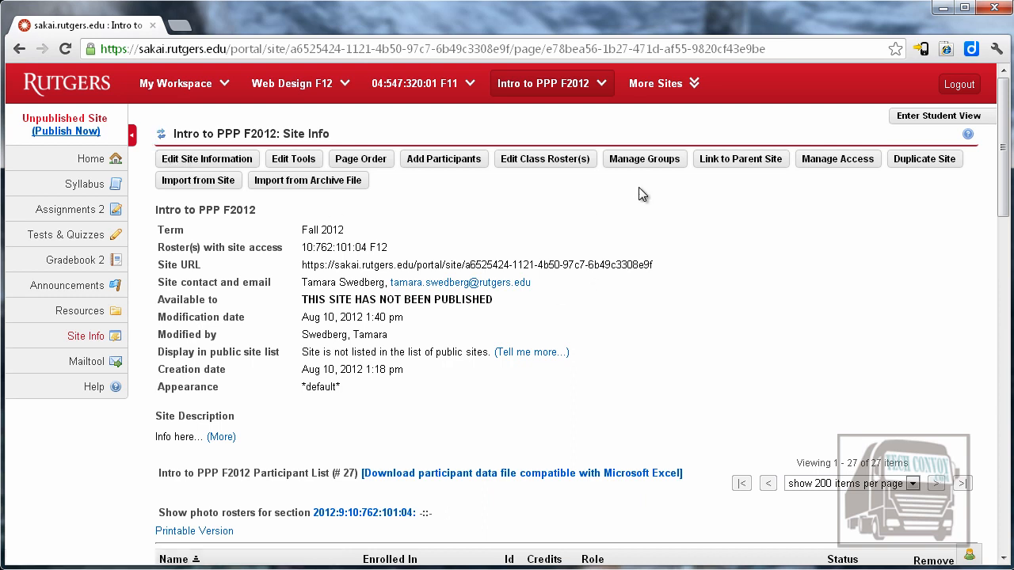
{"action": "mouse_move", "coordinate": [547, 206]}
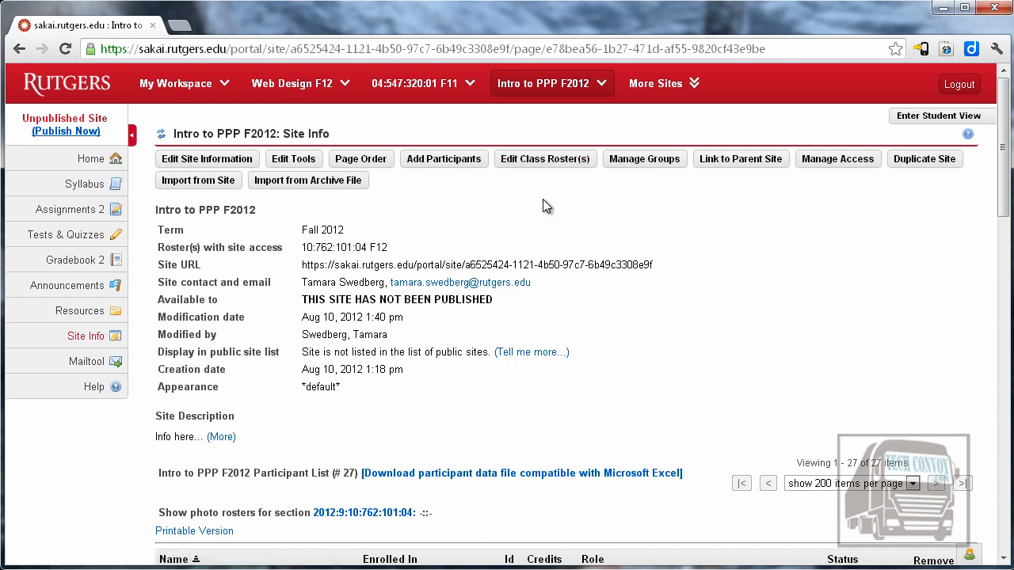
{"action": "mouse_move", "coordinate": [339, 504]}
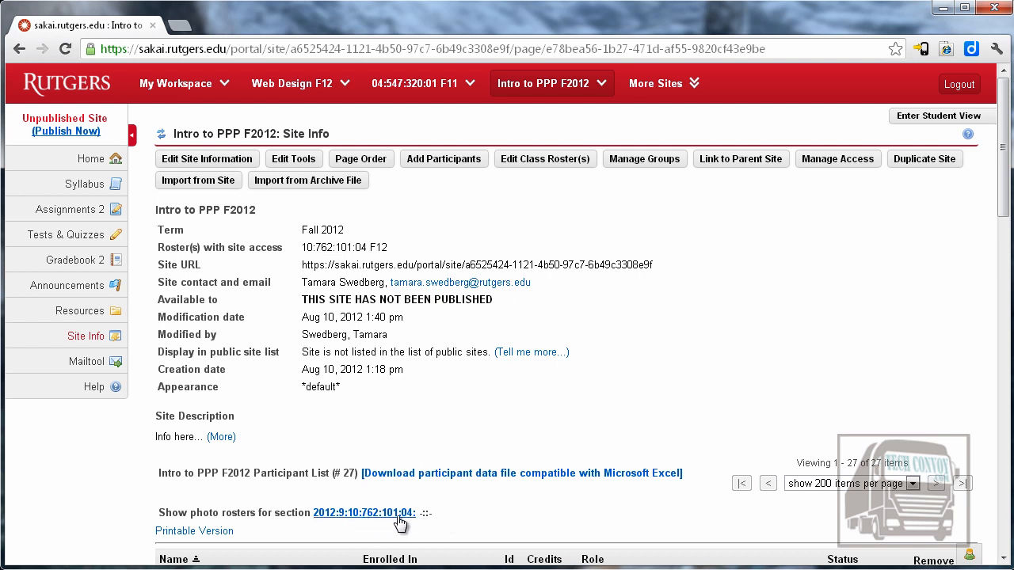
{"action": "mouse_move", "coordinate": [573, 205]}
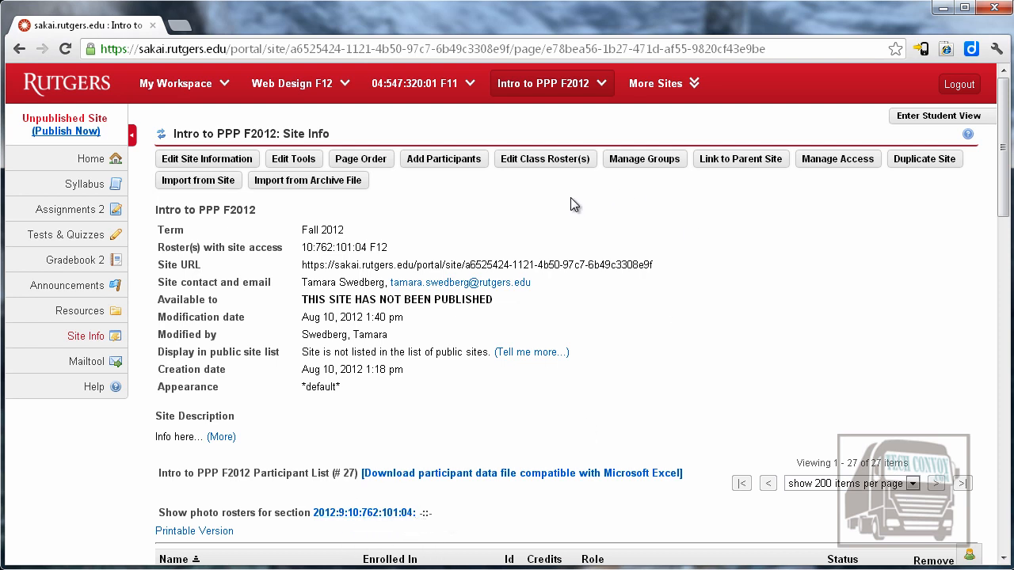
{"action": "mouse_move", "coordinate": [567, 166]}
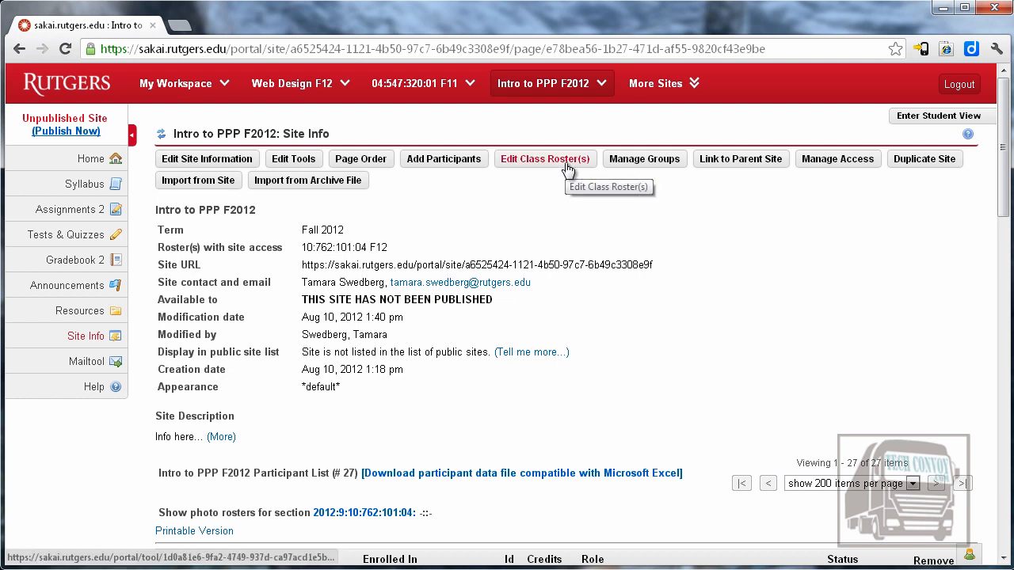
{"action": "mouse_move", "coordinate": [567, 207]}
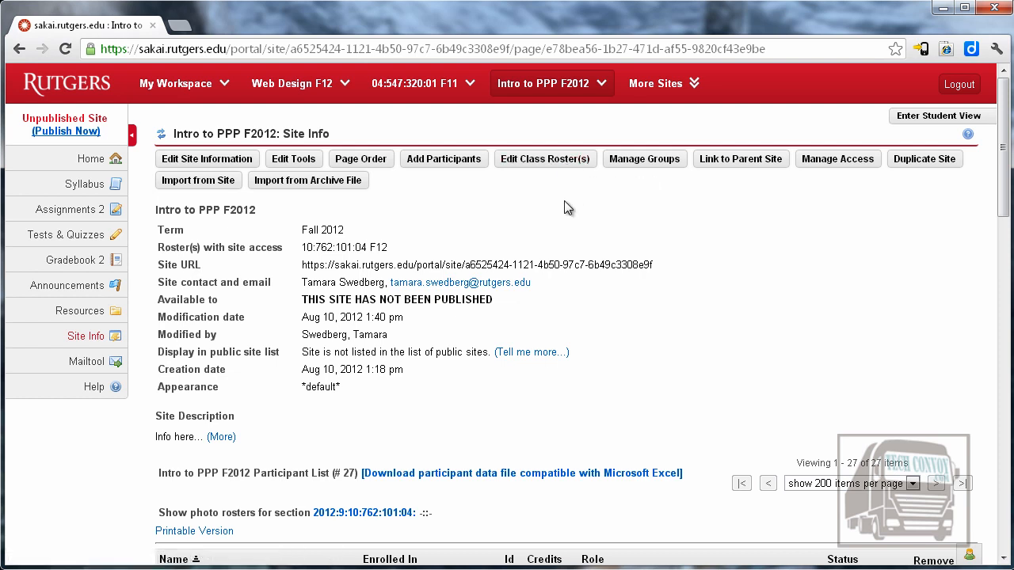
{"action": "mouse_move", "coordinate": [561, 201]}
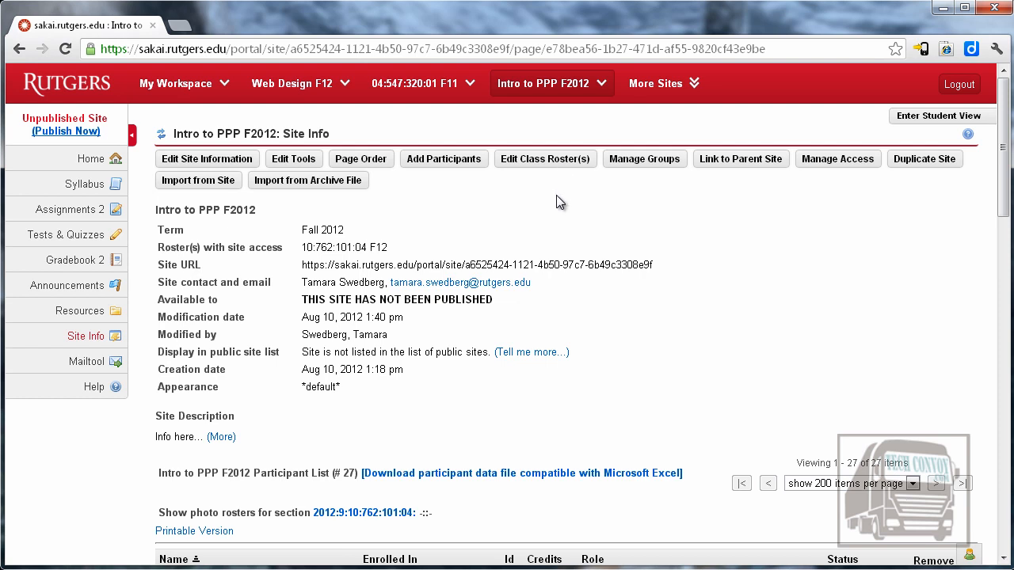
{"action": "mouse_move", "coordinate": [670, 224]}
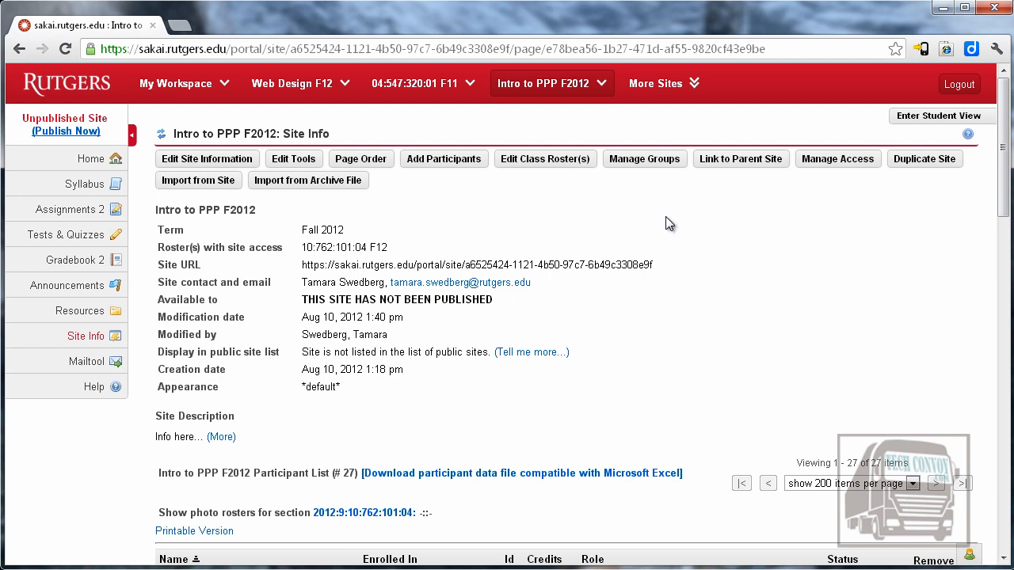
{"action": "mouse_move", "coordinate": [621, 210]}
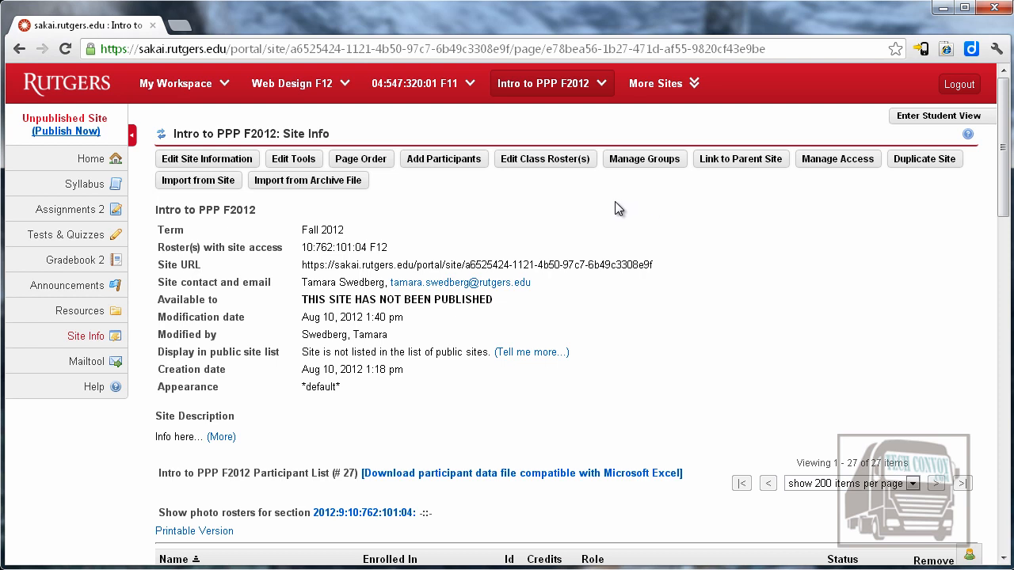
{"action": "mouse_move", "coordinate": [625, 206]}
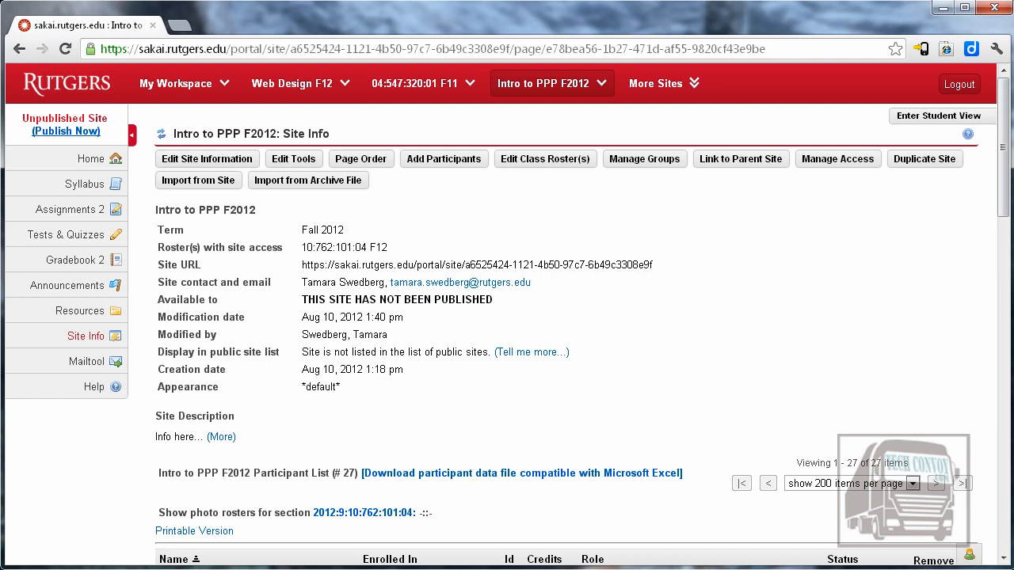
Enter Student View from Home and browse Syllabus and Assignments 2 as a student.
{"action": "left_click", "coordinate": [91, 159]}
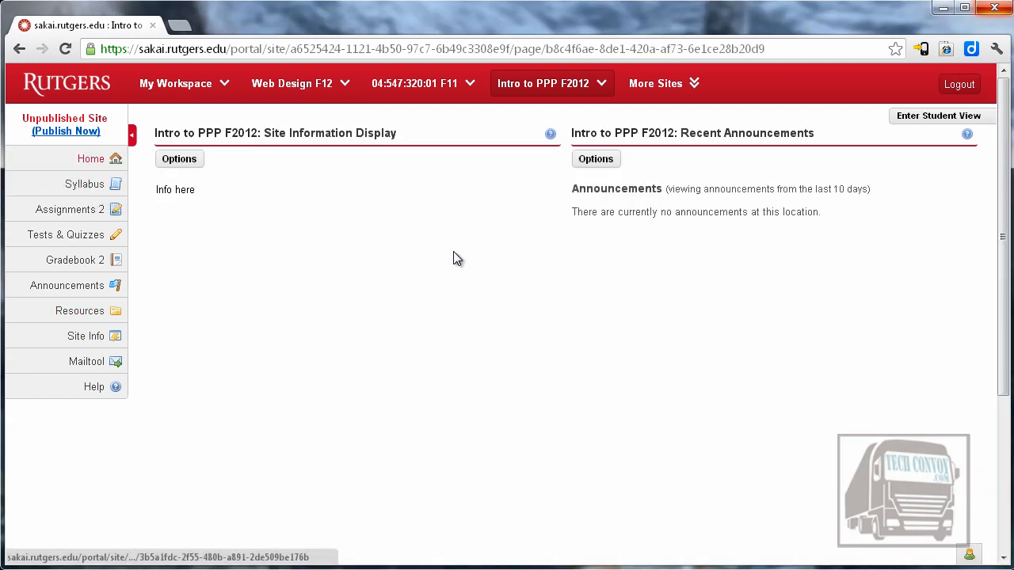
{"action": "mouse_move", "coordinate": [847, 237]}
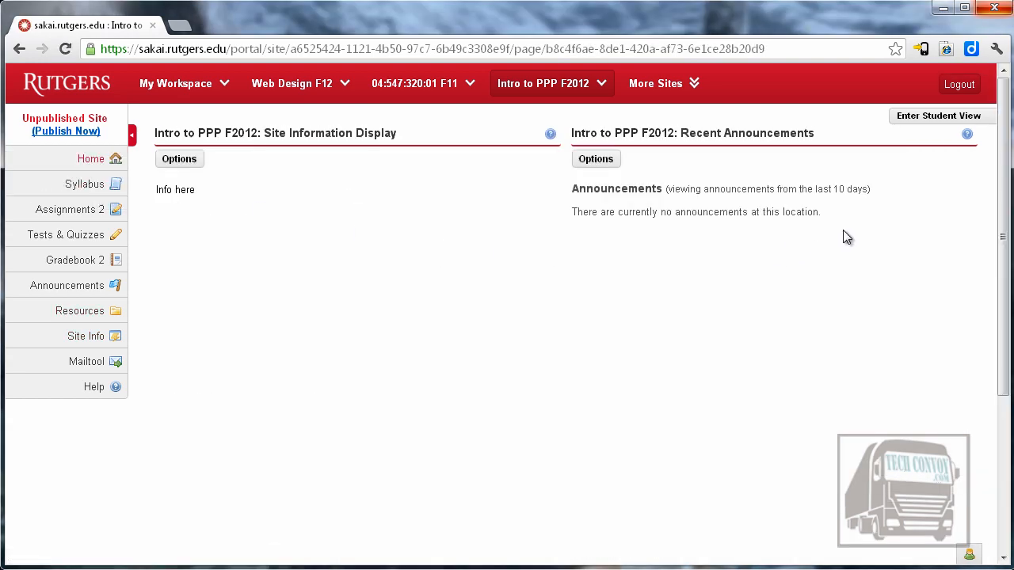
{"action": "mouse_move", "coordinate": [938, 116]}
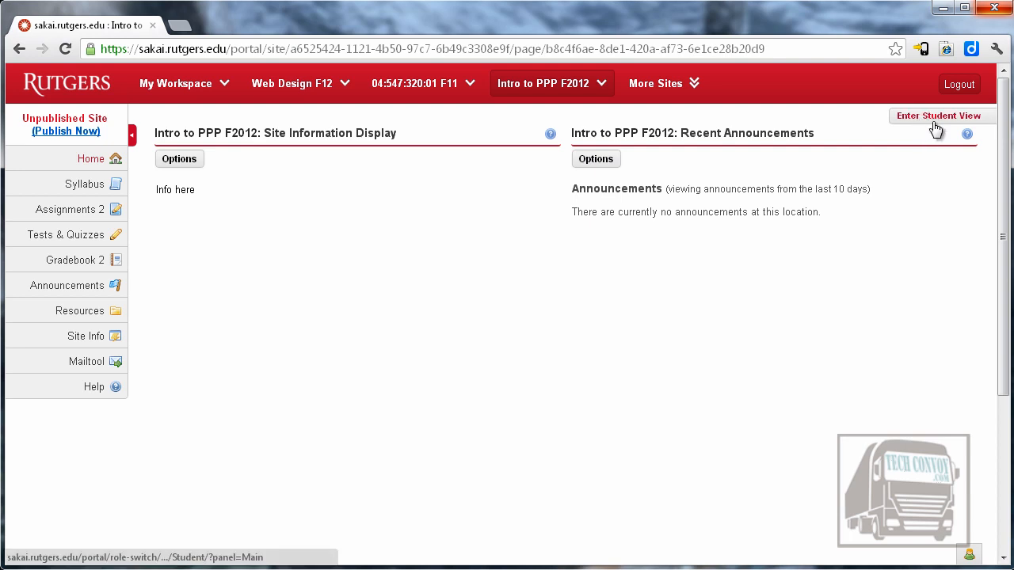
{"action": "left_click", "coordinate": [938, 116]}
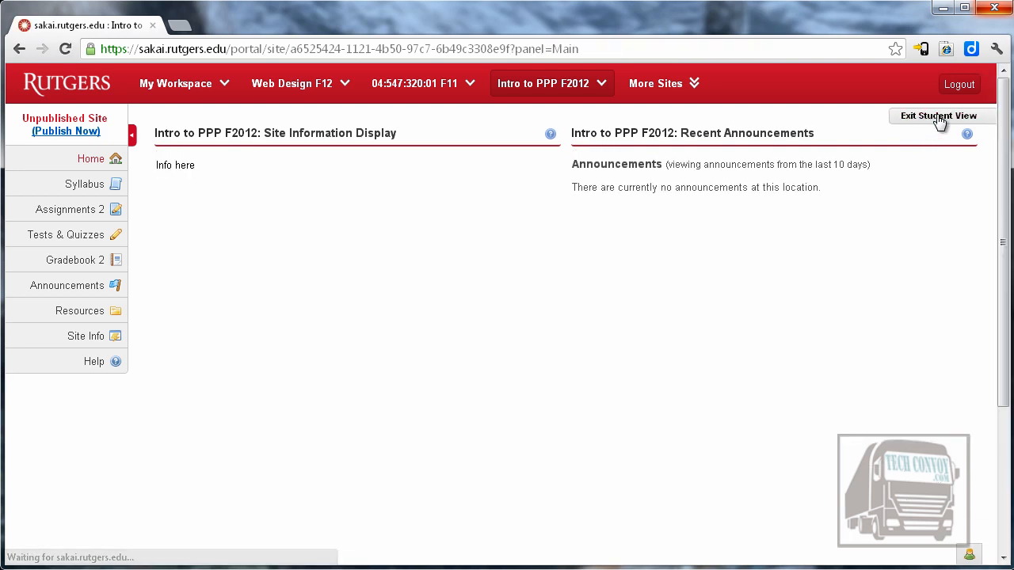
{"action": "mouse_move", "coordinate": [224, 178]}
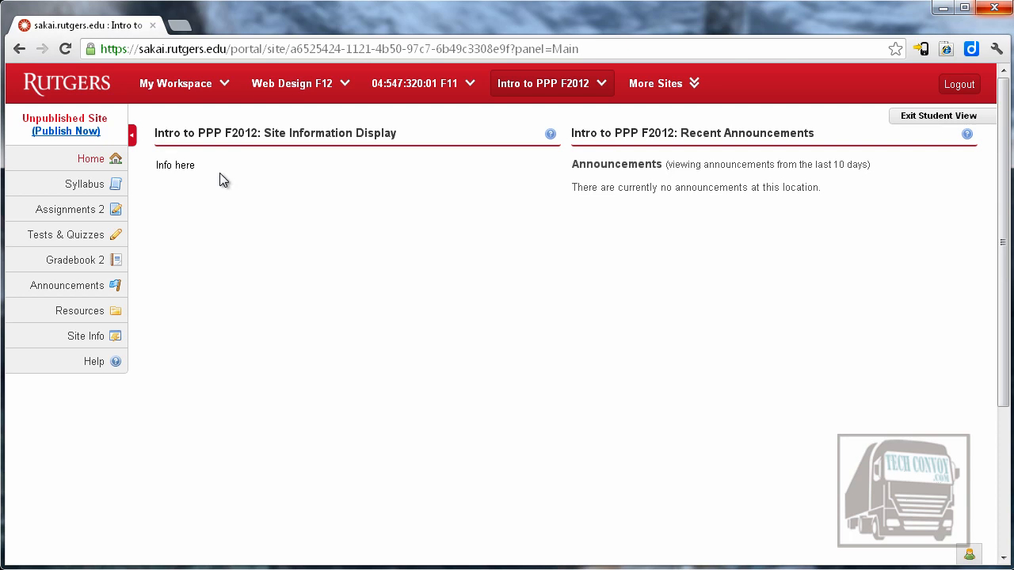
{"action": "mouse_move", "coordinate": [657, 167]}
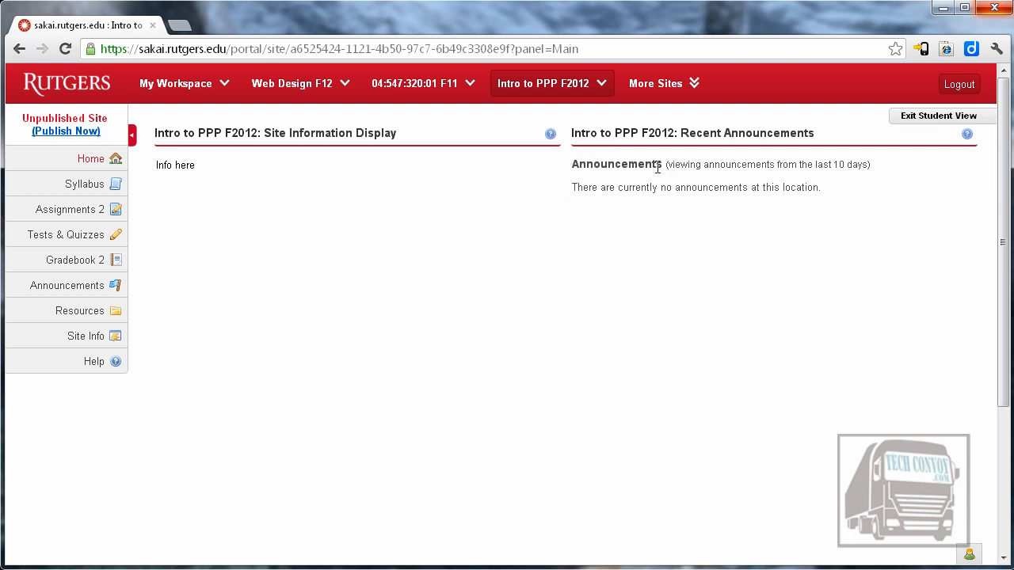
{"action": "left_click", "coordinate": [84, 183]}
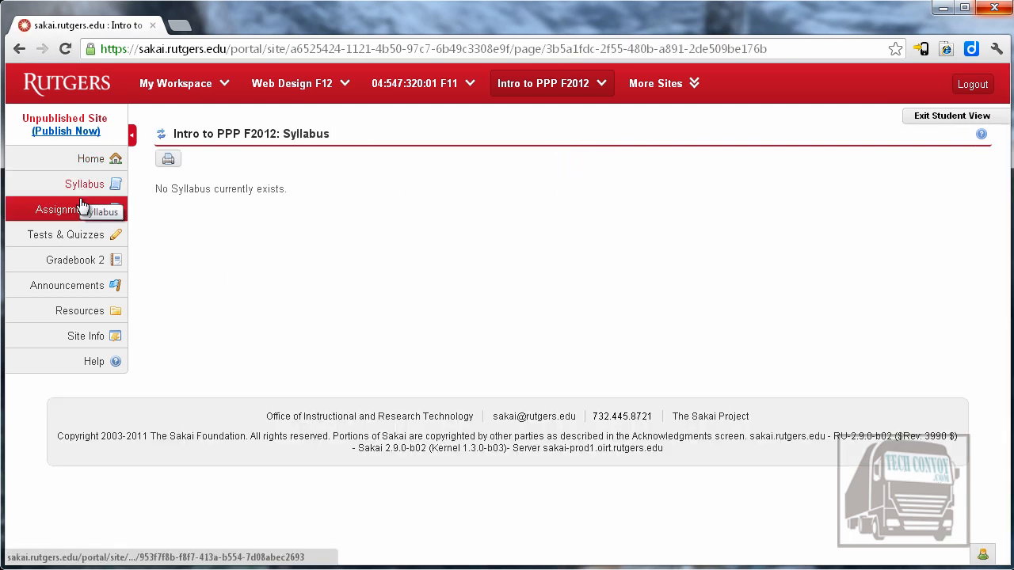
{"action": "left_click", "coordinate": [63, 209]}
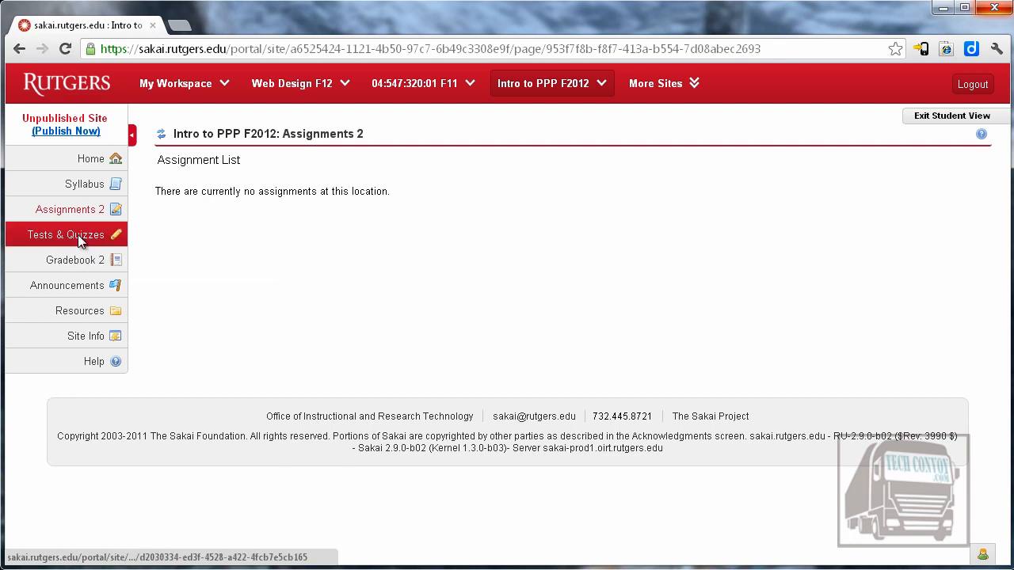
View Gradebook 2 as a student, exit Student View and return to Home.
{"action": "left_click", "coordinate": [76, 260]}
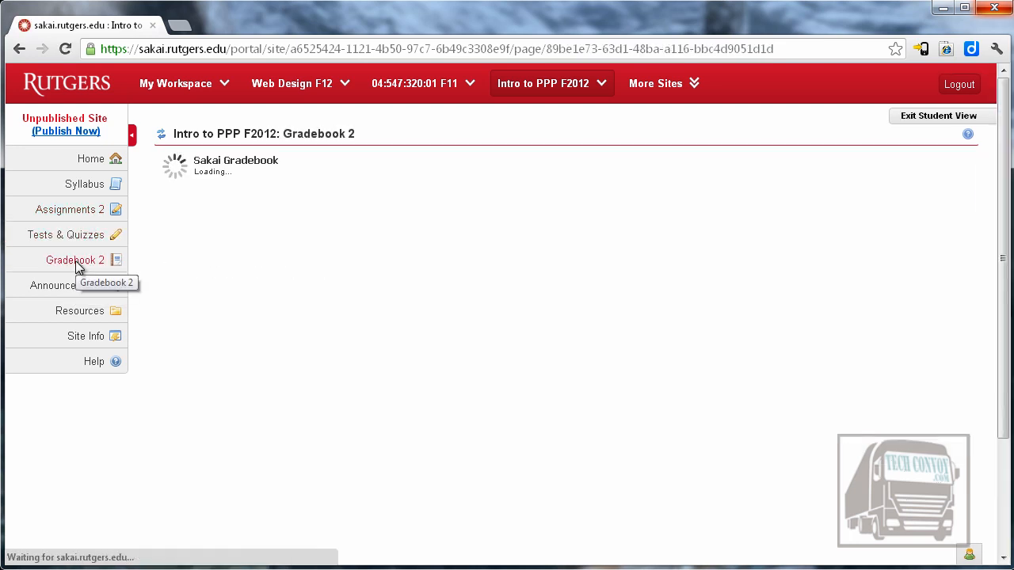
{"action": "left_click", "coordinate": [76, 259]}
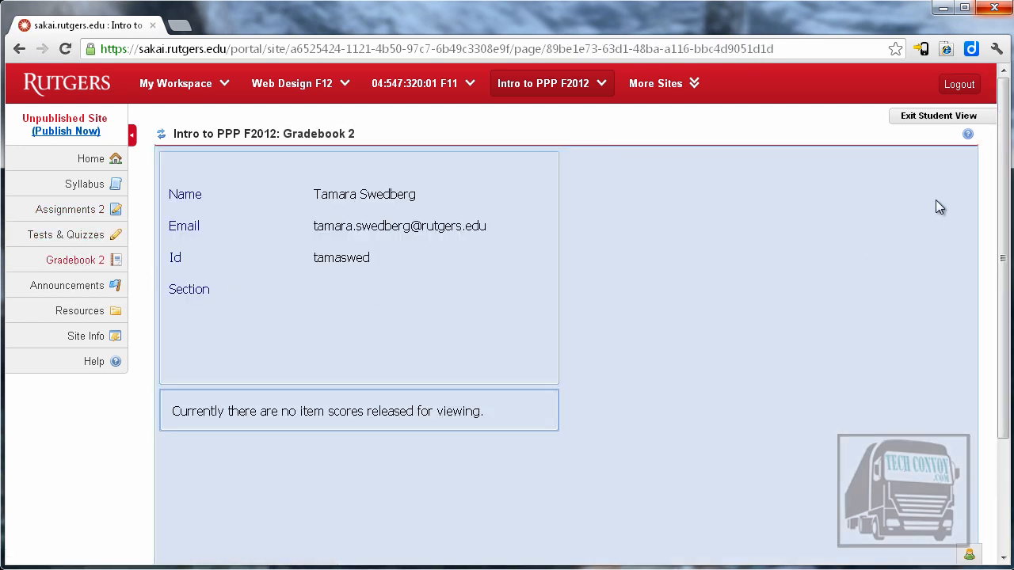
{"action": "left_click", "coordinate": [937, 116]}
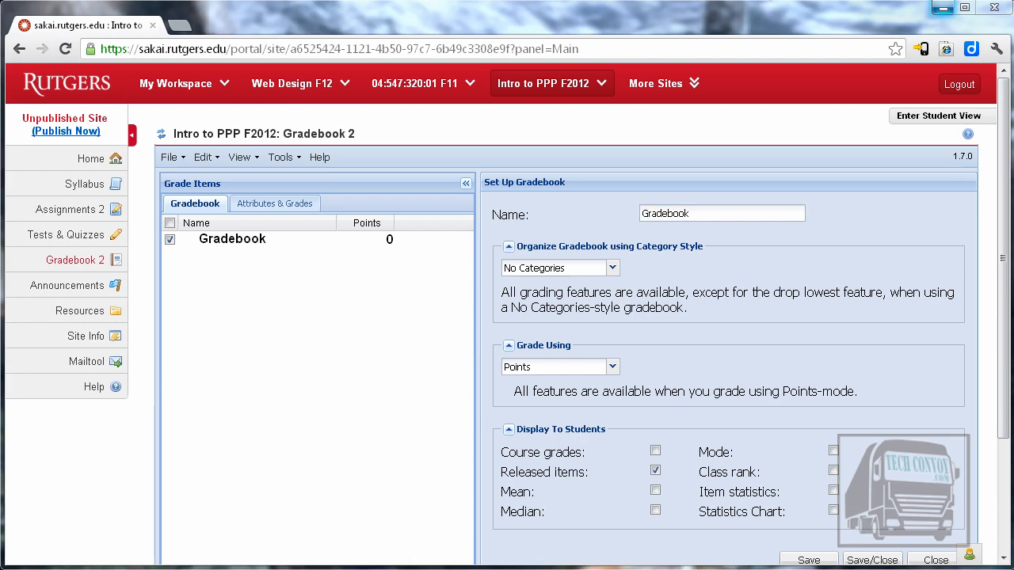
{"action": "left_click", "coordinate": [90, 158]}
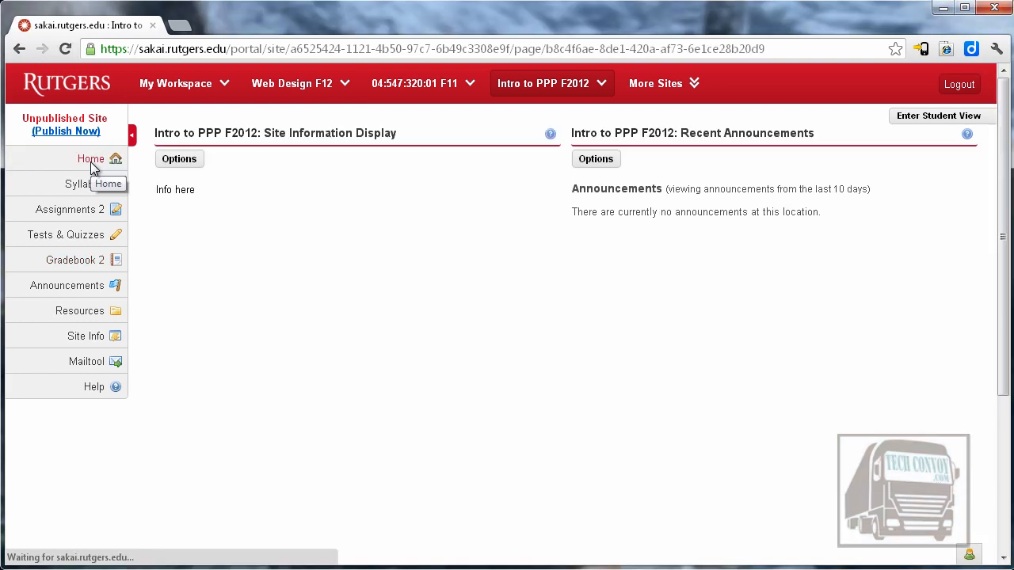
{"action": "mouse_move", "coordinate": [499, 258]}
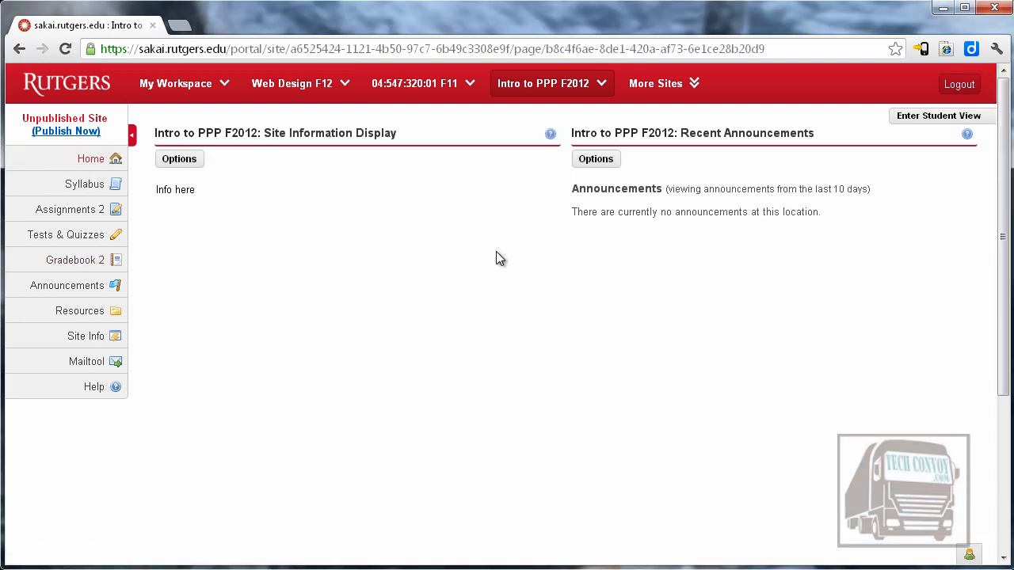